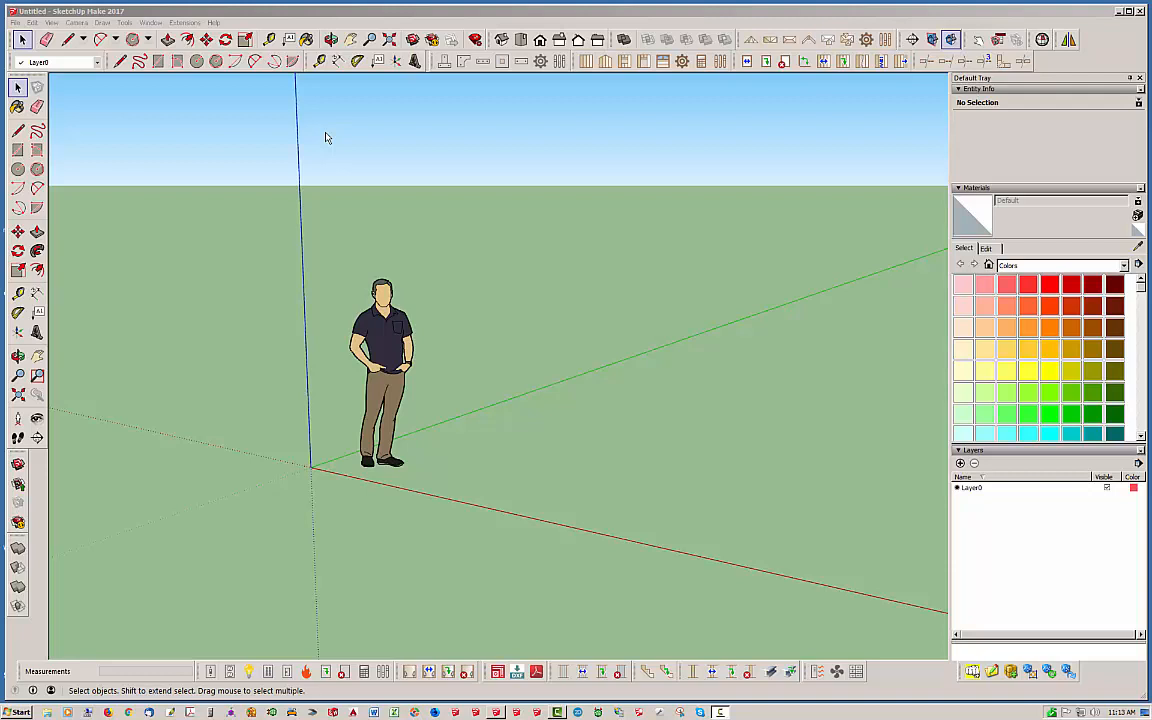
pyautogui.moveTo(505, 185)
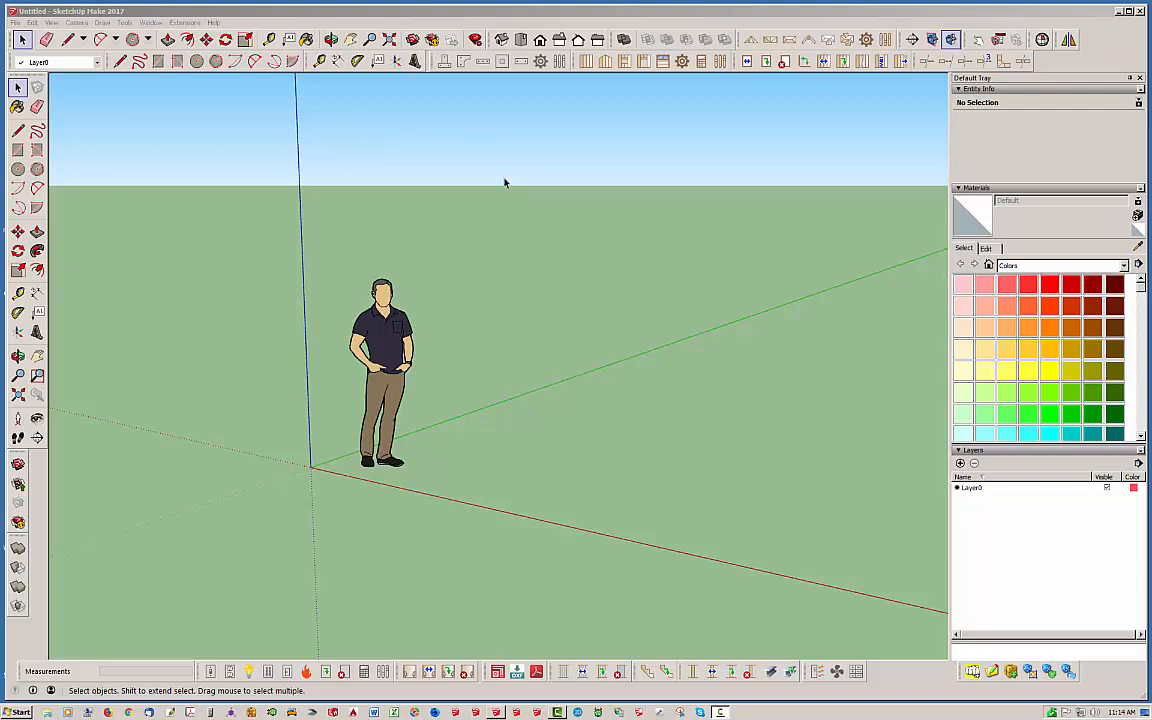
# Lay a grid on the ground plane from the origin along the red and green axes.
pyautogui.click(203, 40)
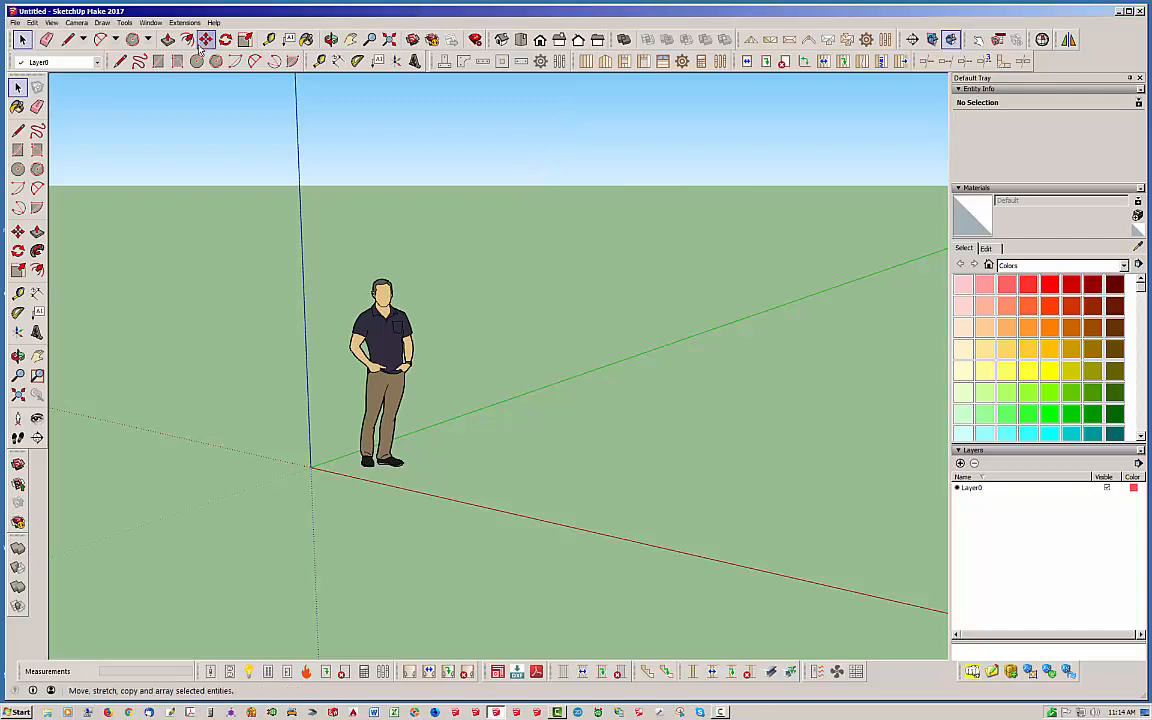
pyautogui.click(123, 22)
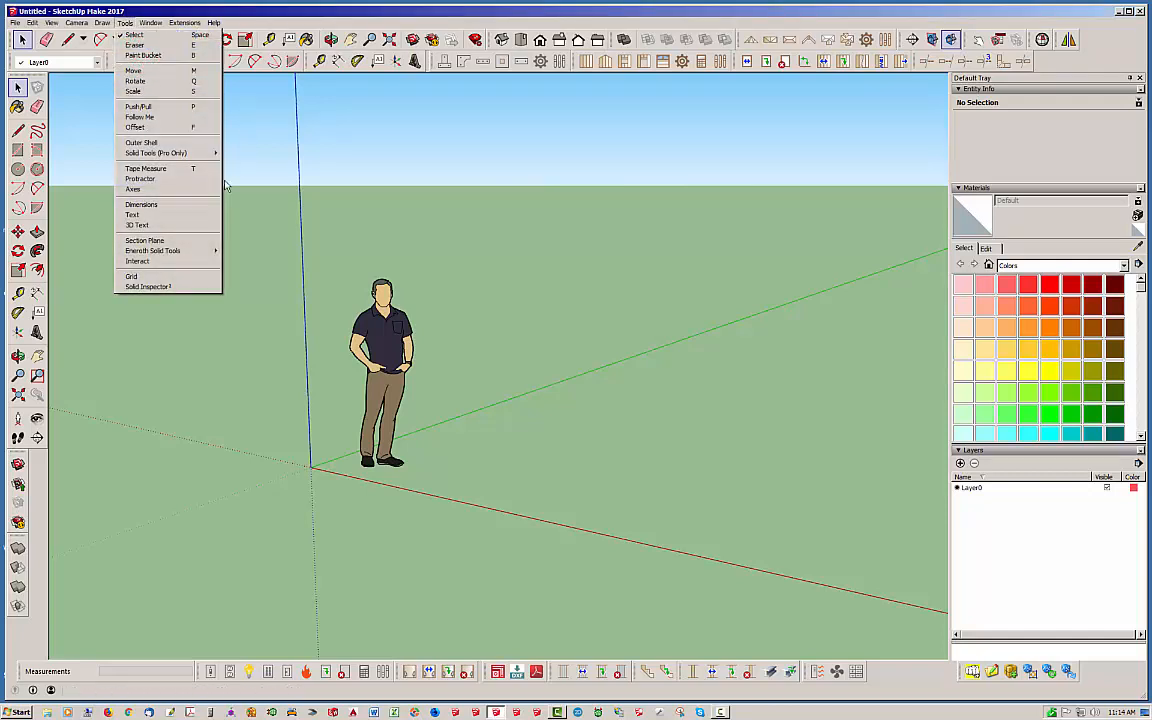
pyautogui.moveTo(131, 276)
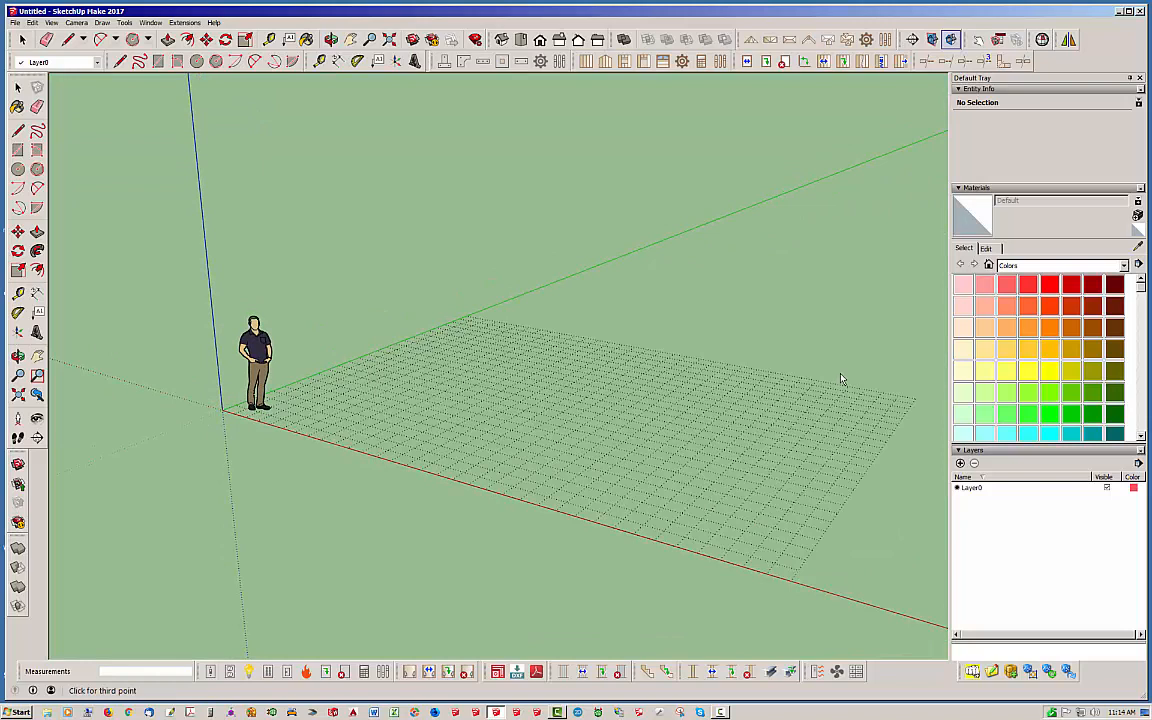
pyautogui.click(17, 88)
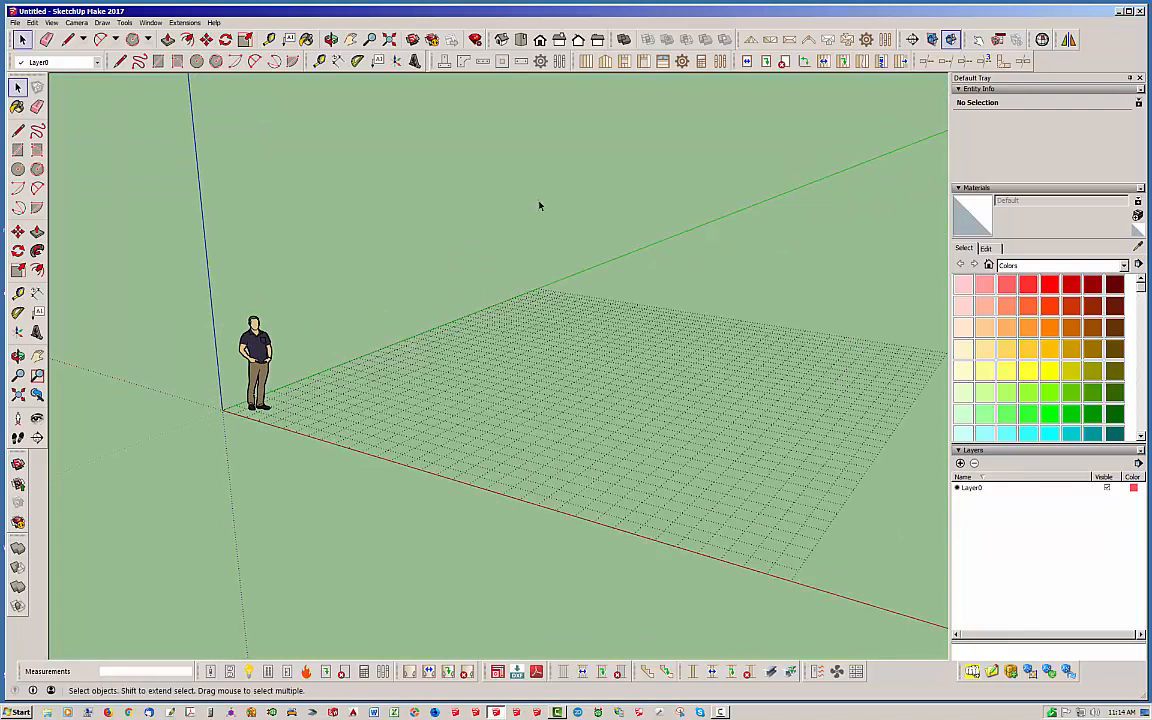
pyautogui.moveTo(525, 117)
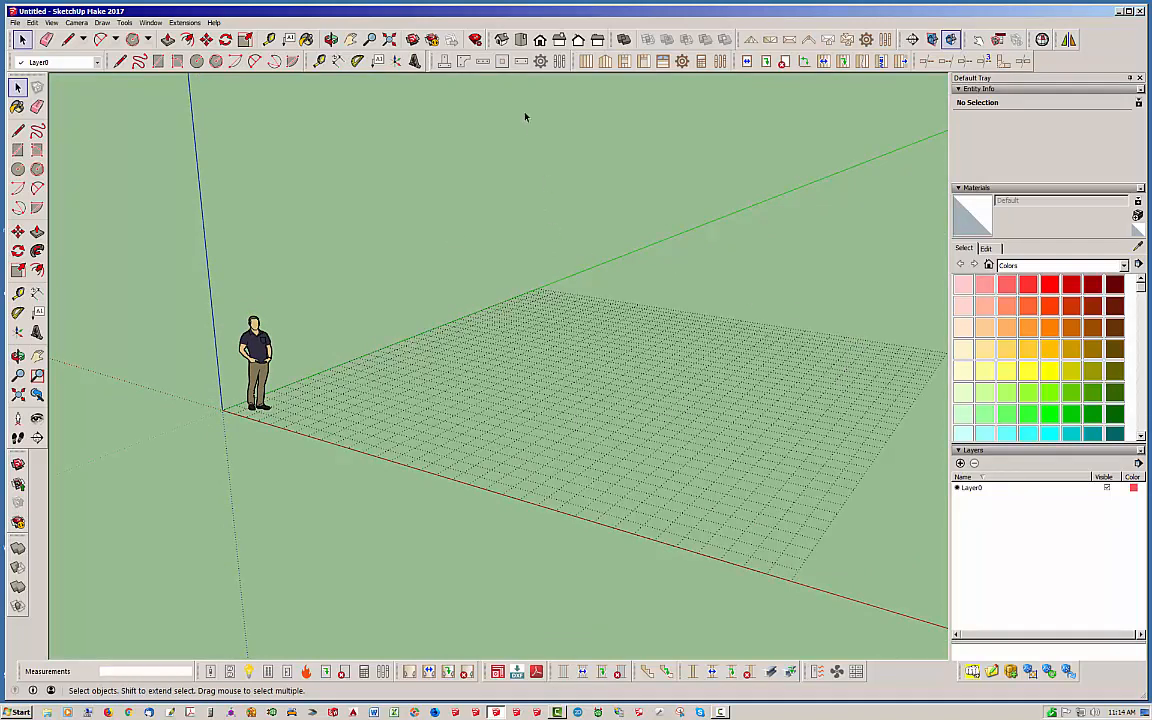
pyautogui.moveTo(495, 111)
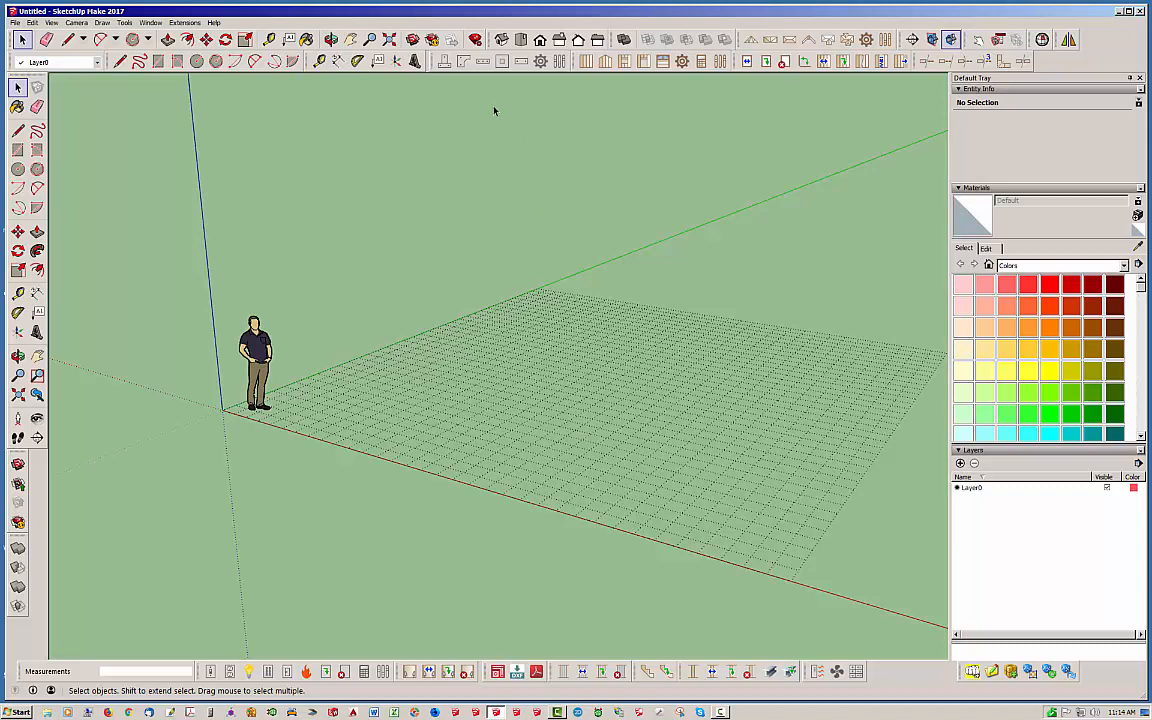
# Start a new Medeek slab-on-grade foundation with a Polygon foundation outline.
pyautogui.click(458, 63)
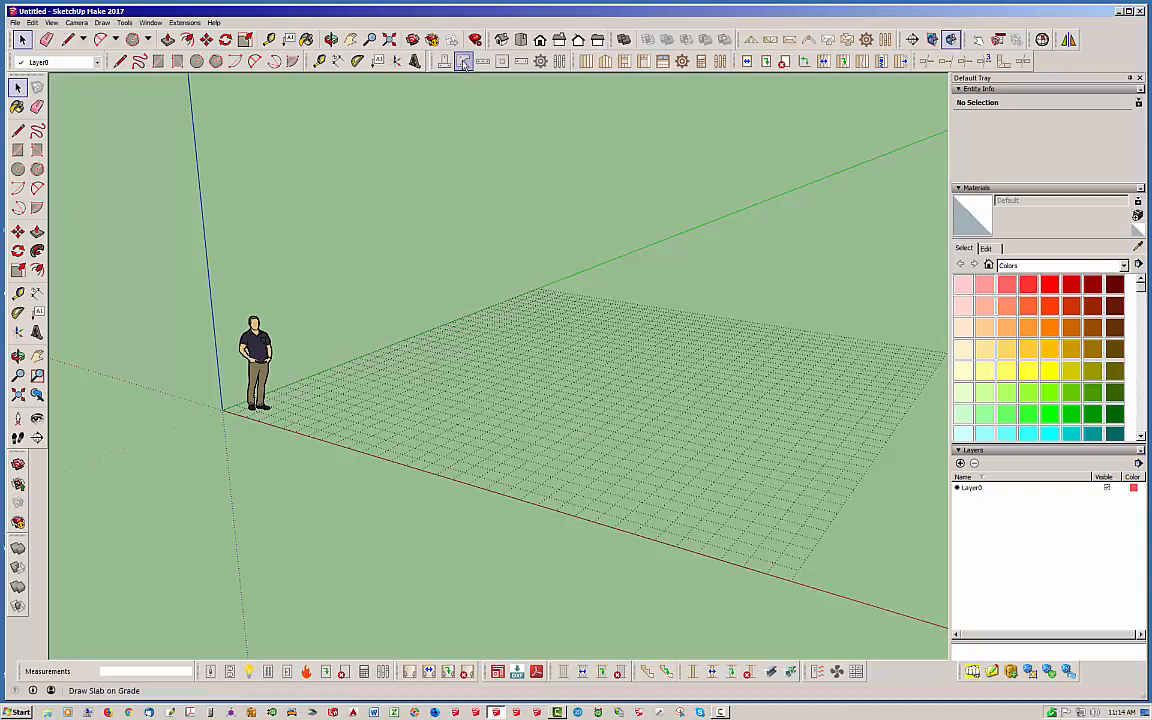
pyautogui.moveTo(459, 60)
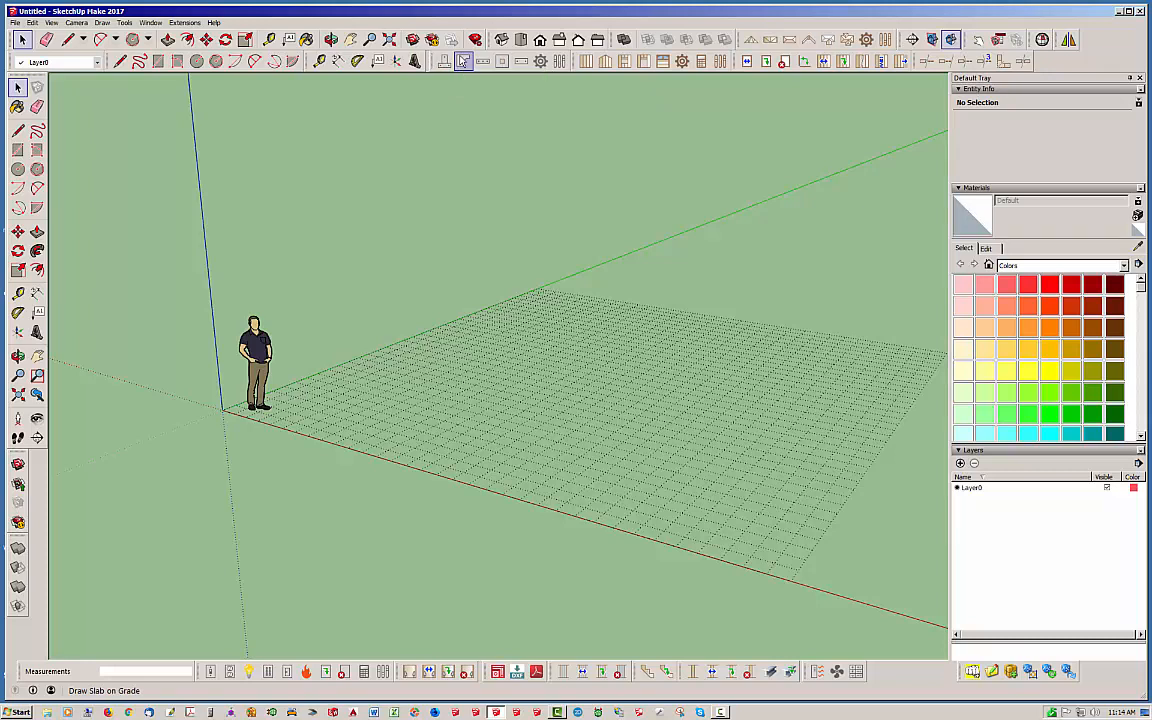
pyautogui.moveTo(441, 62)
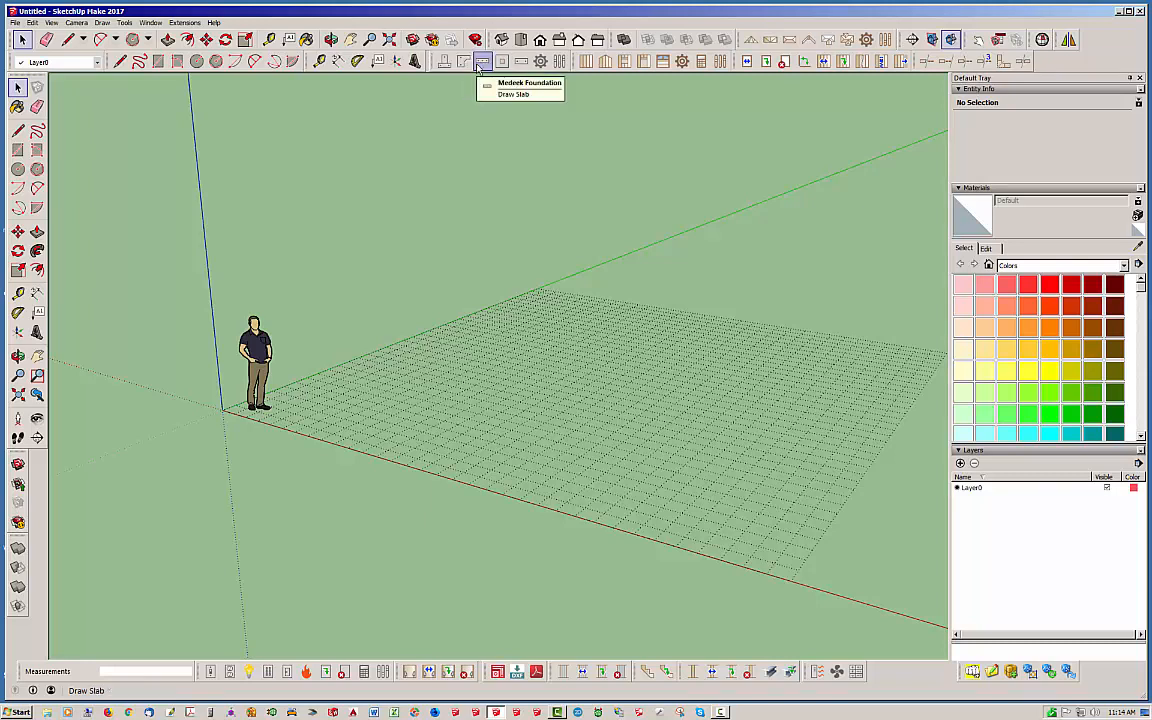
pyautogui.moveTo(542, 62)
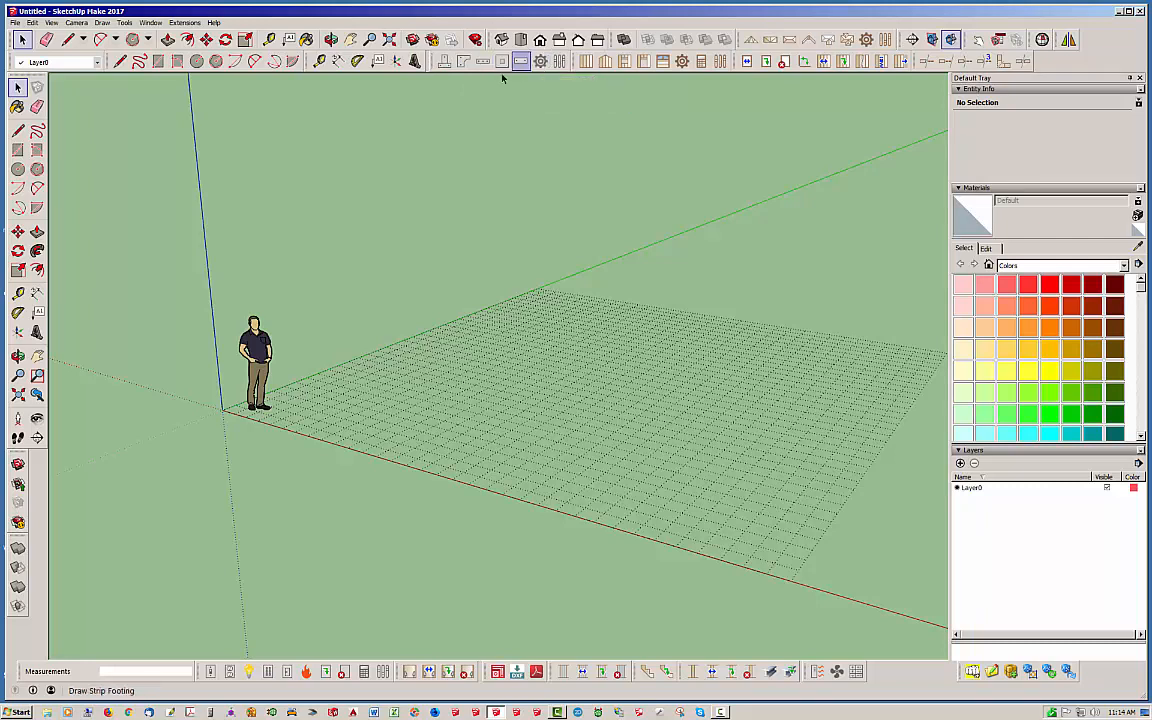
pyautogui.click(458, 62)
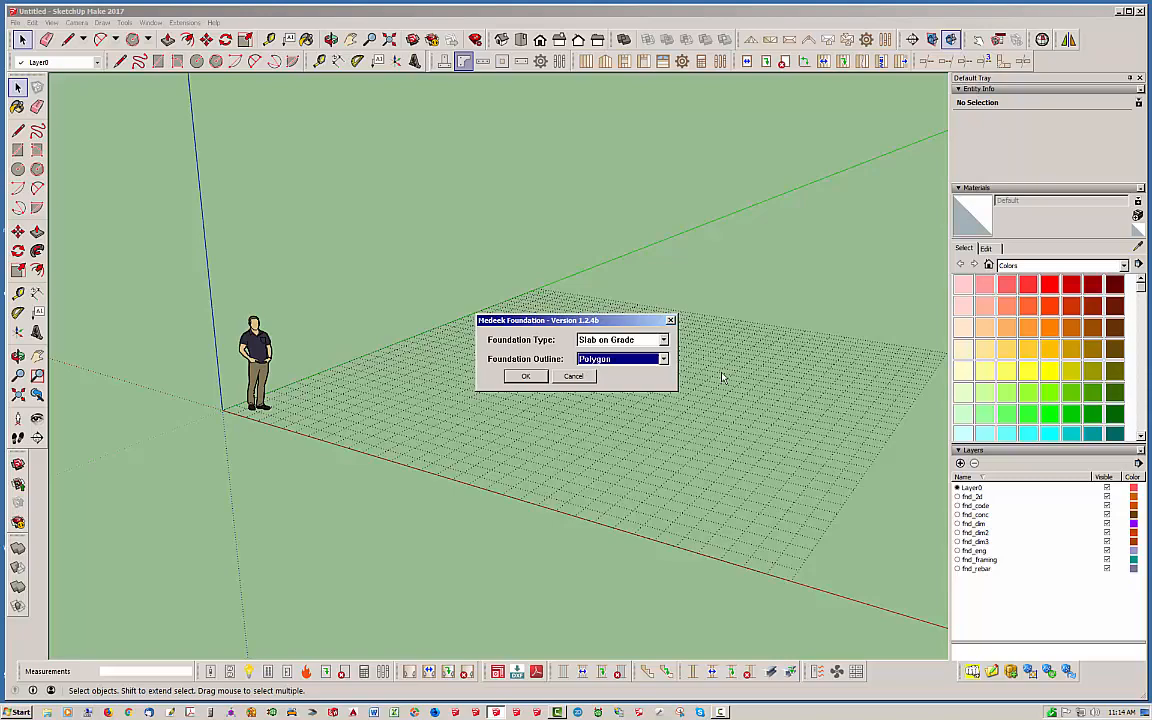
pyautogui.moveTo(550, 395)
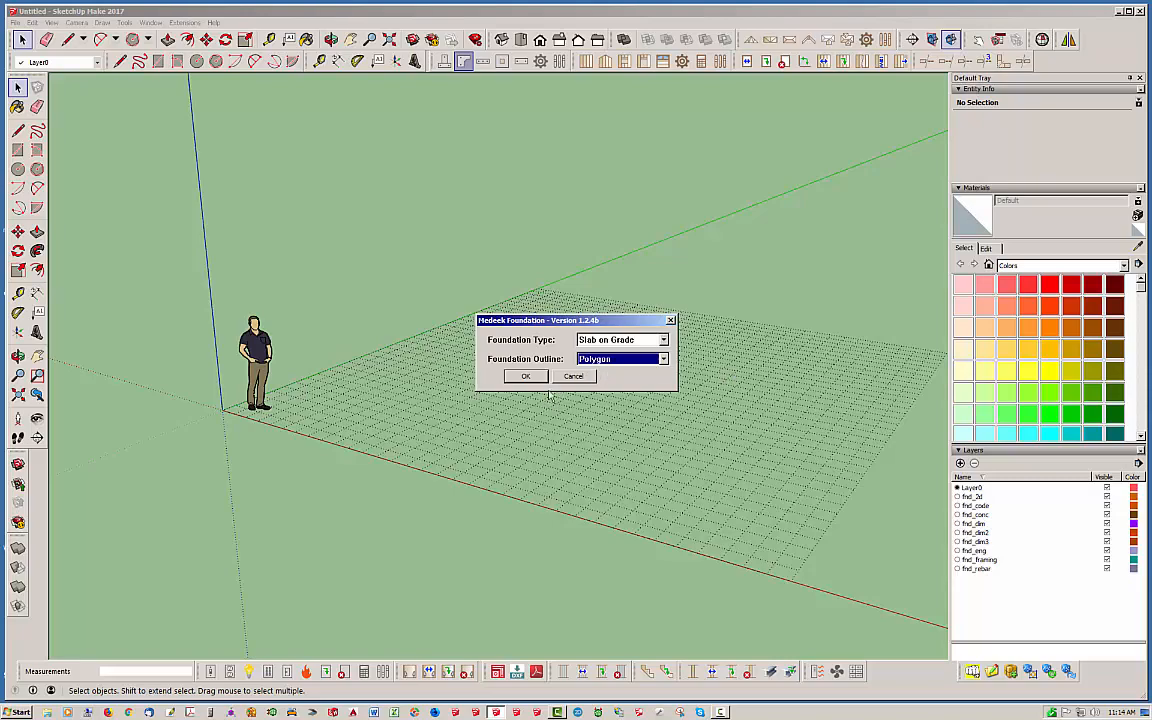
# Trace the eight-sided L-shaped outline on the grid, beginning with a 21-foot side.
pyautogui.click(526, 376)
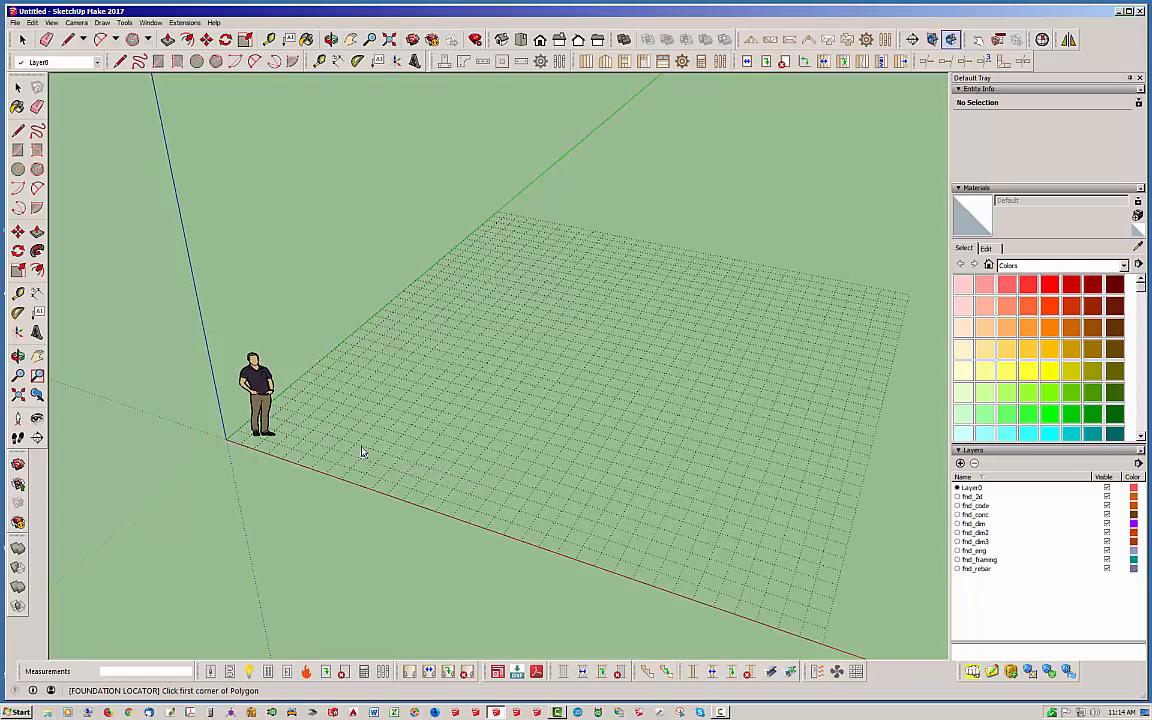
pyautogui.click(348, 432)
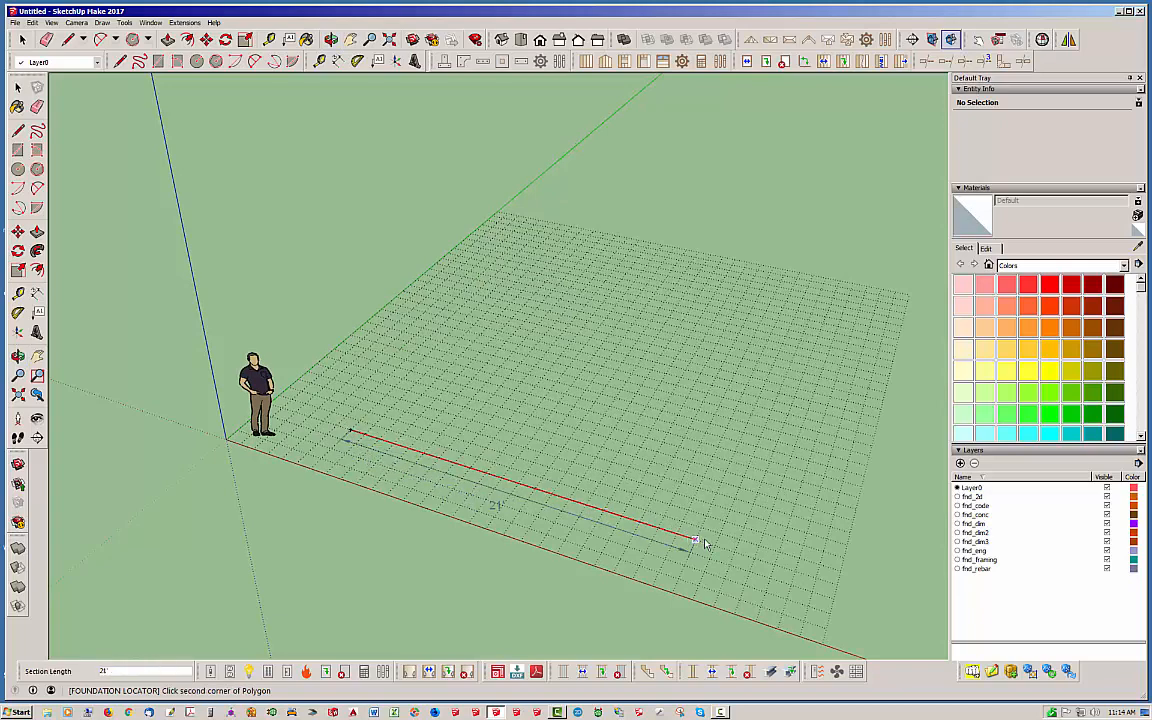
pyautogui.click(694, 541)
pyautogui.write('6')
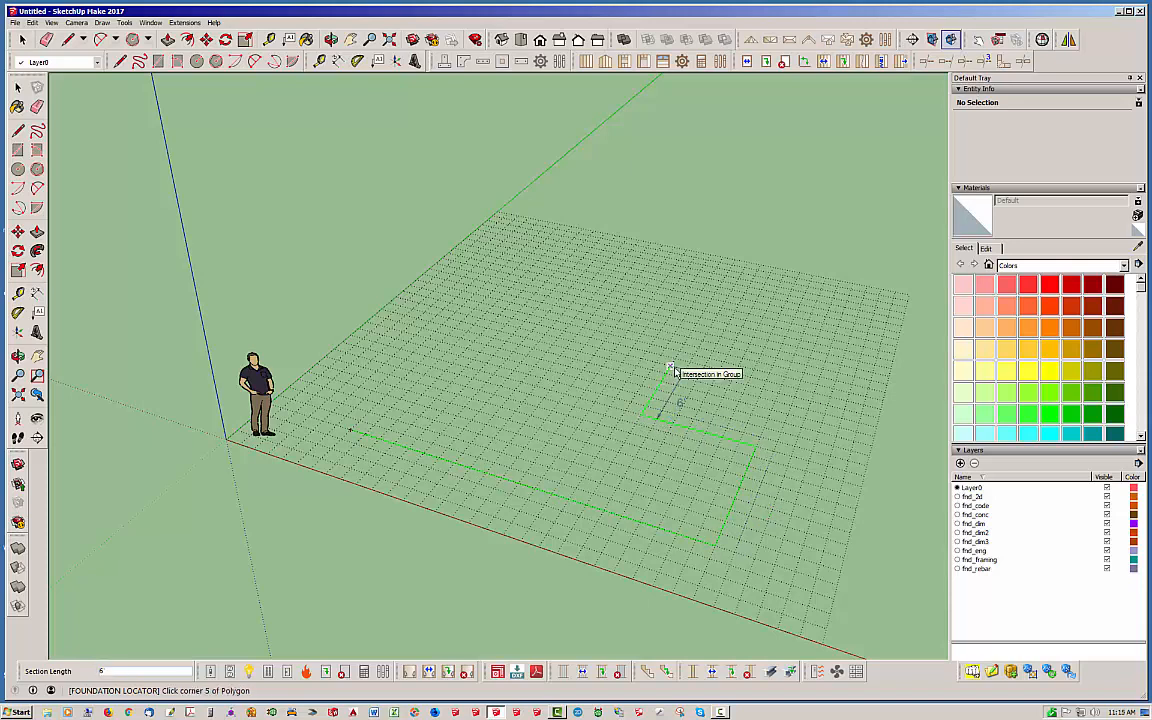
pyautogui.click(573, 342)
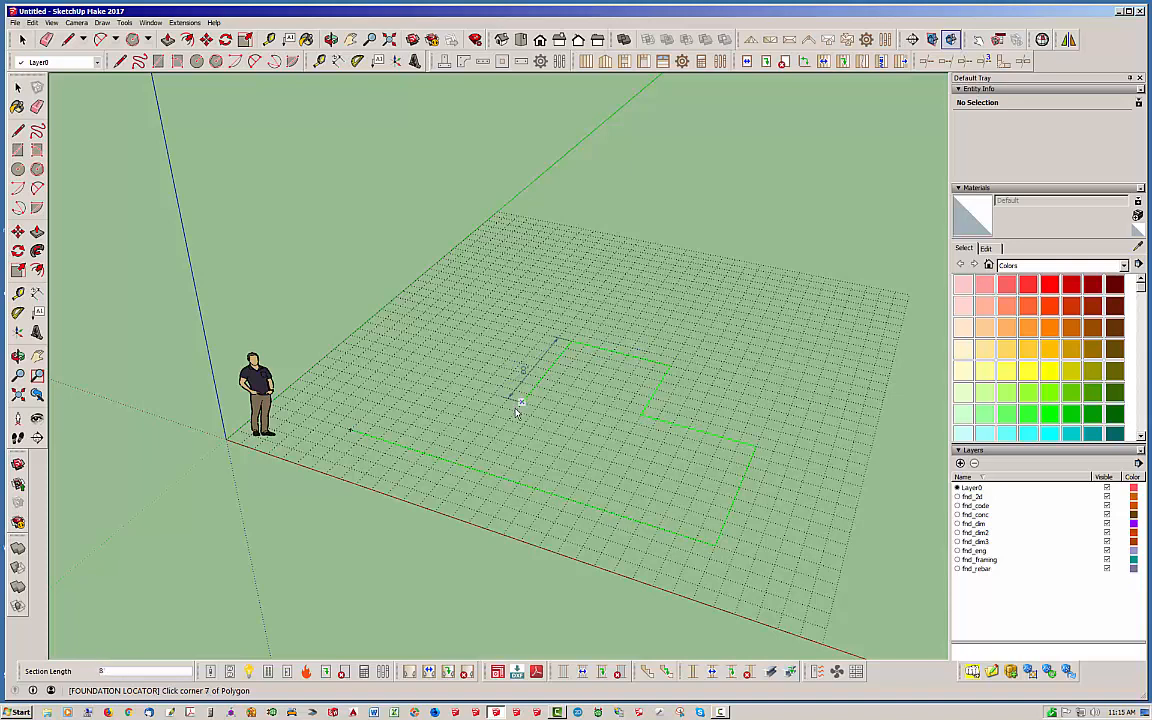
pyautogui.click(404, 385)
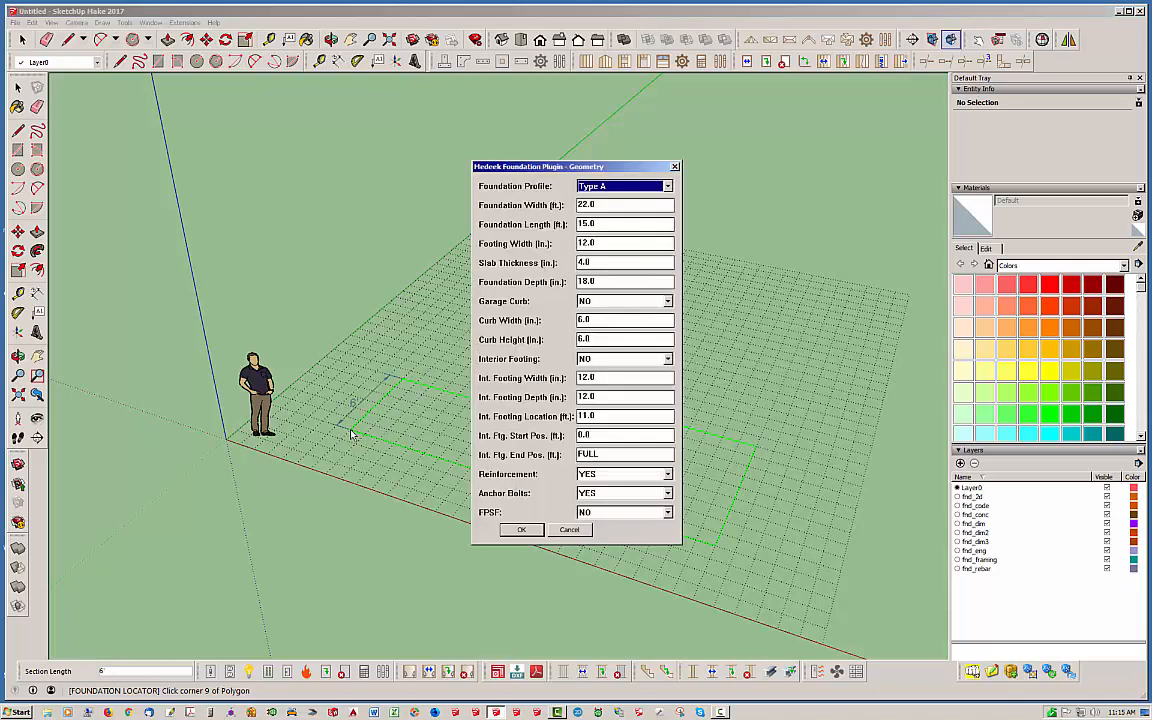
pyautogui.moveTo(700, 416)
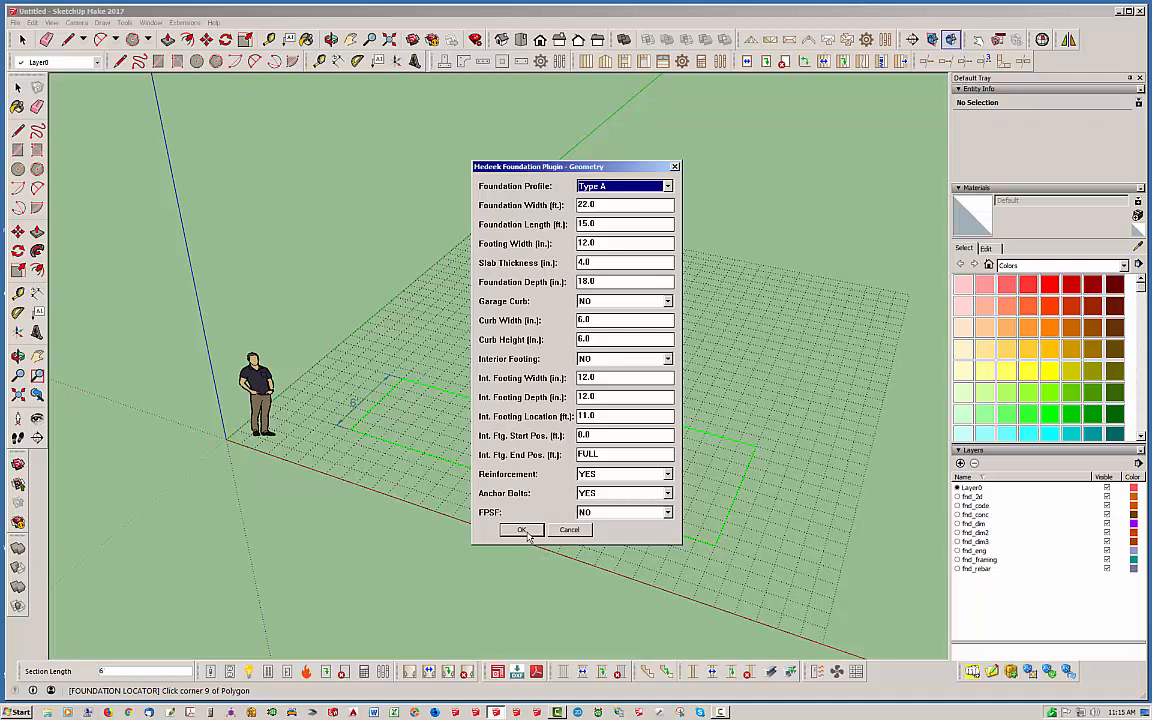
# Accept default geometry, rebar and anchor bolt settings to build the 216 sq ft slab FND1.
pyautogui.click(521, 530)
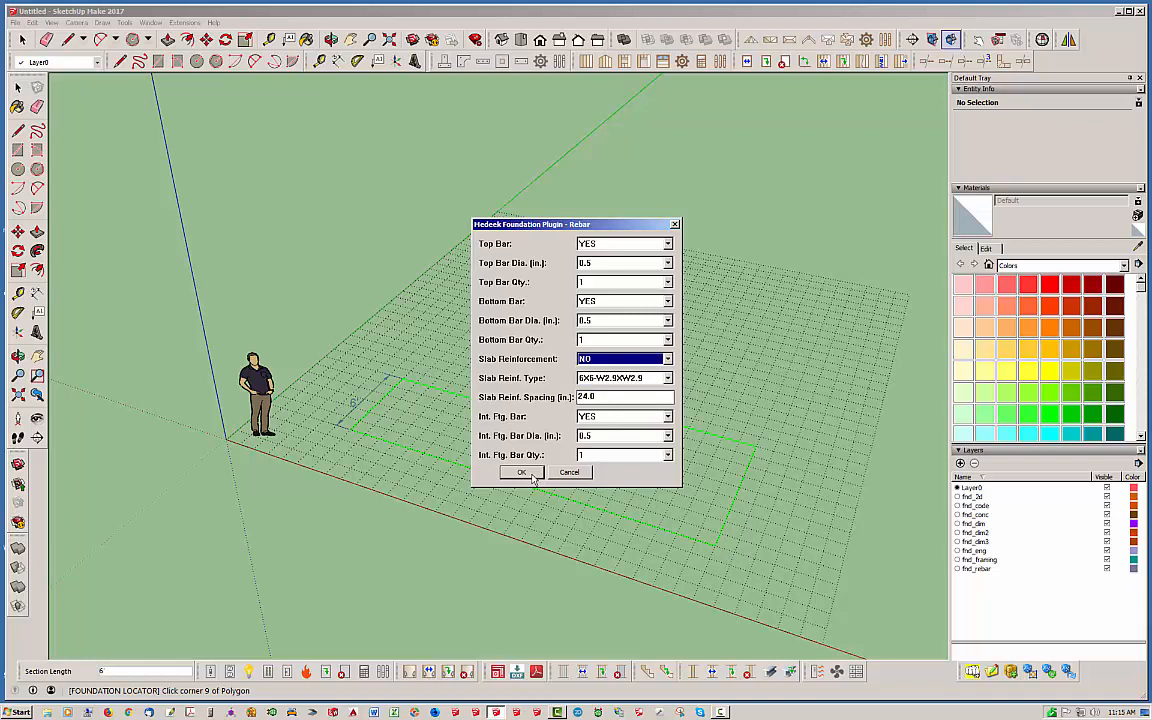
pyautogui.click(521, 472)
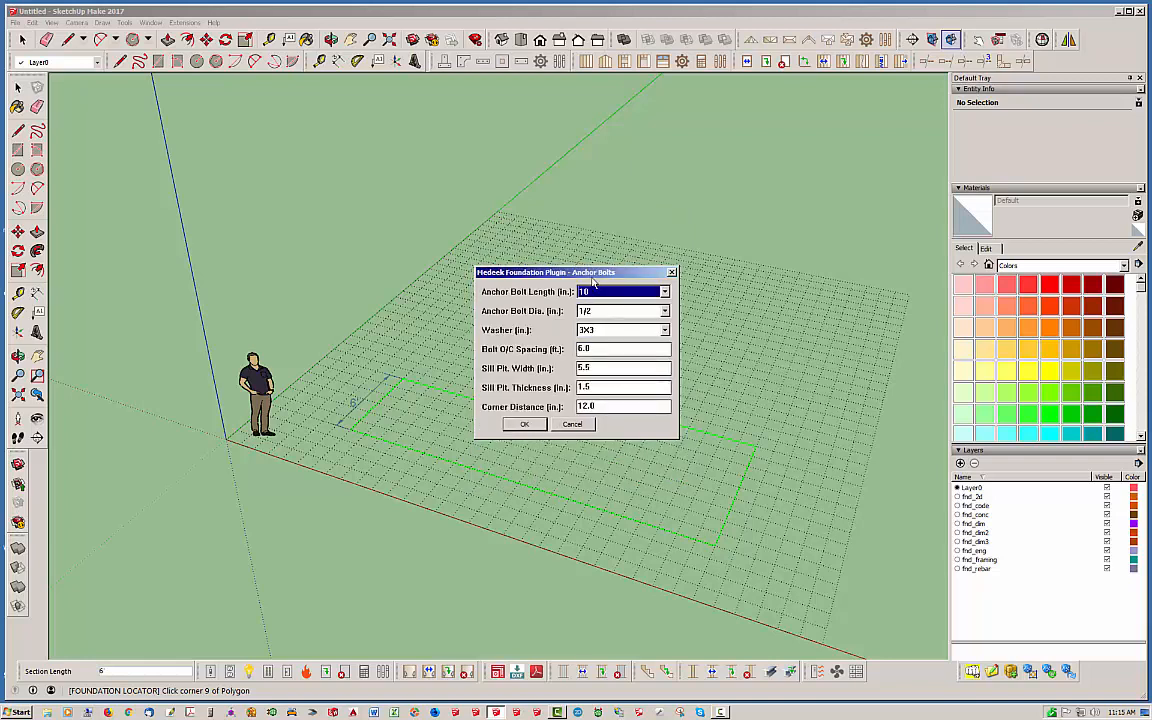
pyautogui.moveTo(545, 271); pyautogui.dragTo(490, 270)
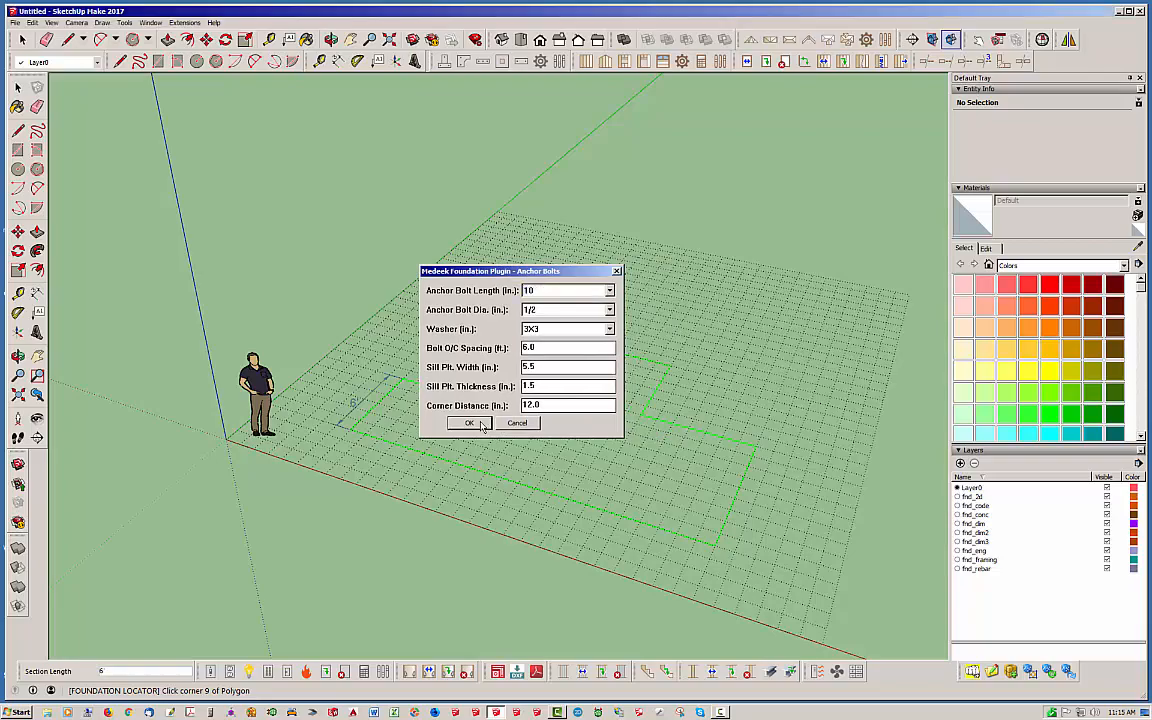
pyautogui.click(469, 423)
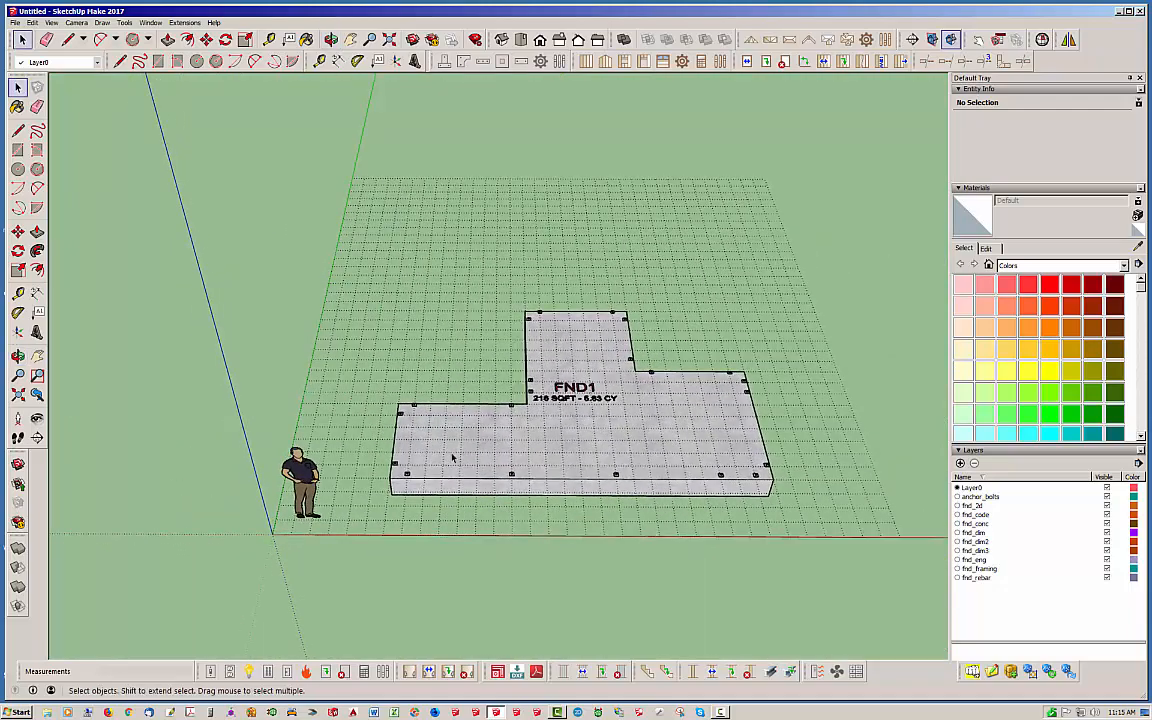
# Lower the medeek_concrete material opacity to 50 so the footings show through.
pyautogui.click(1135, 265)
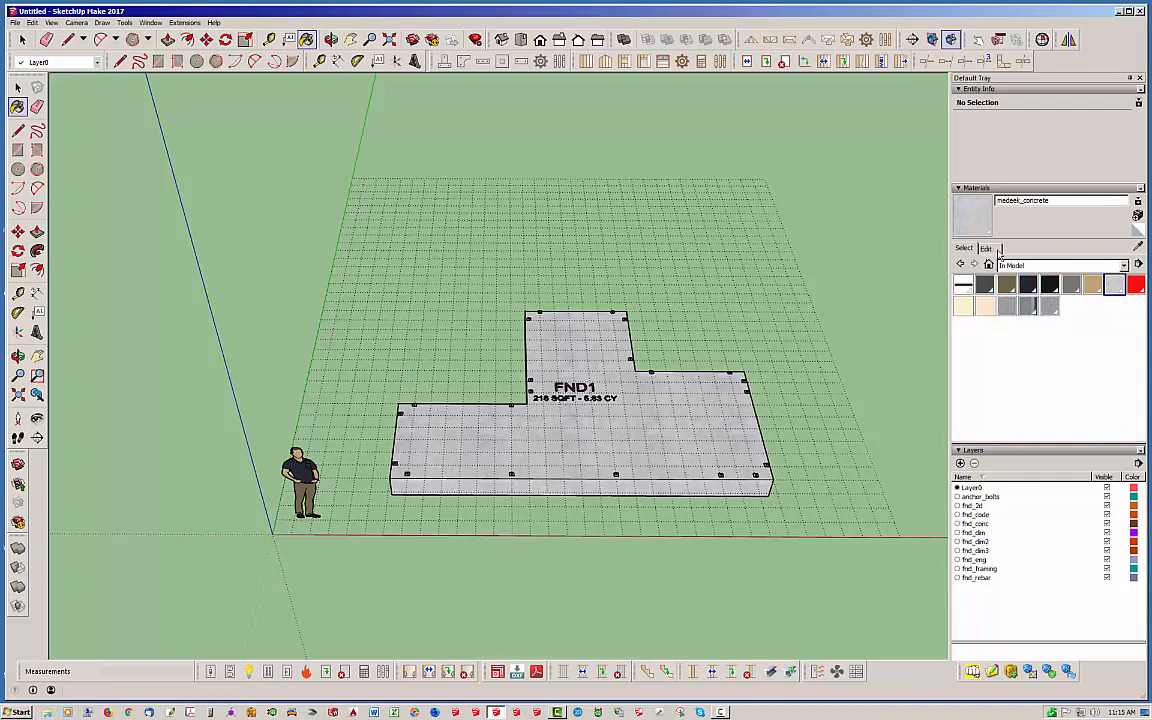
pyautogui.click(986, 248)
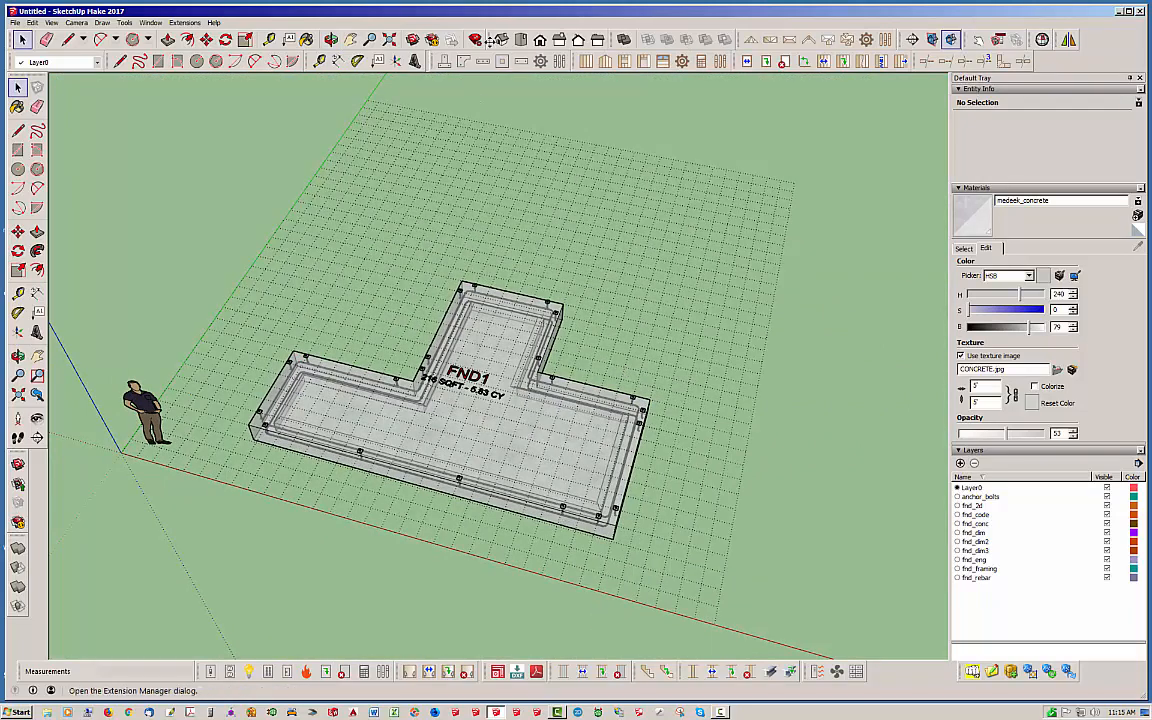
pyautogui.moveTo(464, 60)
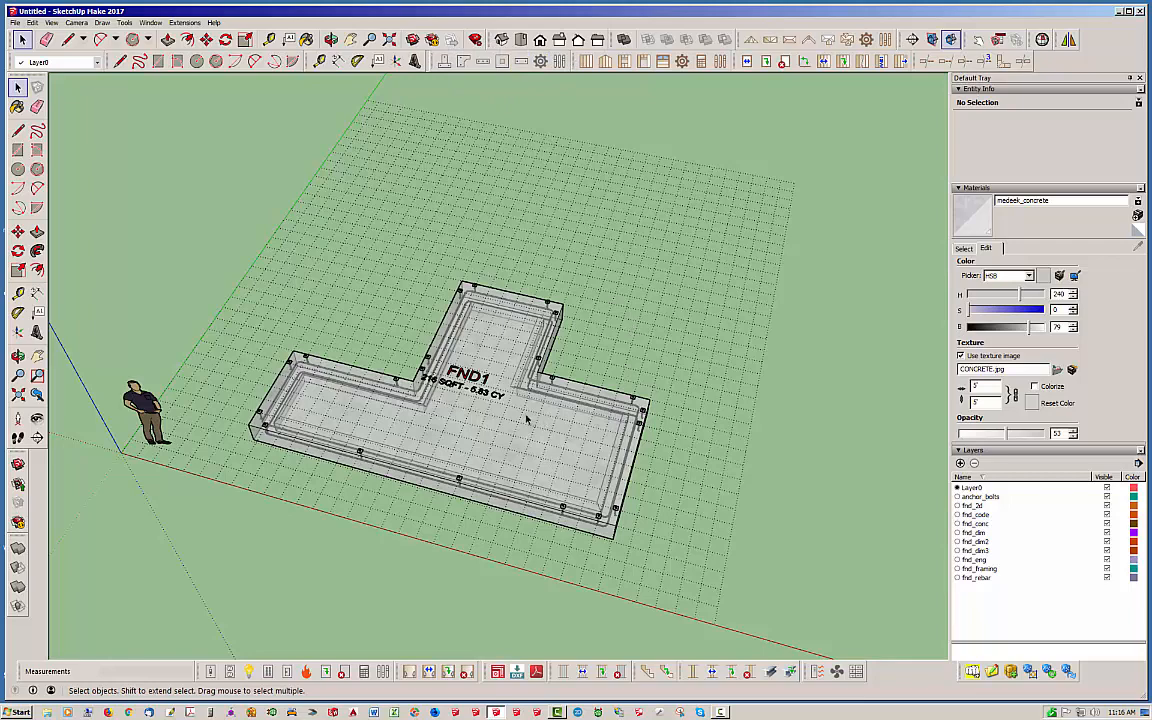
# Bring up the context menu for the FND1 foundation group.
pyautogui.rightClick(526, 420)
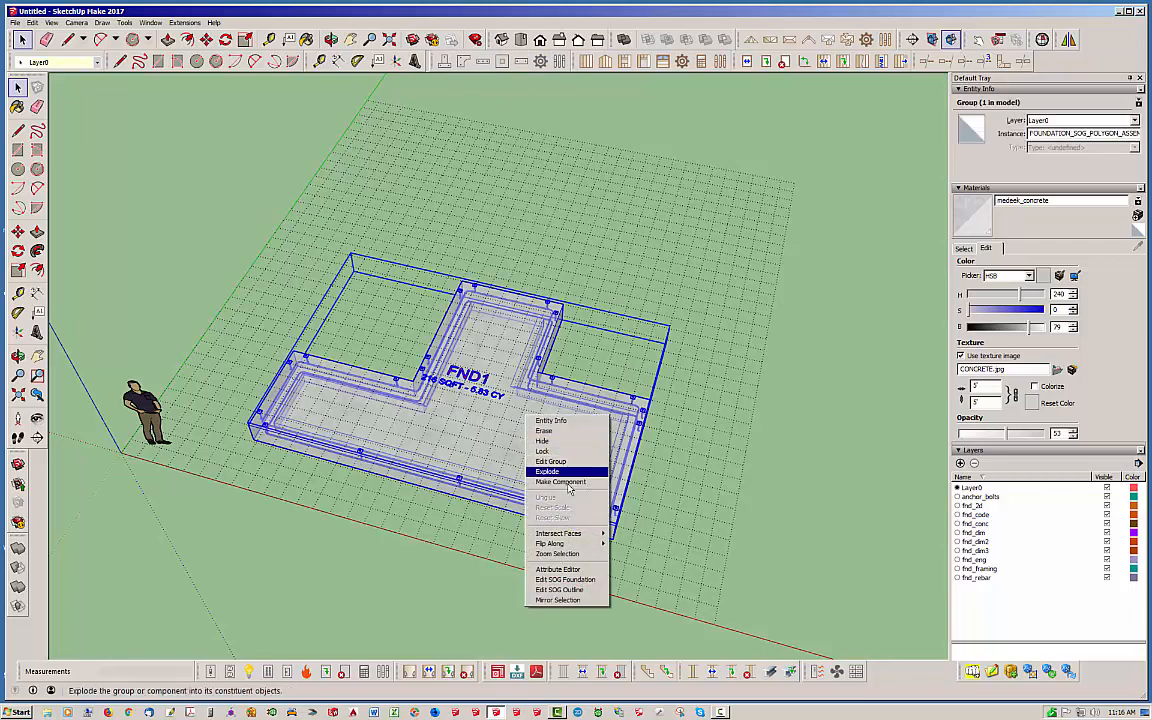
pyautogui.moveTo(563, 580)
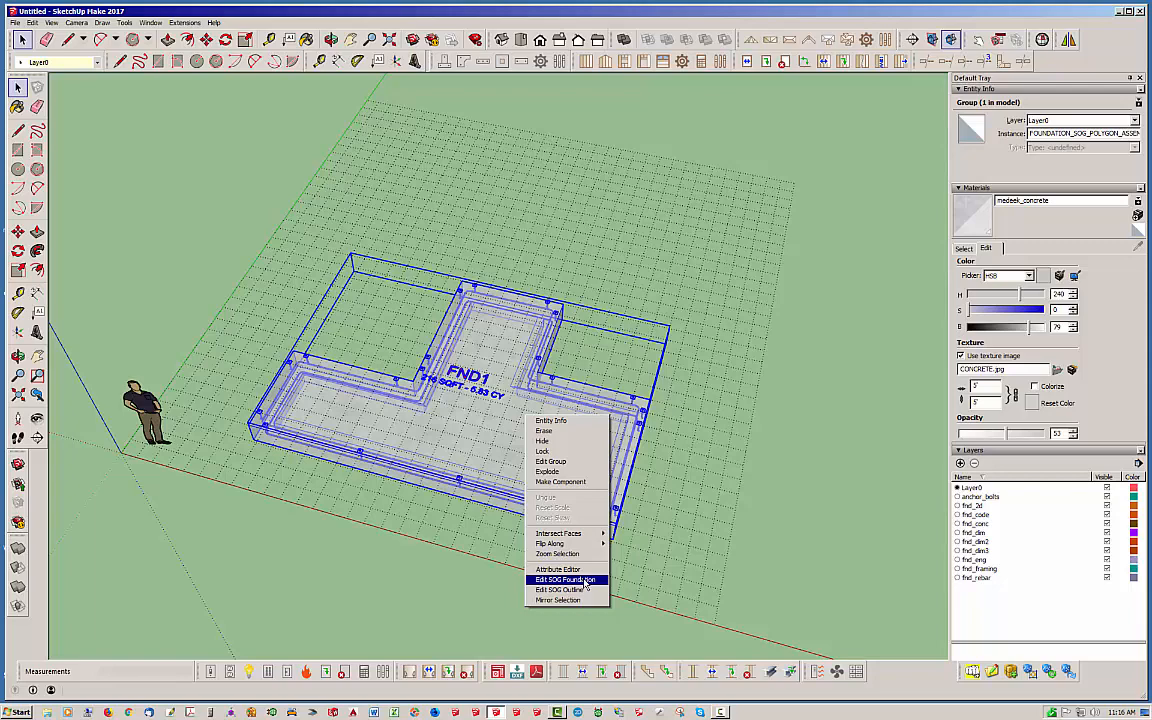
pyautogui.moveTo(590, 591)
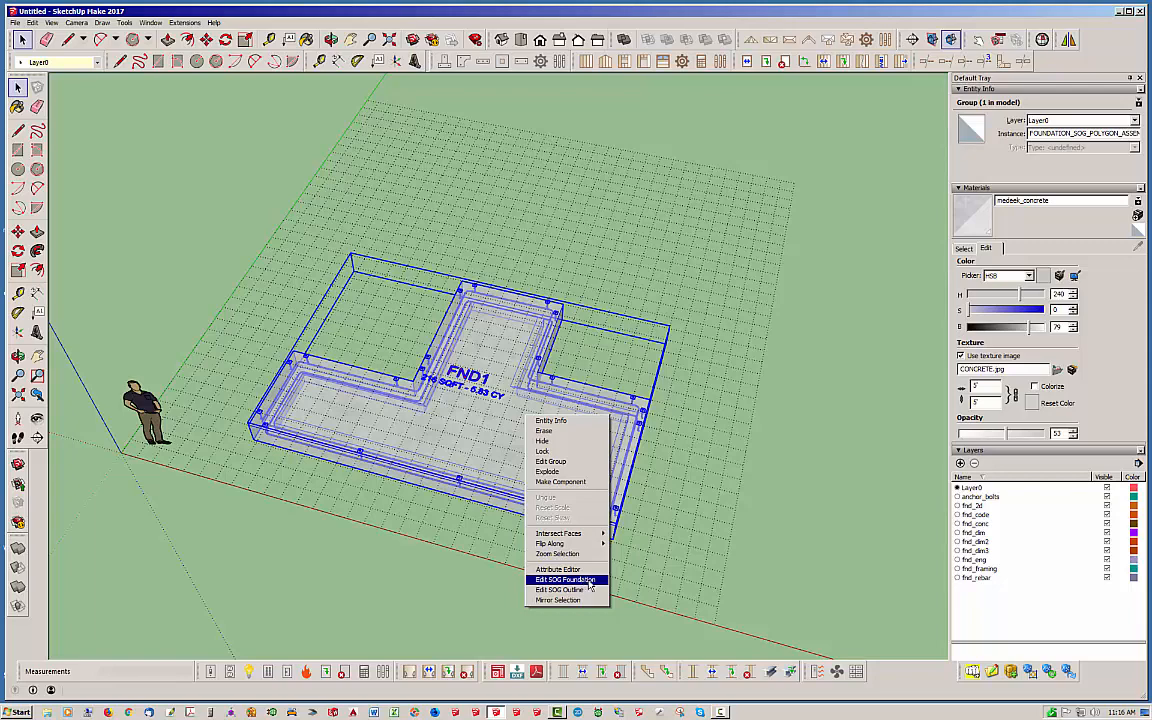
pyautogui.moveTo(560, 589)
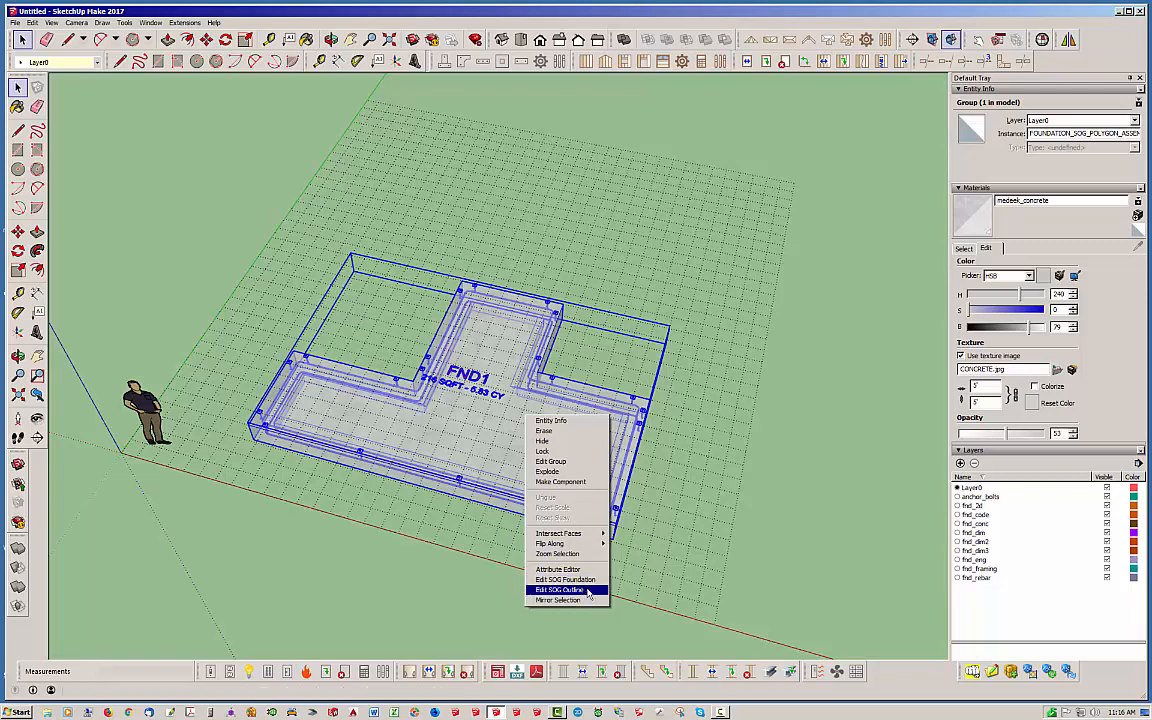
pyautogui.moveTo(565, 579)
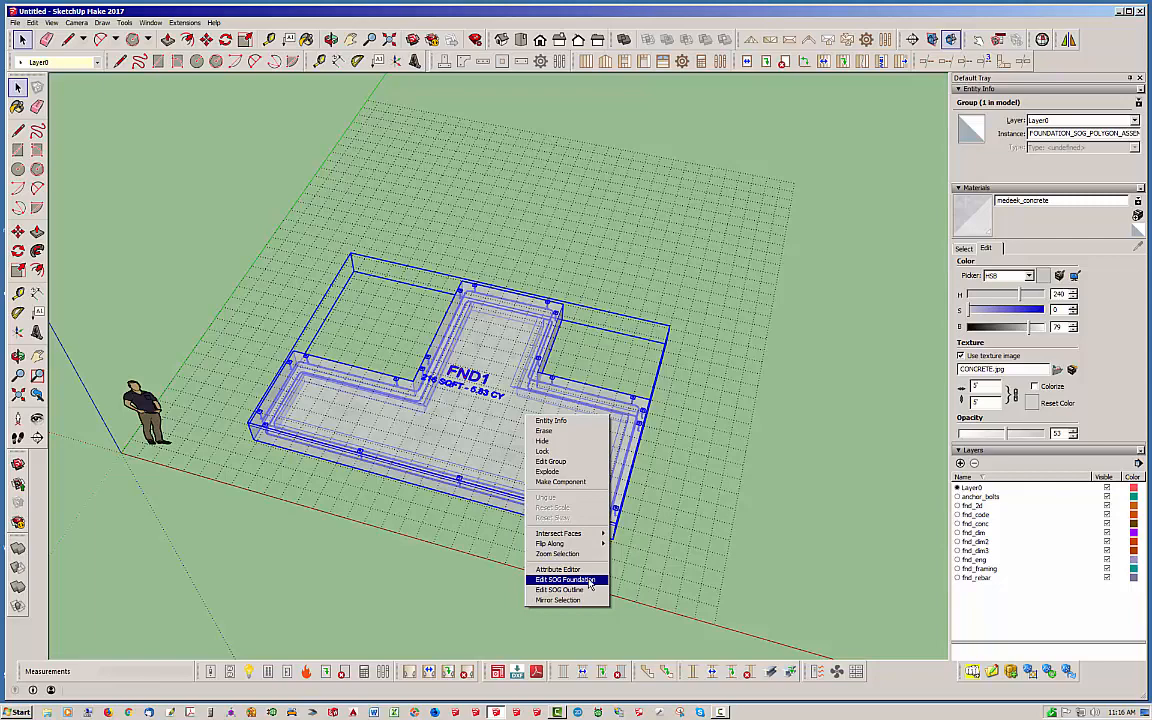
# Set FND1 footing depth to 24 inches and FPSF to YES, then update the foundation.
pyautogui.click(565, 579)
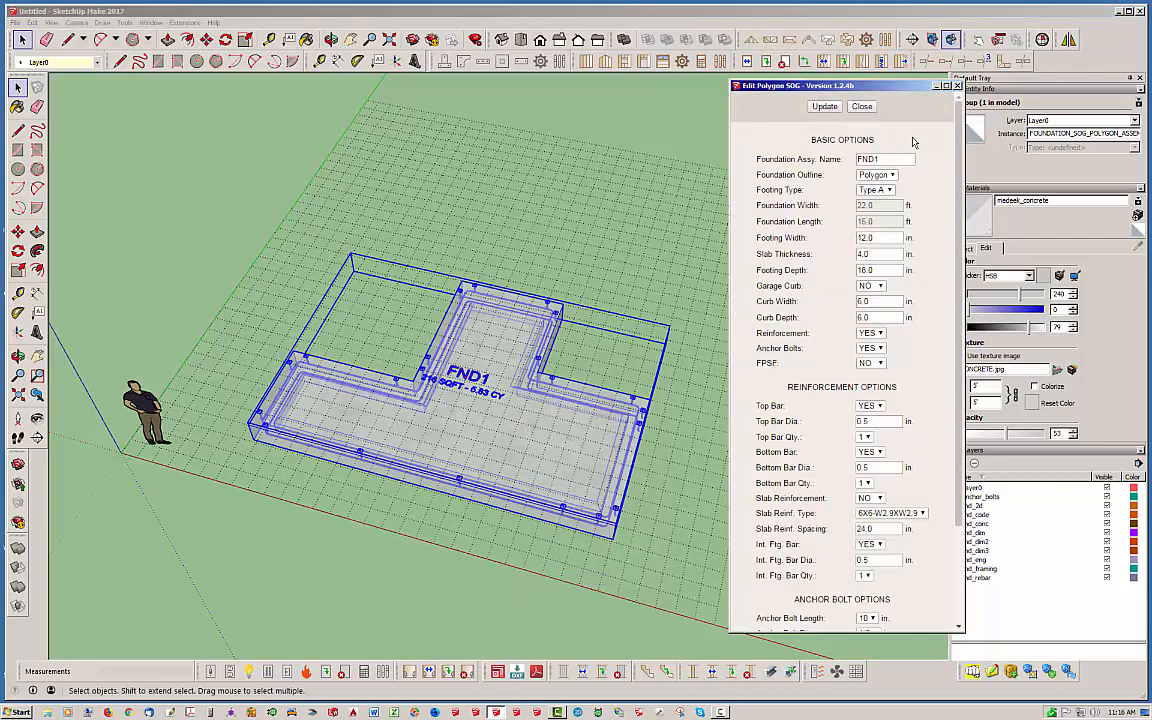
pyautogui.scroll(-3)
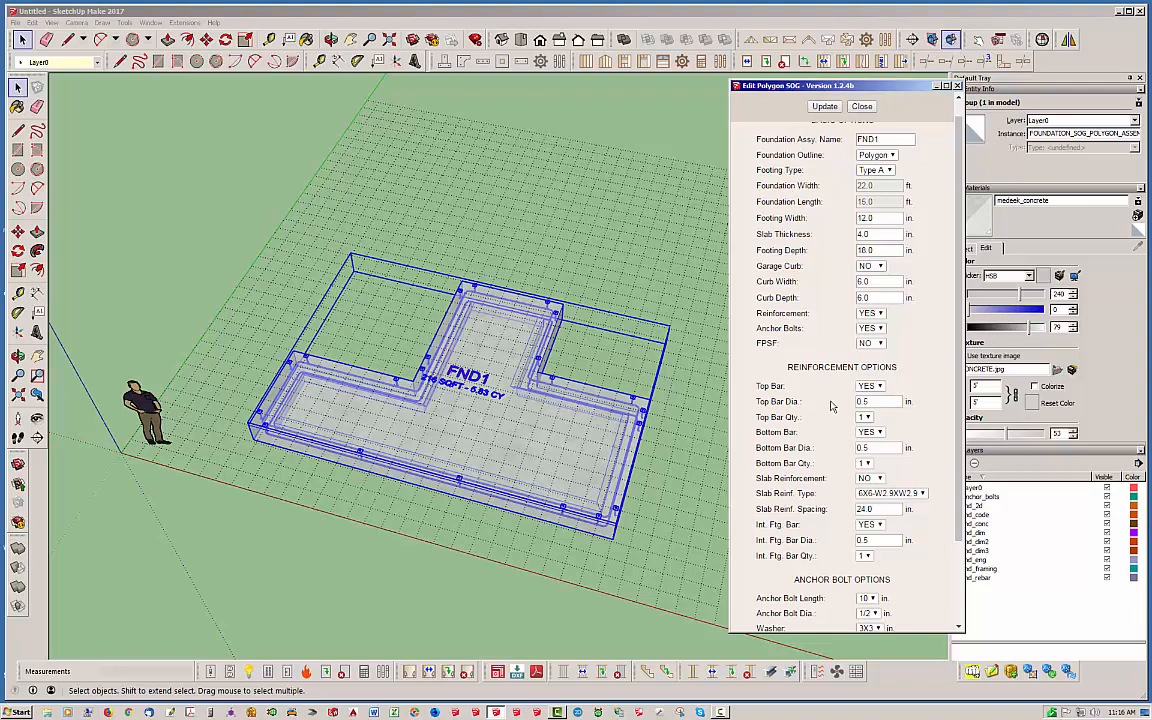
pyautogui.scroll(-3)
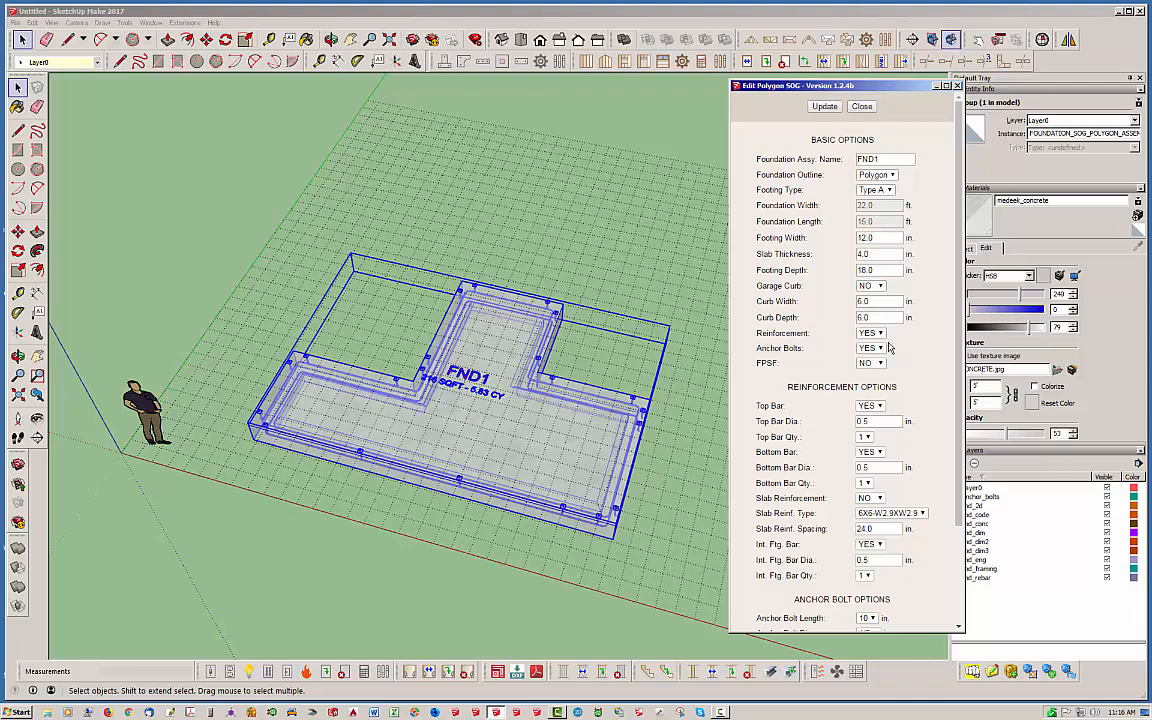
pyautogui.moveTo(911, 273)
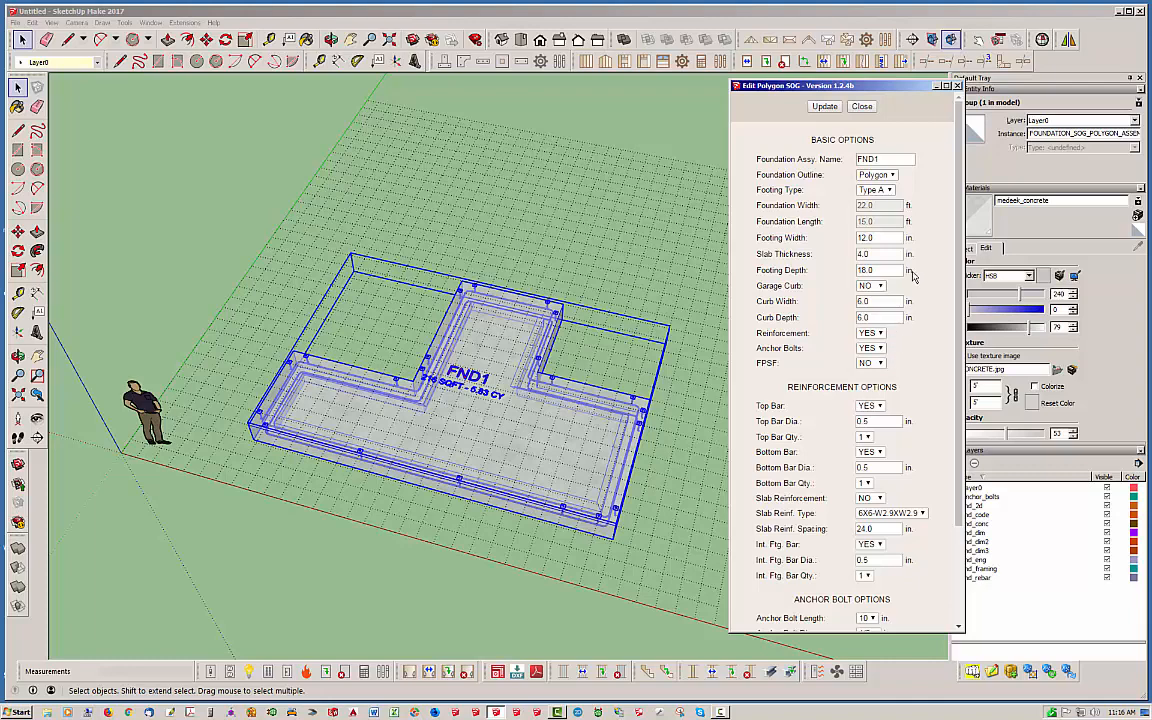
pyautogui.click(878, 270)
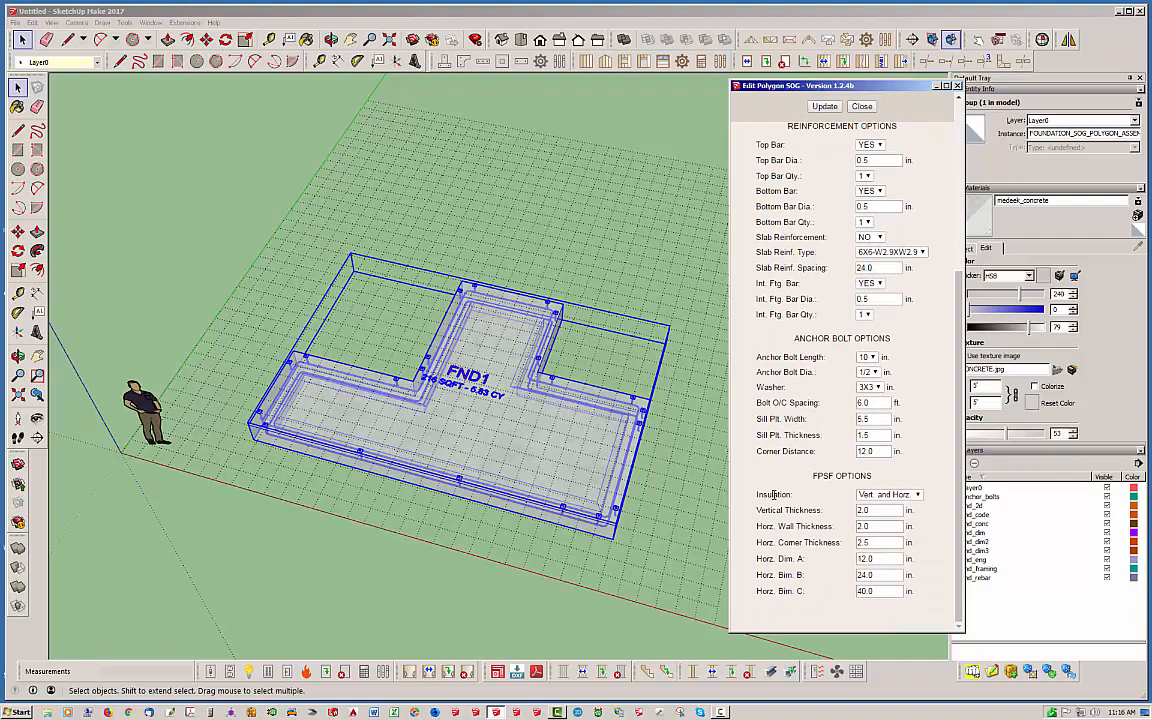
pyautogui.moveTo(823, 338)
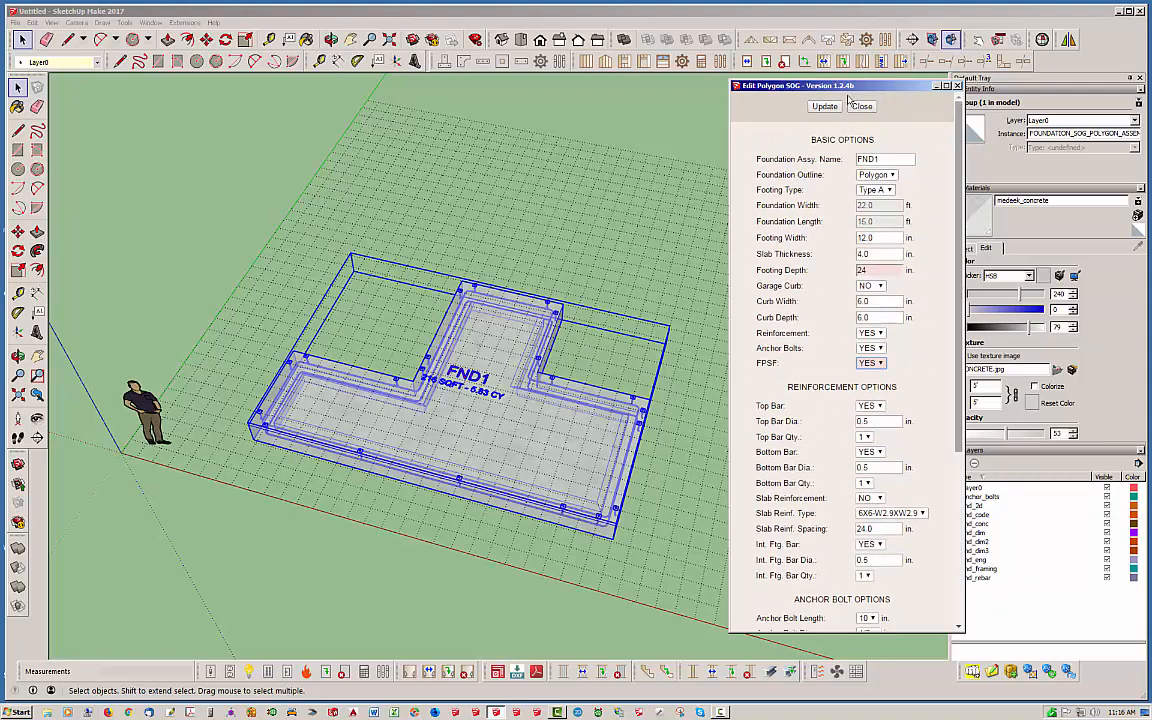
pyautogui.click(824, 106)
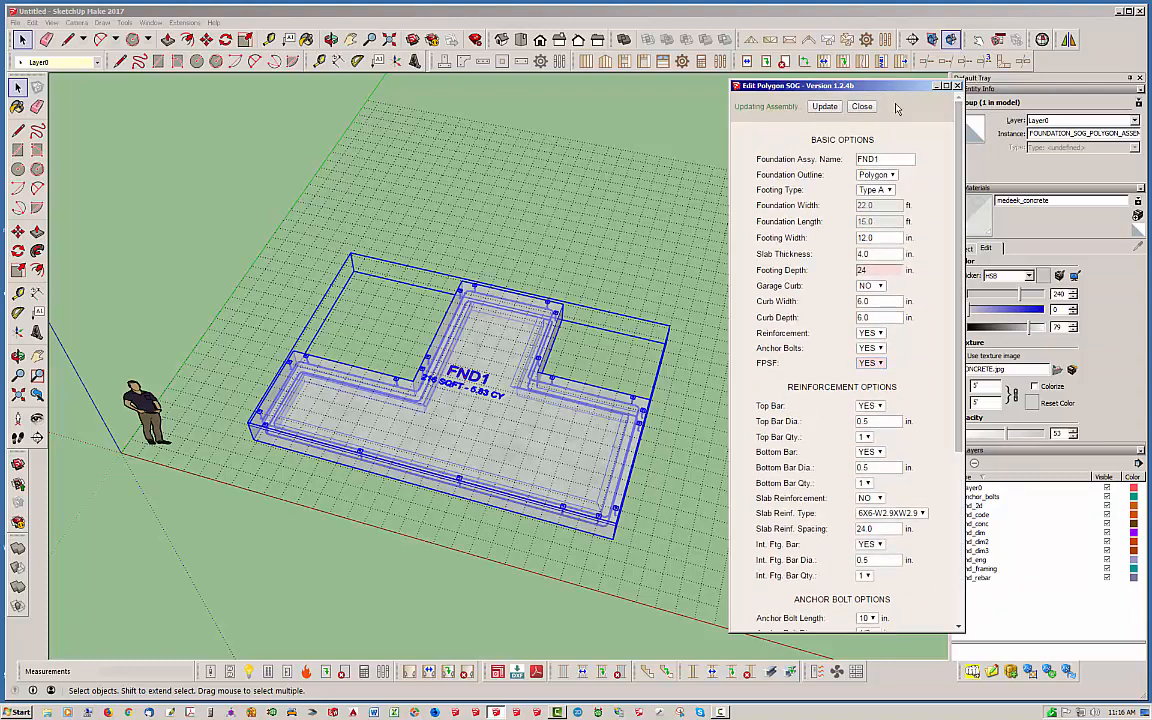
pyautogui.click(824, 106)
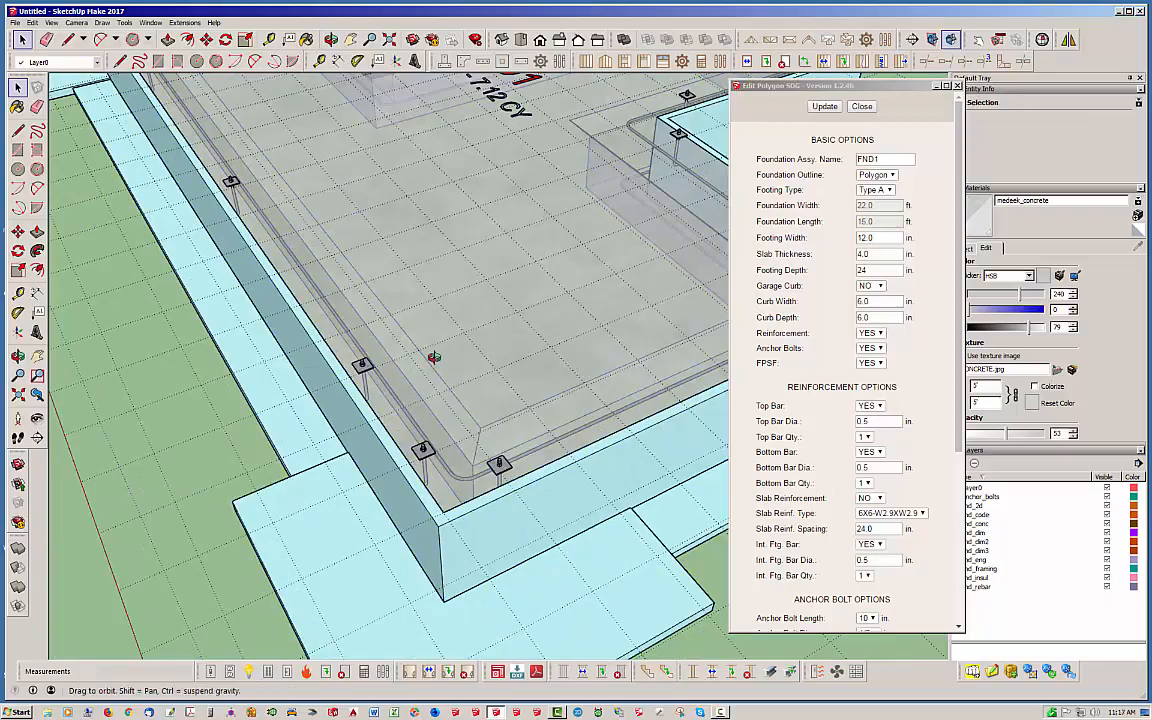
pyautogui.moveTo(435, 356); pyautogui.dragTo(1037, 417)
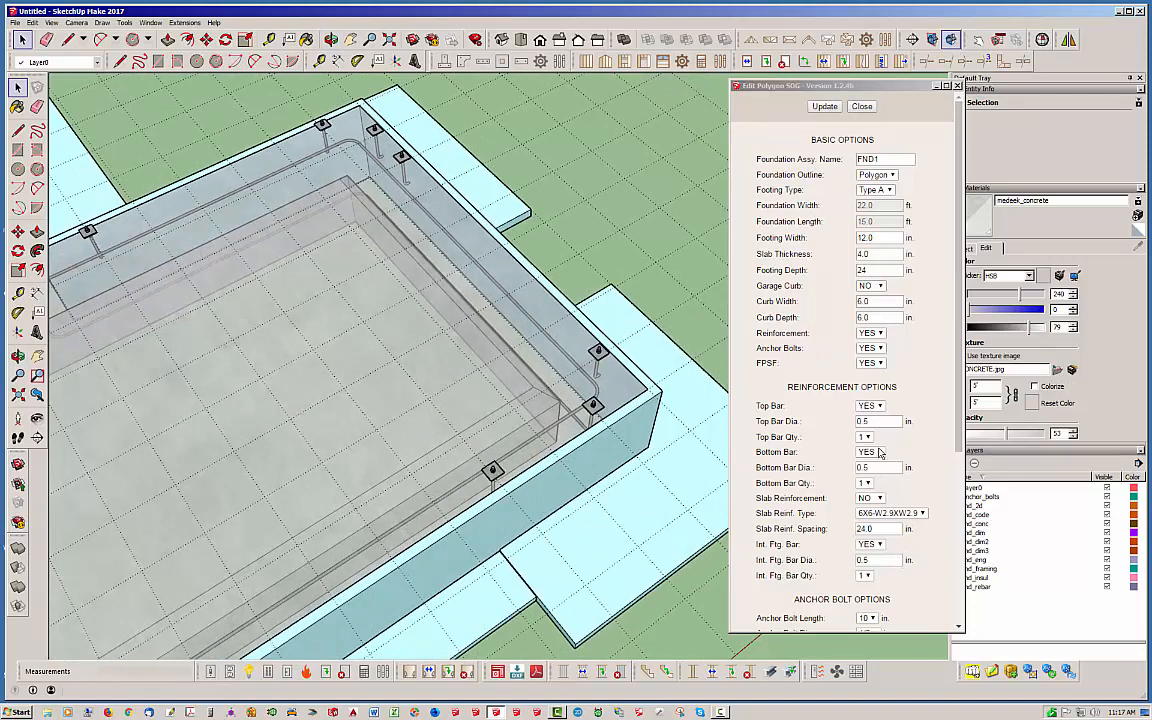
# Set FND1 Top Bar Qty and Bottom Bar Qty to 2, then update.
pyautogui.click(870, 437)
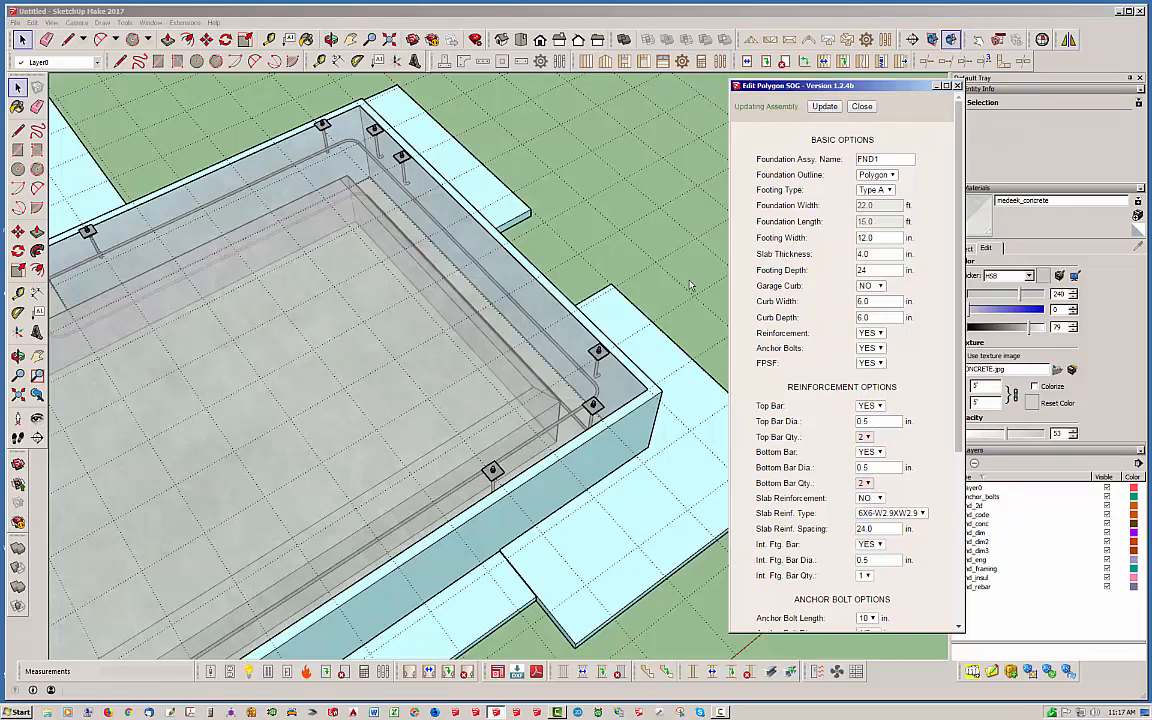
pyautogui.moveTo(527, 369)
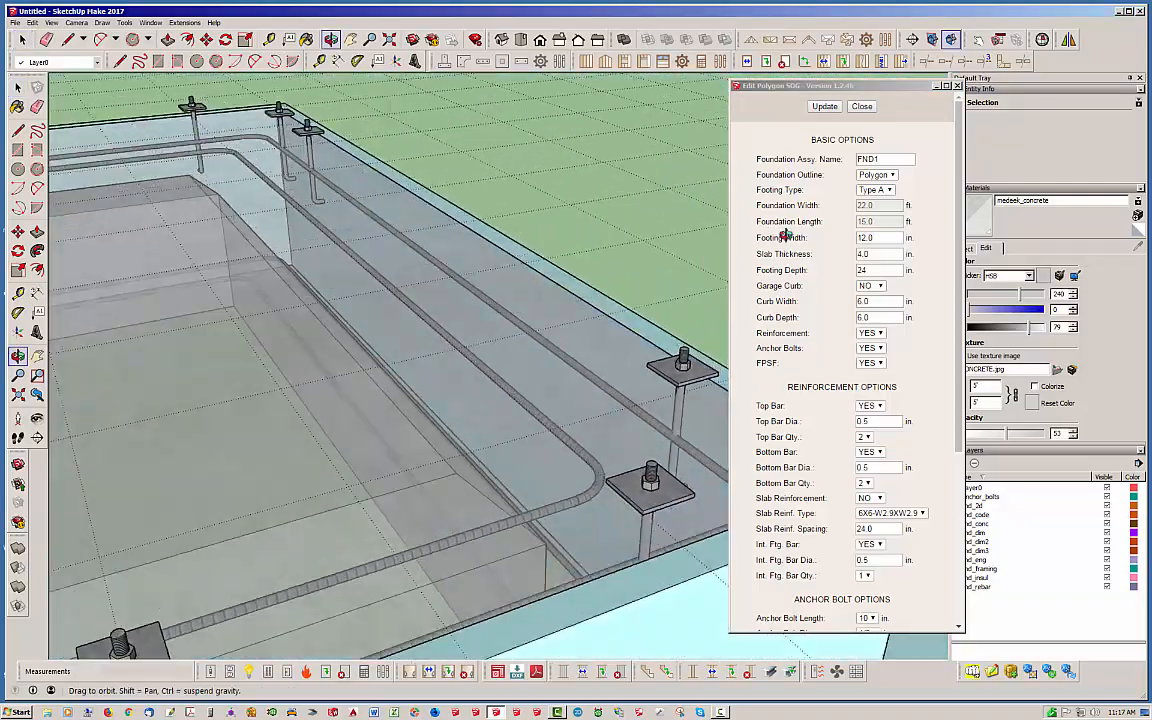
pyautogui.click(824, 106)
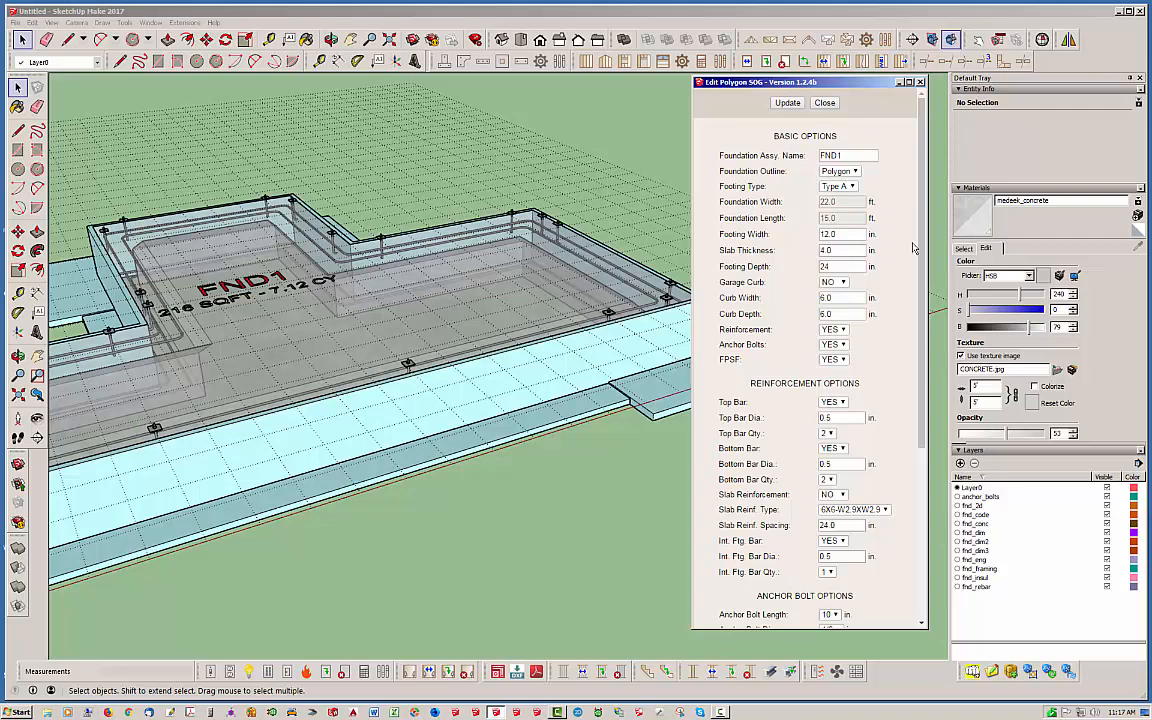
# Reopen FND1's Edit SOG Foundation settings, review the values, and close them.
pyautogui.click(824, 102)
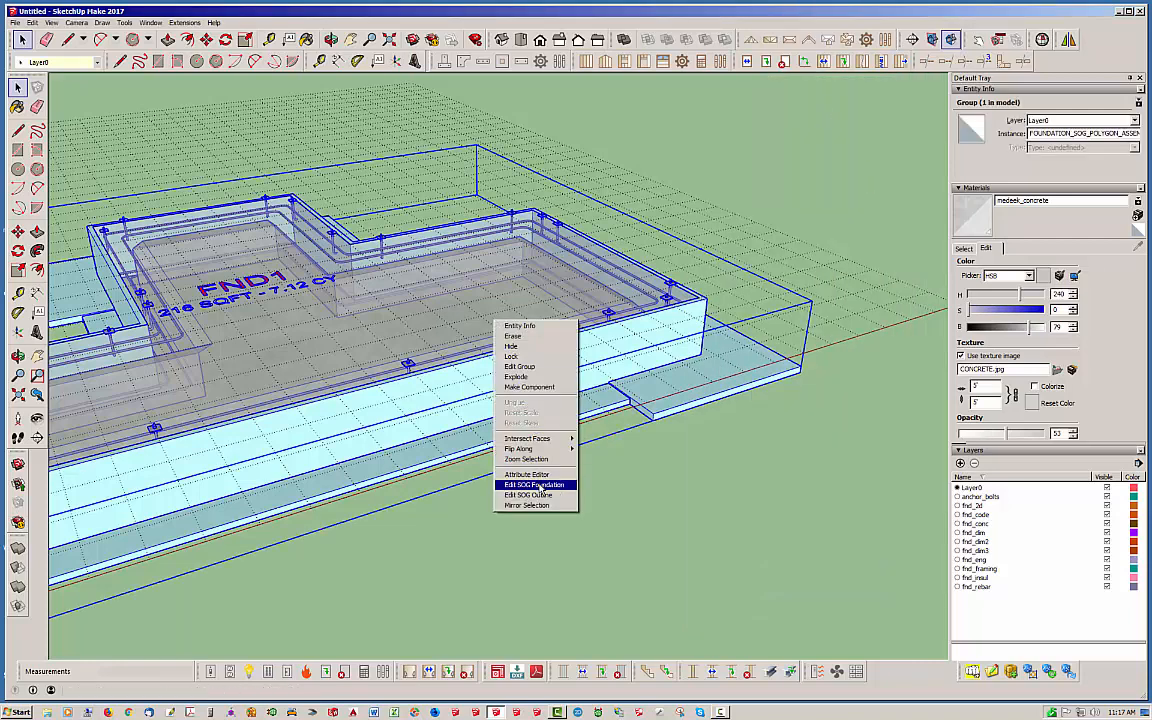
pyautogui.click(531, 484)
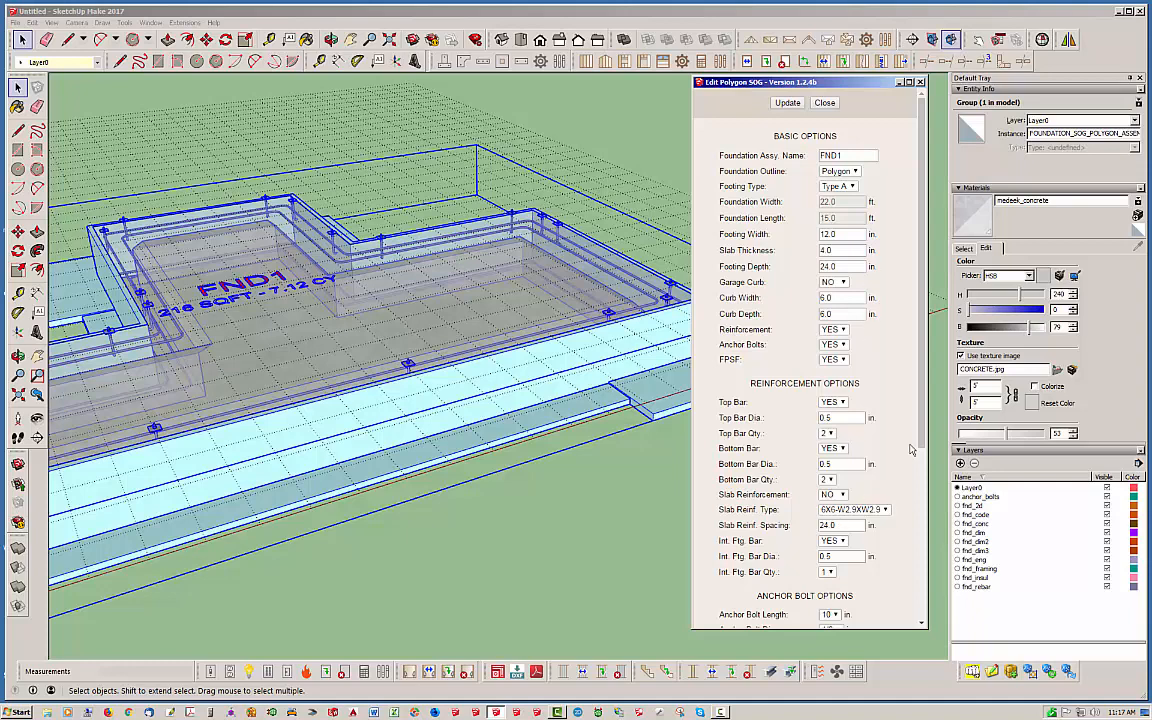
pyautogui.scroll(-3)
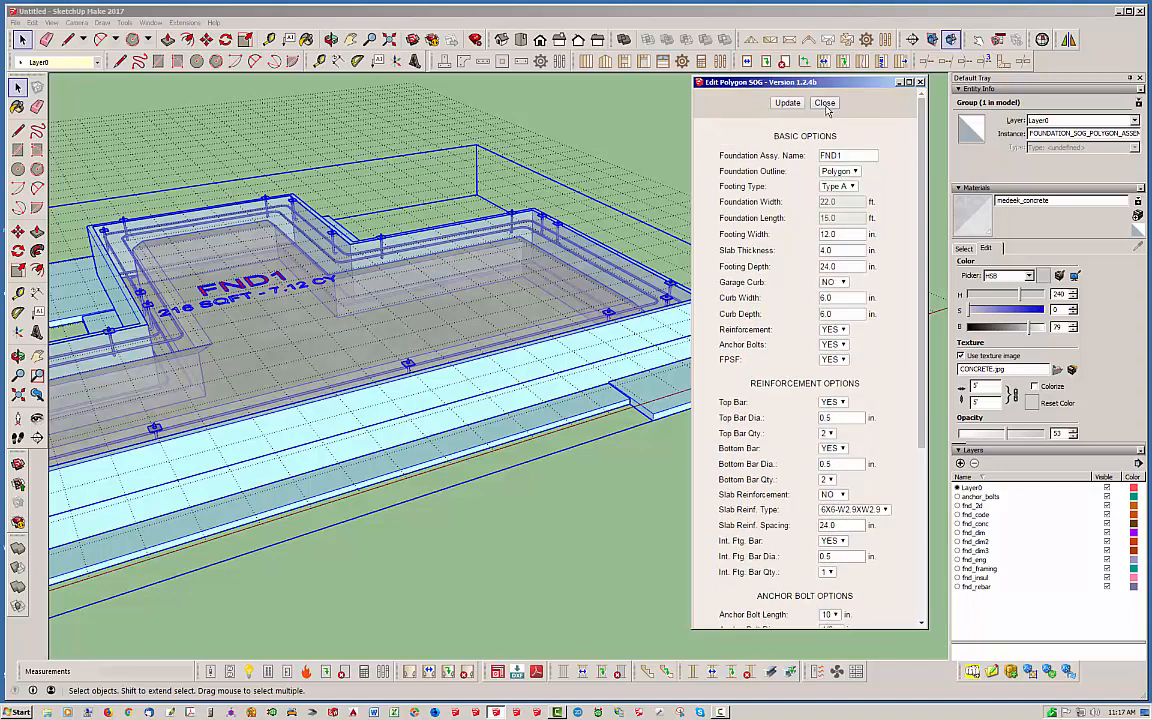
pyautogui.click(824, 103)
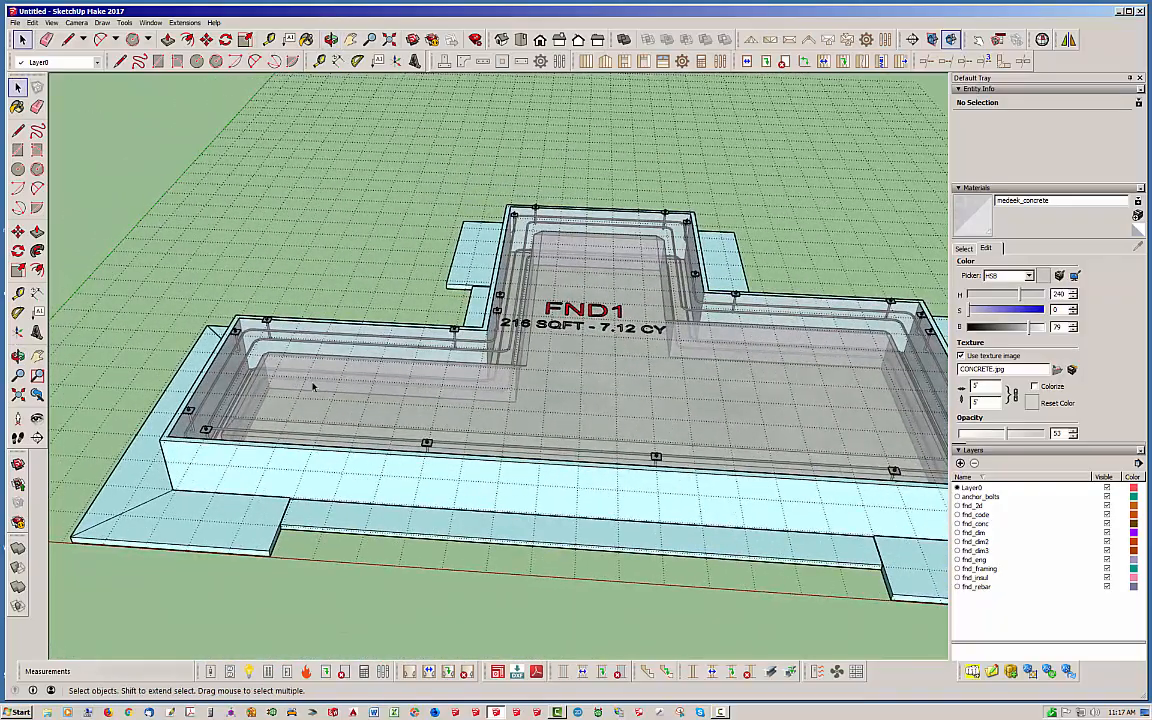
pyautogui.moveTo(301, 381)
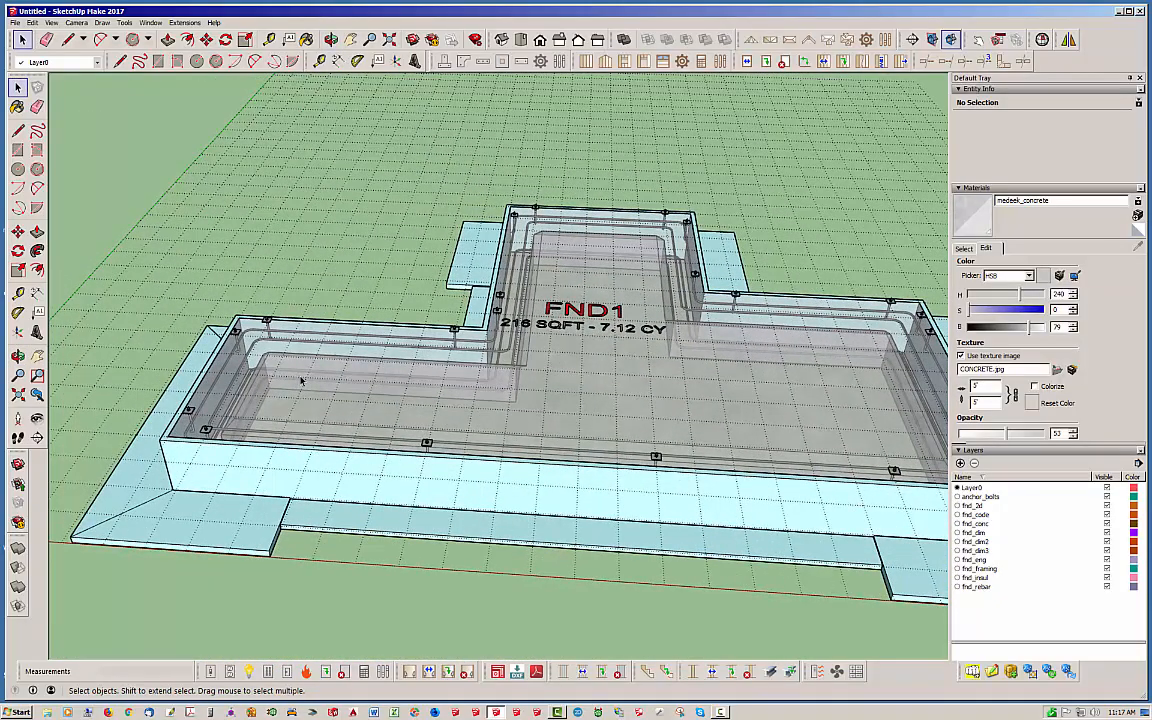
# Orbit the view over the whole FND1 foundation.
pyautogui.scroll(-3)
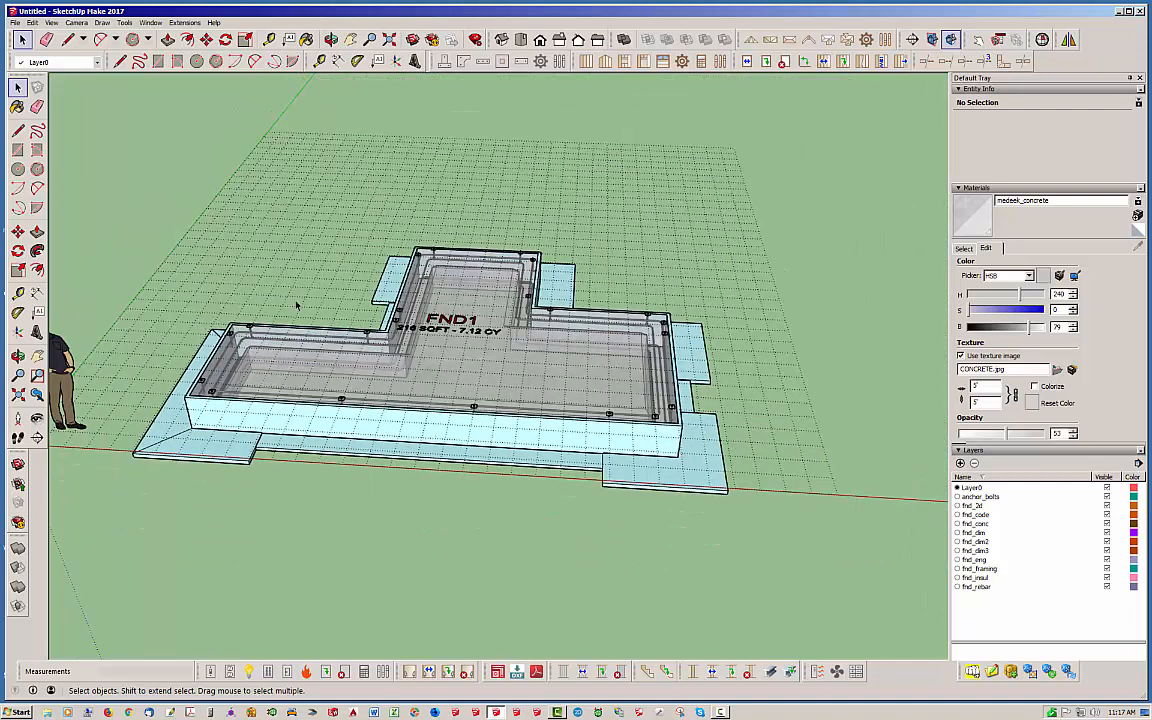
pyautogui.moveTo(436, 87)
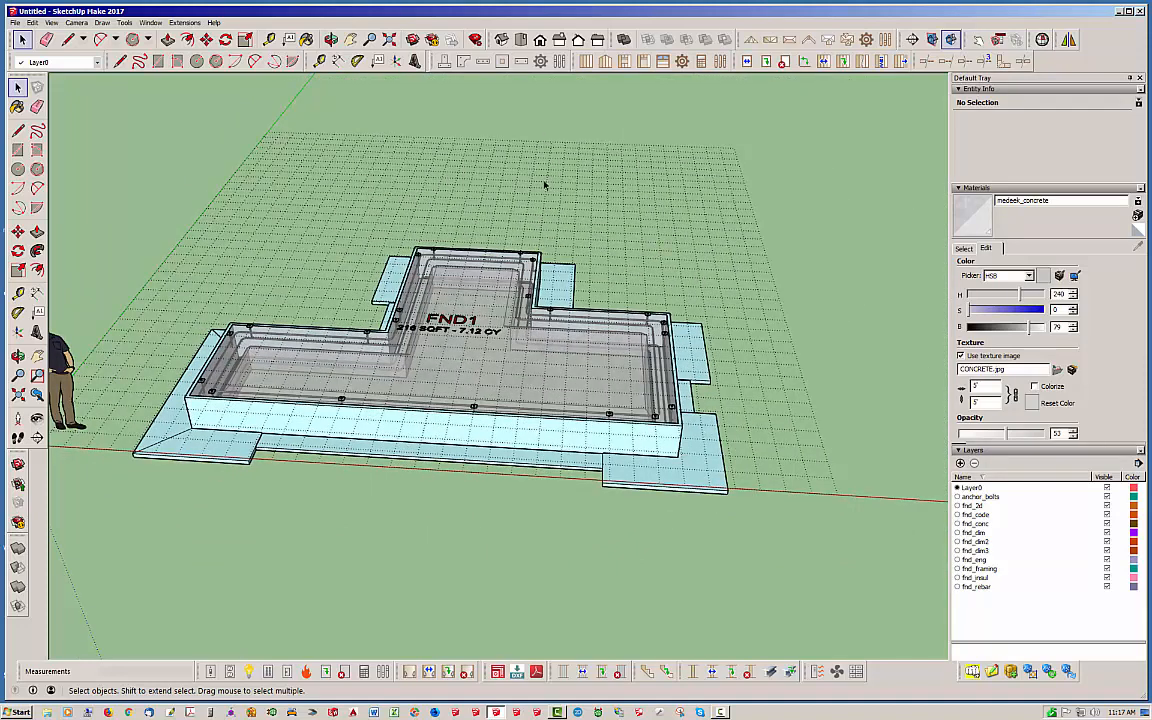
pyautogui.moveTo(616, 227)
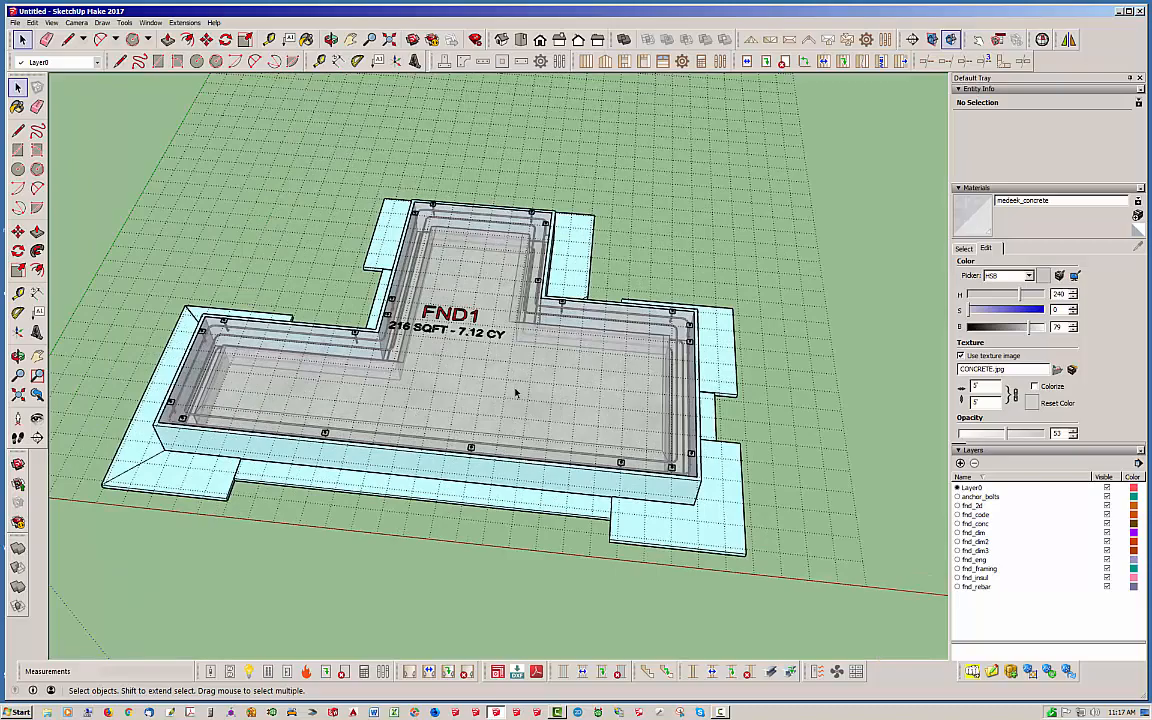
pyautogui.moveTo(486, 412)
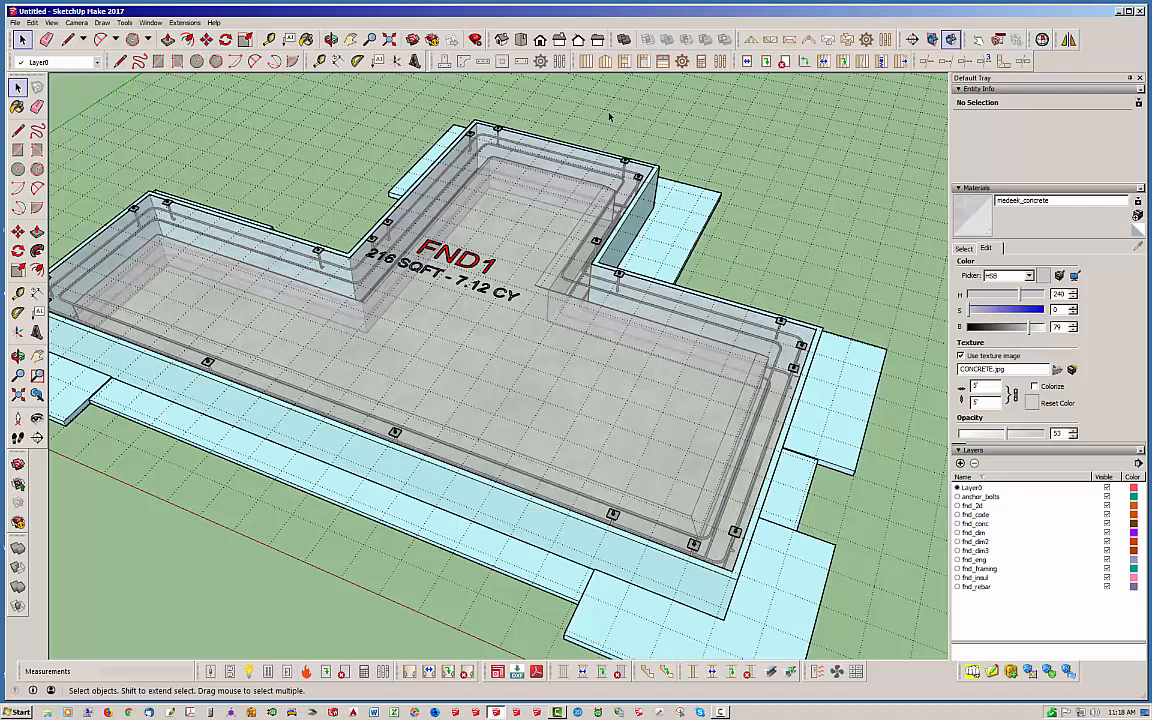
pyautogui.moveTo(596, 103)
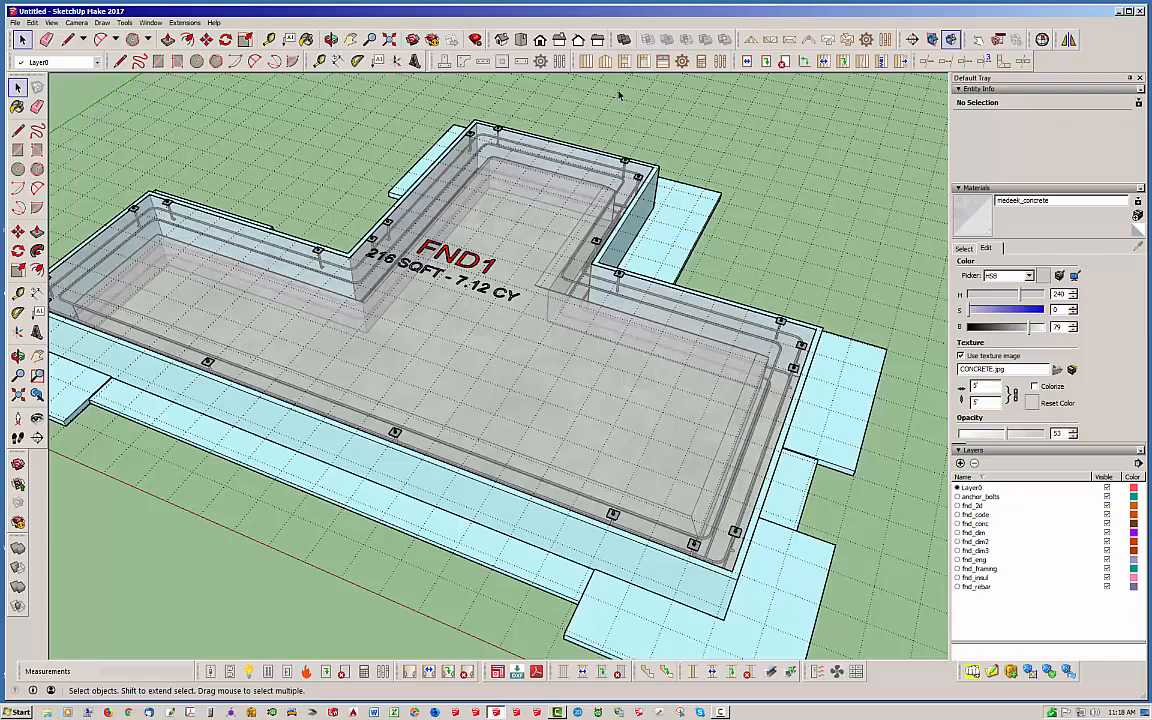
pyautogui.moveTo(653, 110)
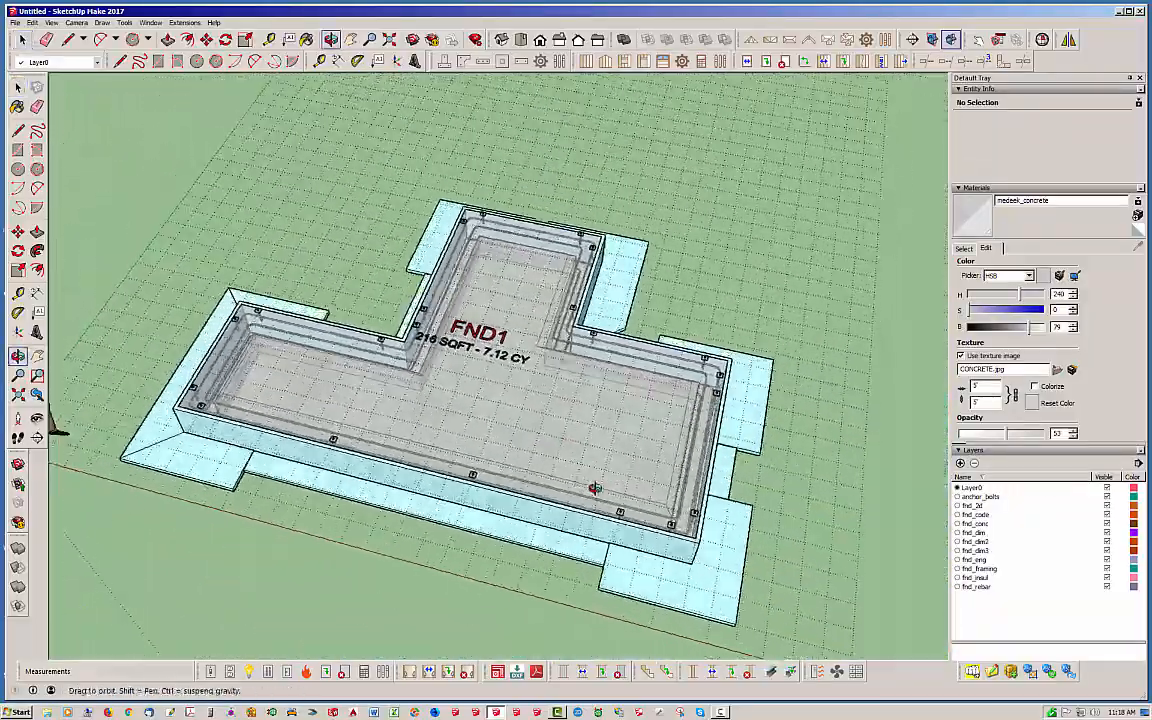
pyautogui.moveTo(595, 488); pyautogui.dragTo(562, 400)
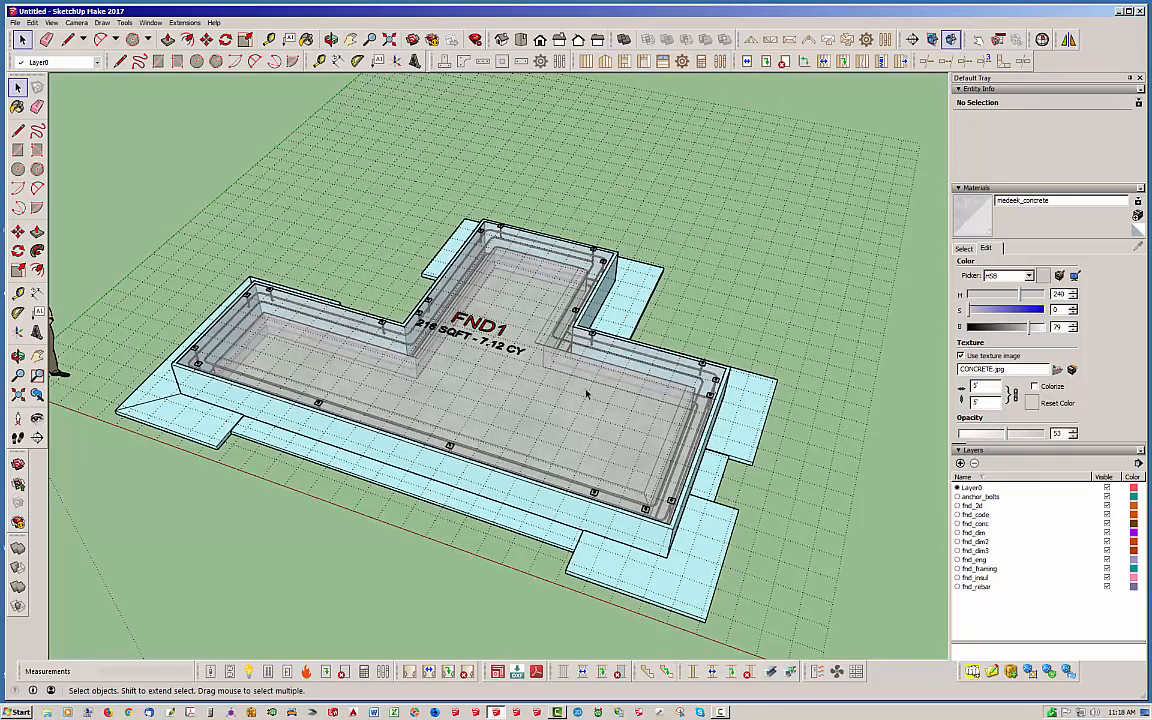
pyautogui.moveTo(567, 498)
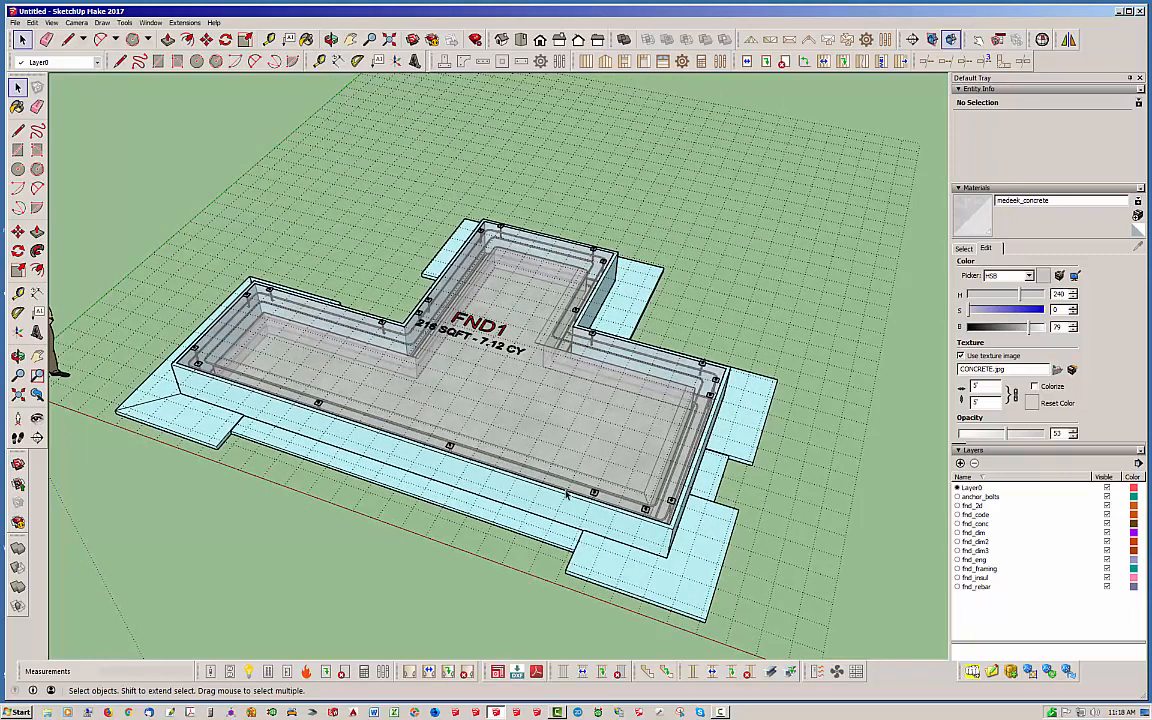
pyautogui.moveTo(618, 416)
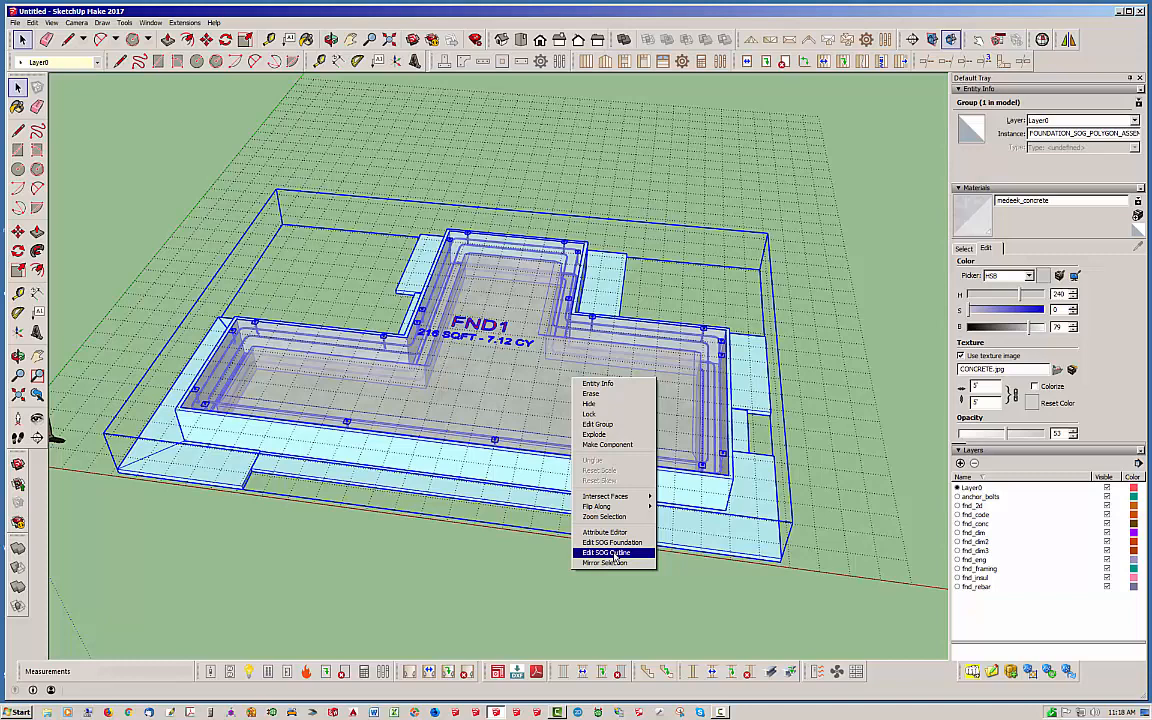
# Choose Edit SOG Outline to show FND1's L-shaped footprint as an editable green face.
pyautogui.click(606, 552)
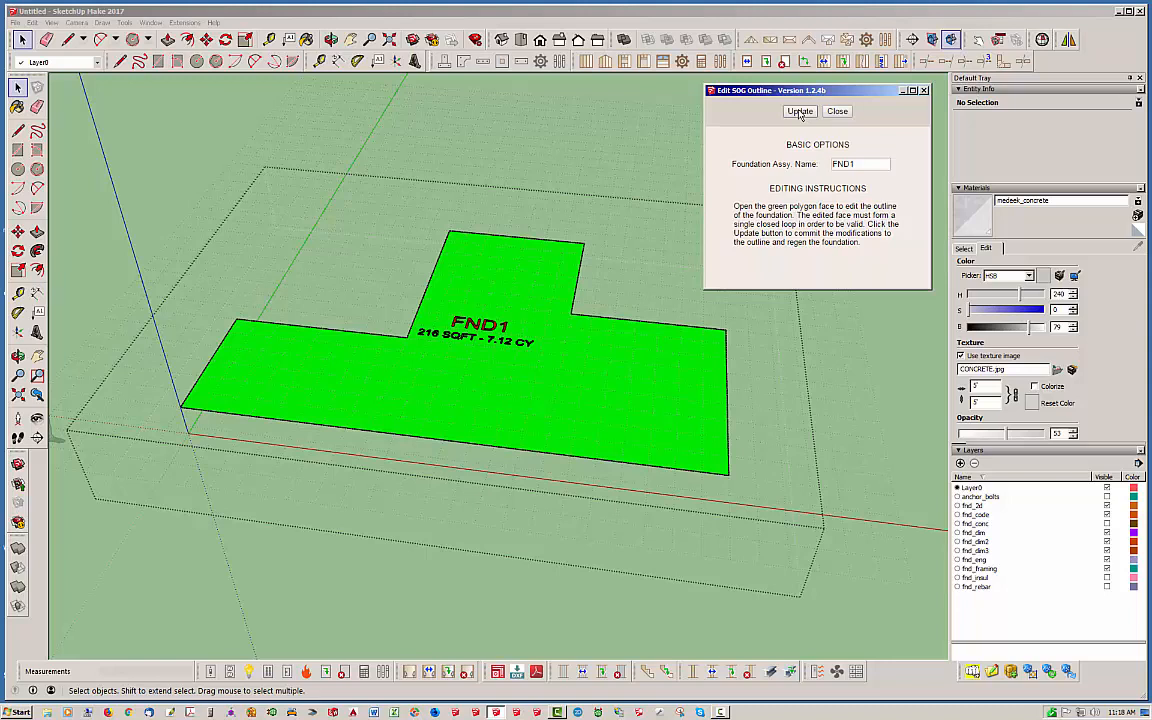
pyautogui.moveTo(713, 360)
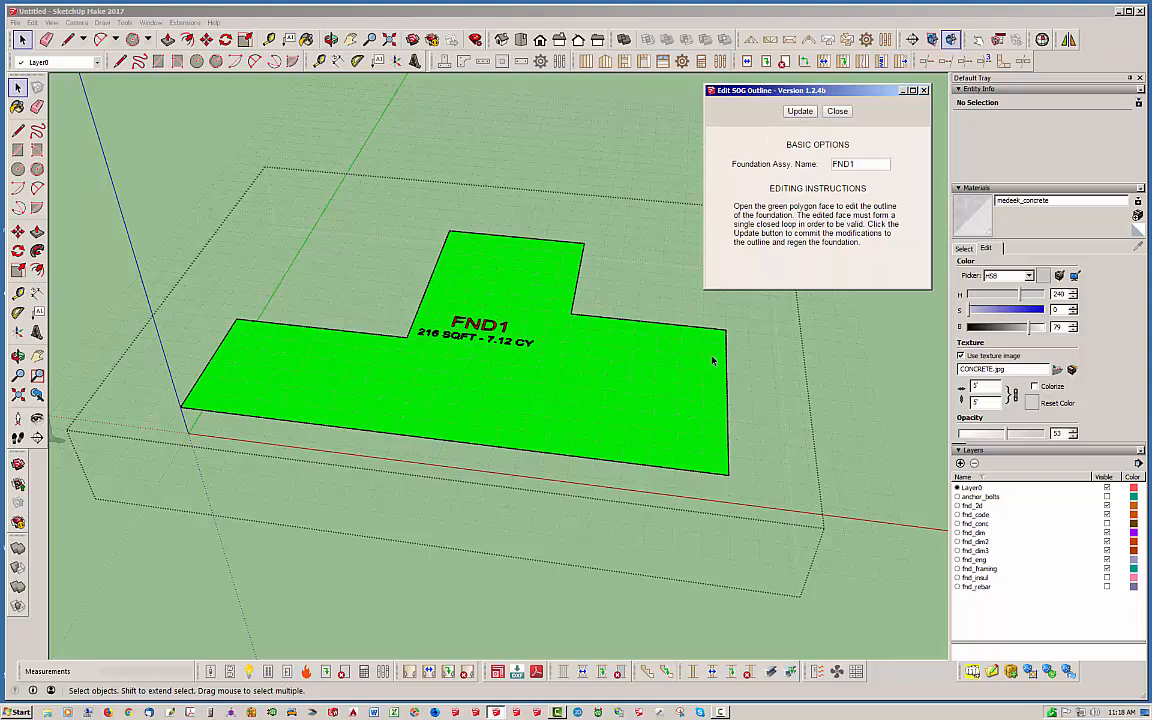
pyautogui.moveTo(543, 227)
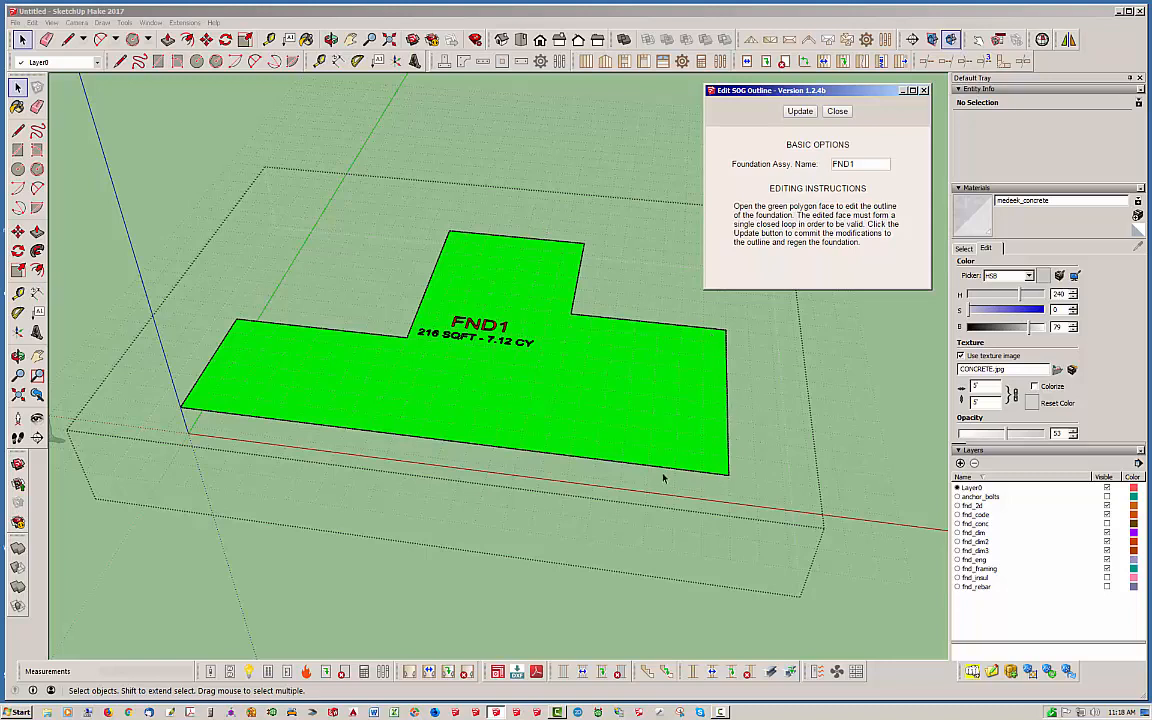
pyautogui.moveTo(415, 421)
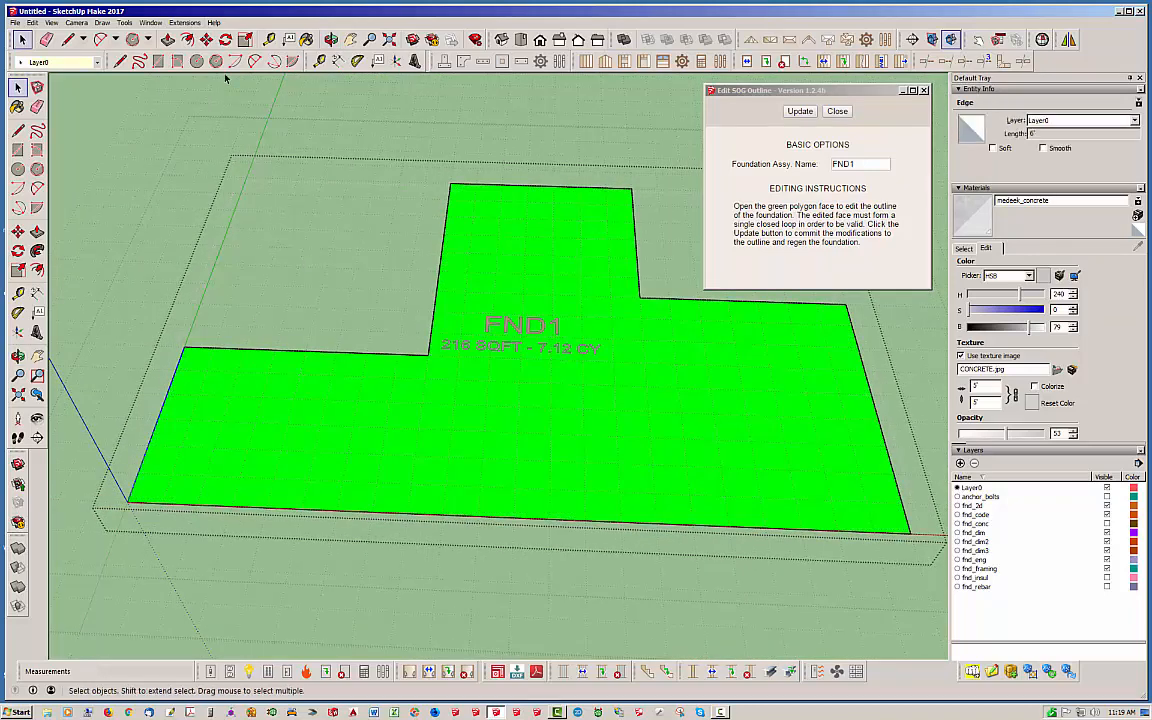
pyautogui.moveTo(207, 46)
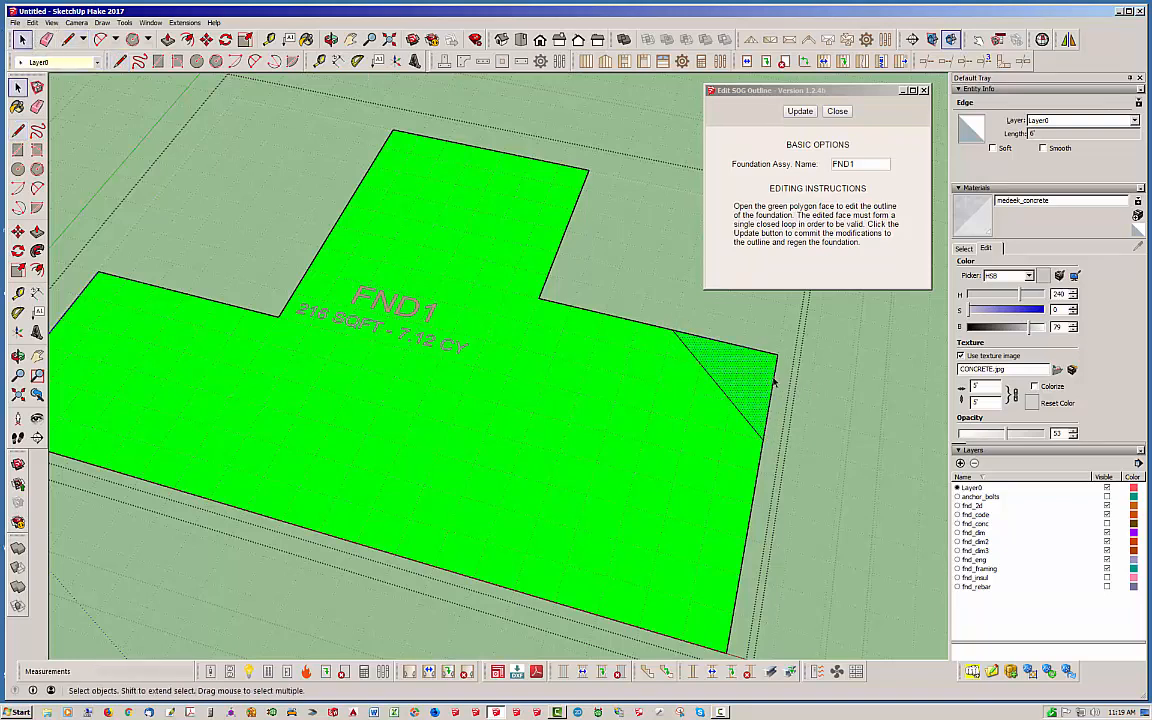
# Clip the triangular right-hand corner off the FND1 outline along a diagonal line.
pyautogui.click(720, 360)
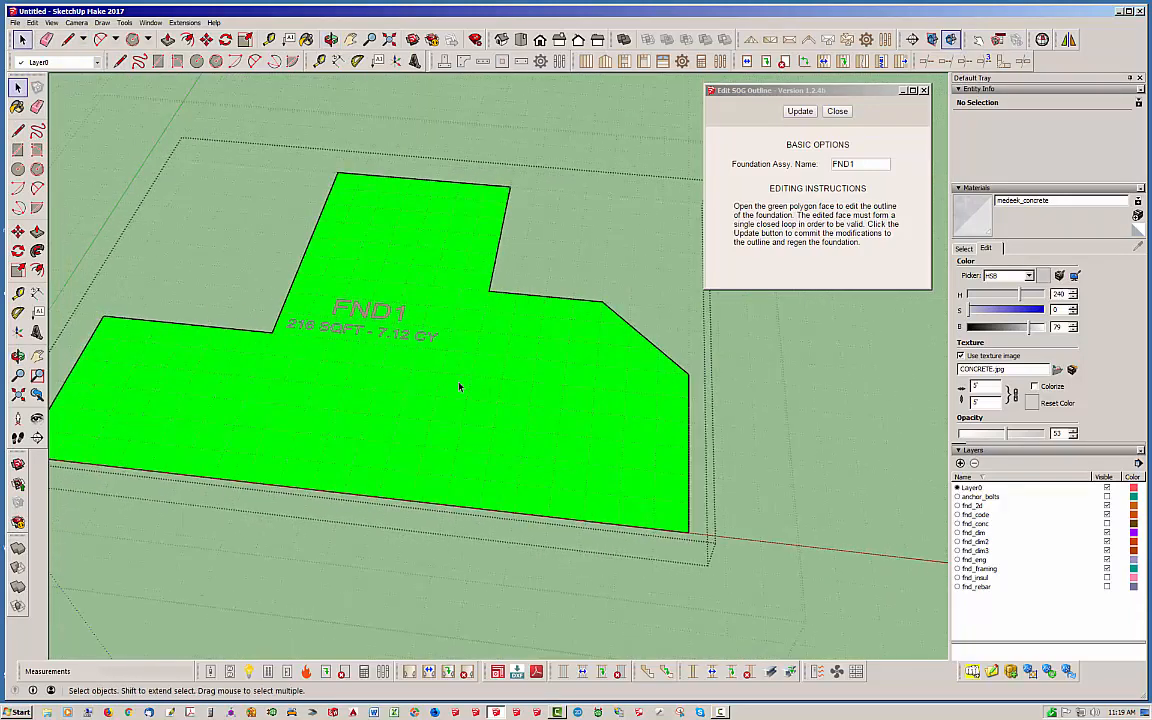
pyautogui.moveTo(407, 238)
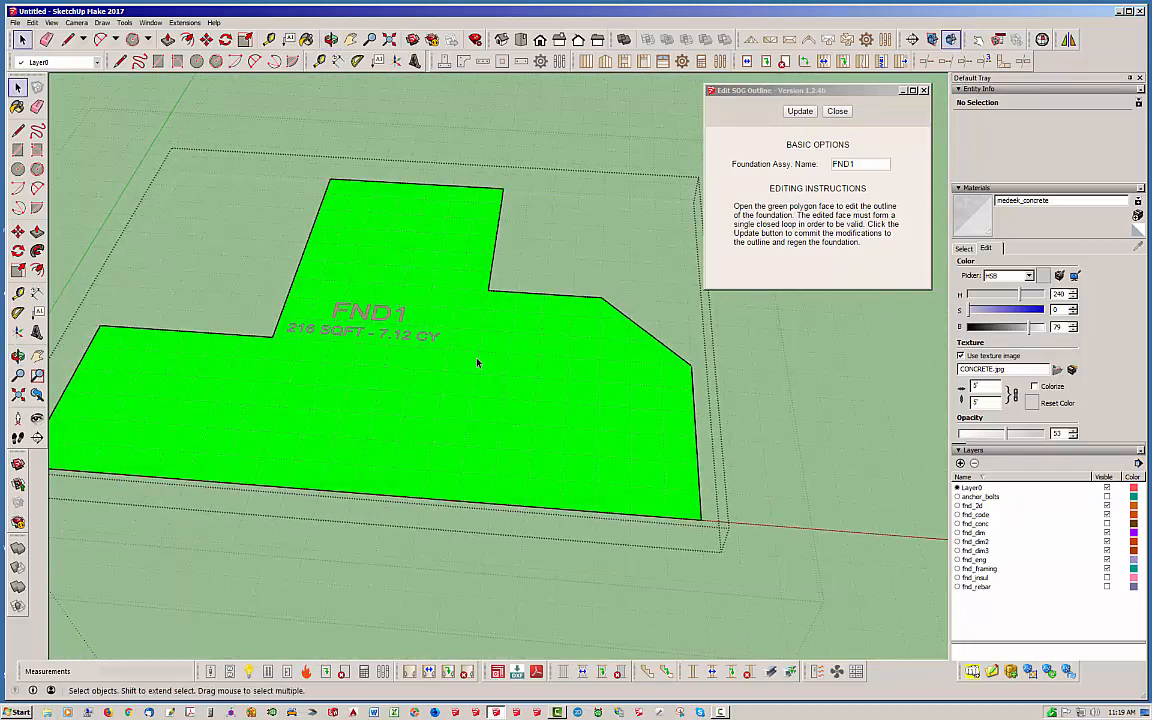
pyautogui.moveTo(256, 363)
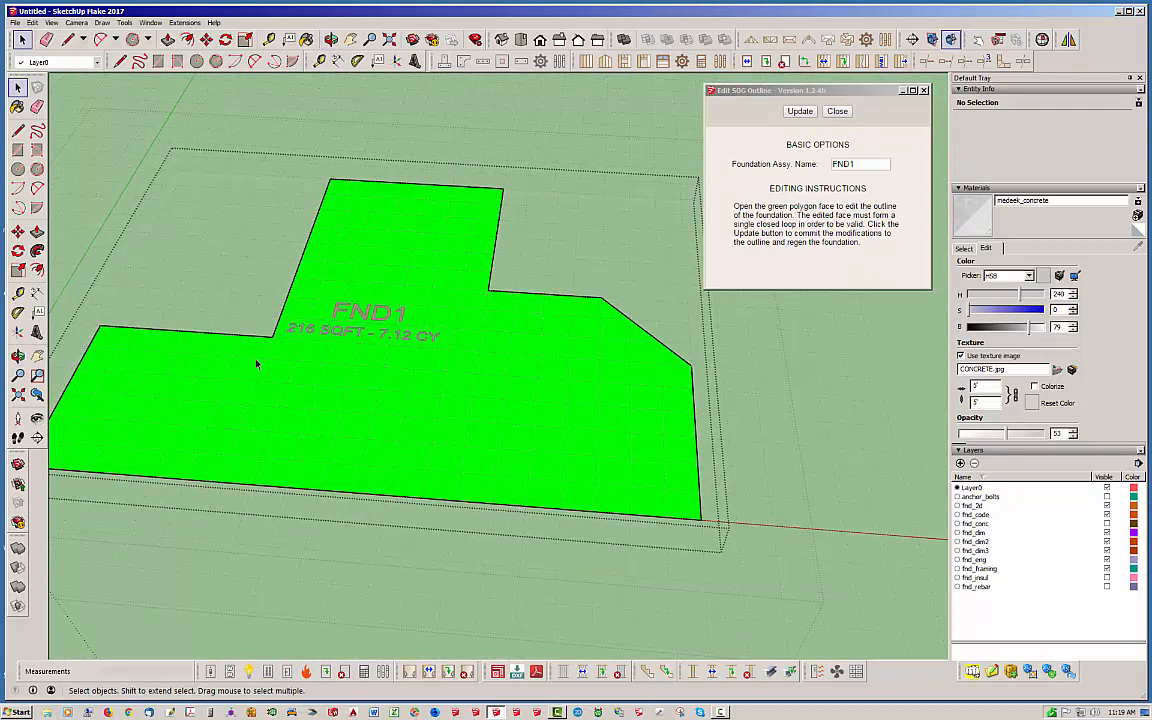
pyautogui.moveTo(675, 353)
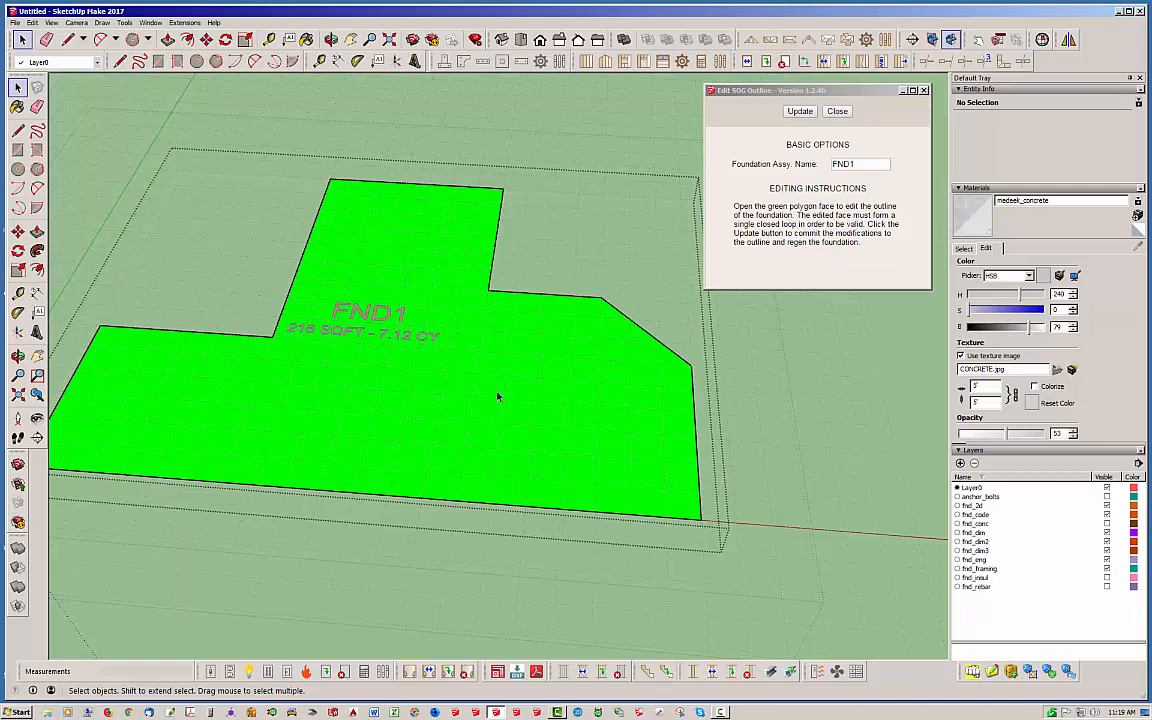
pyautogui.moveTo(529, 398)
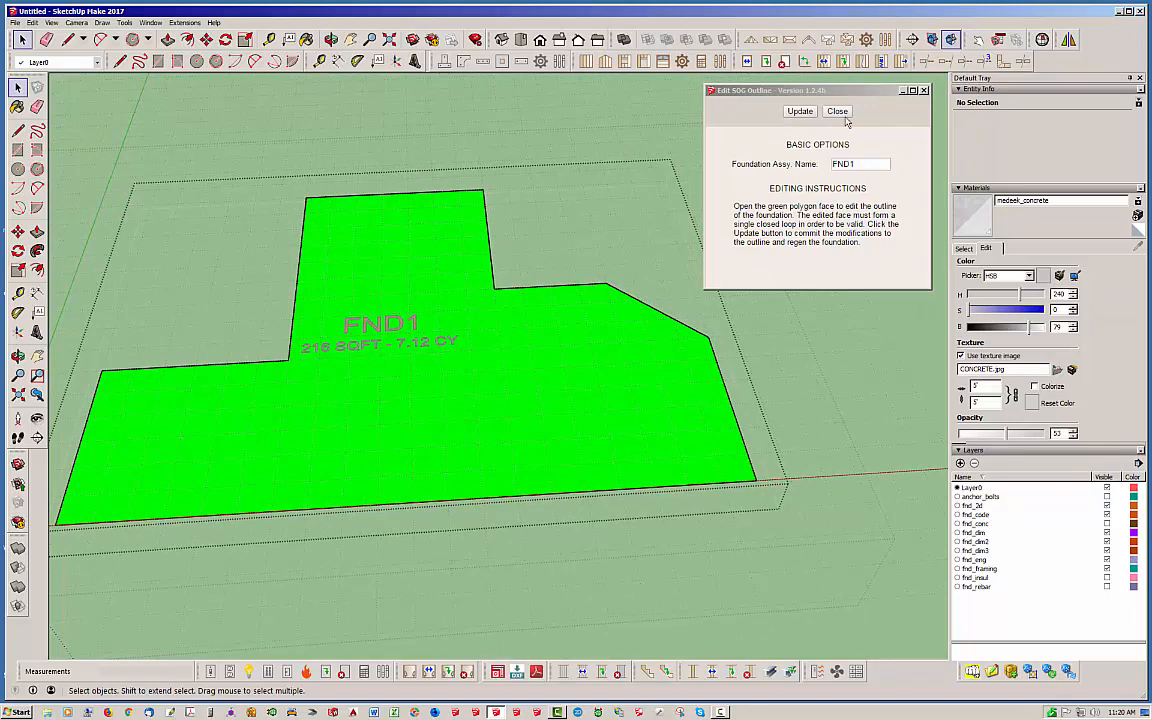
pyautogui.moveTo(799, 111)
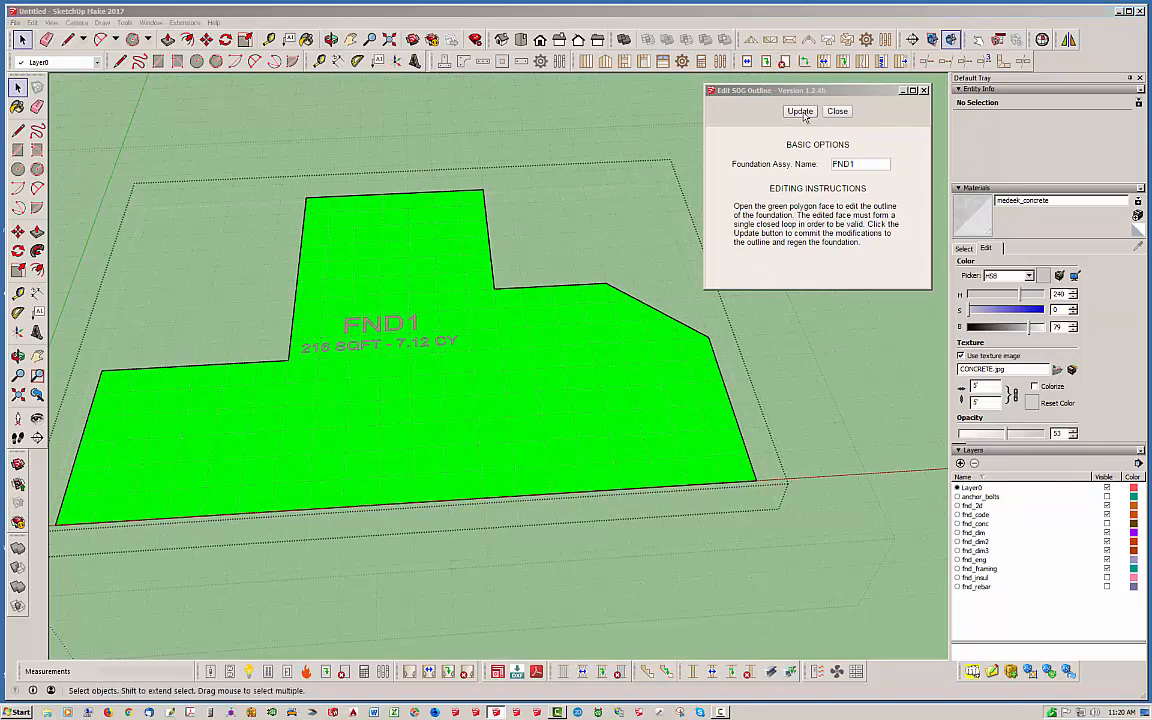
# Update the Edit SOG Outline panel so FND1 regenerates from the clipped outline.
pyautogui.click(800, 111)
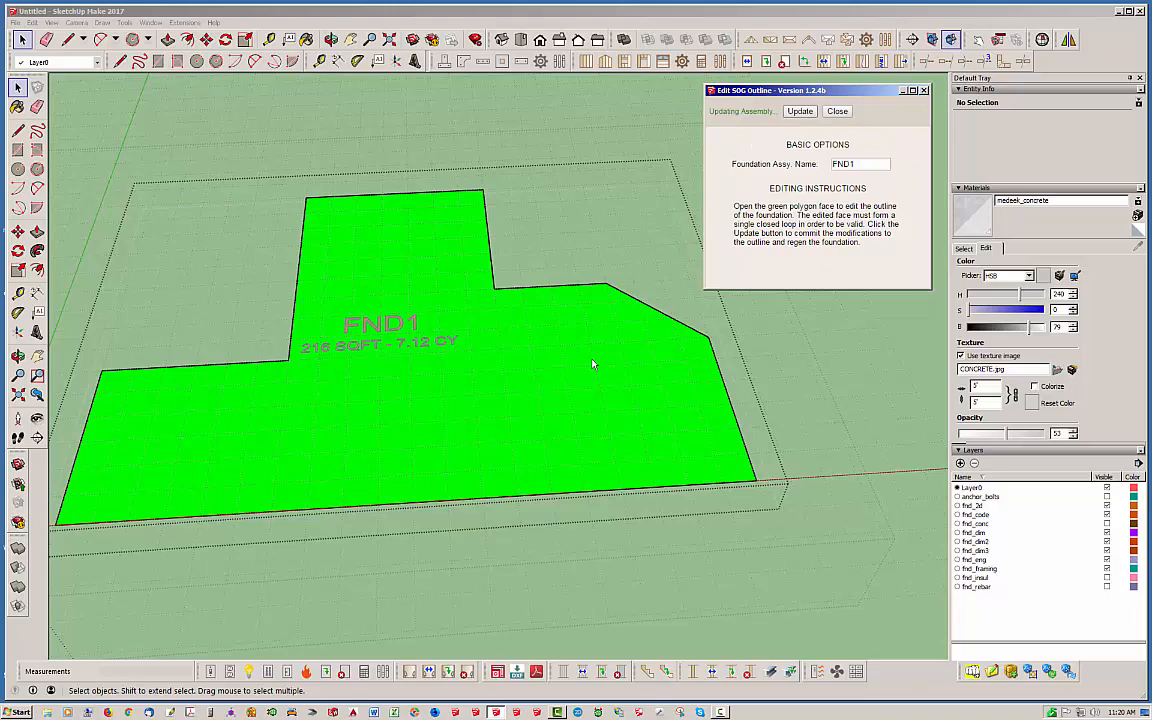
pyautogui.moveTo(566, 411)
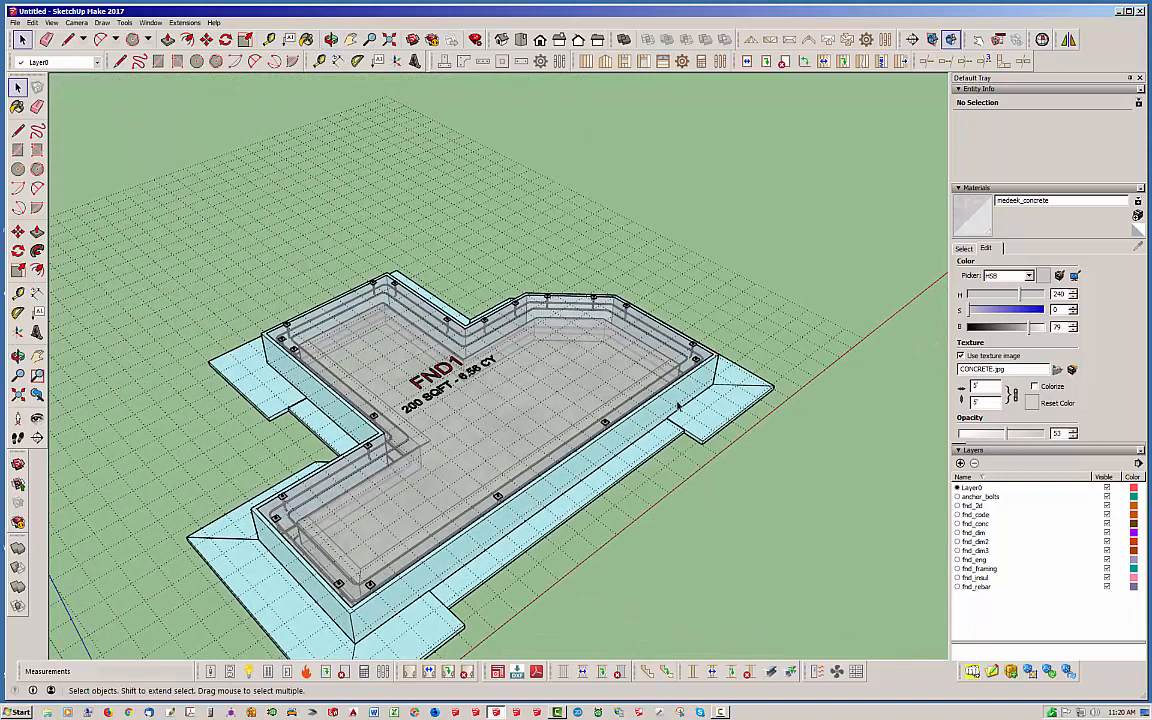
pyautogui.moveTo(585, 458)
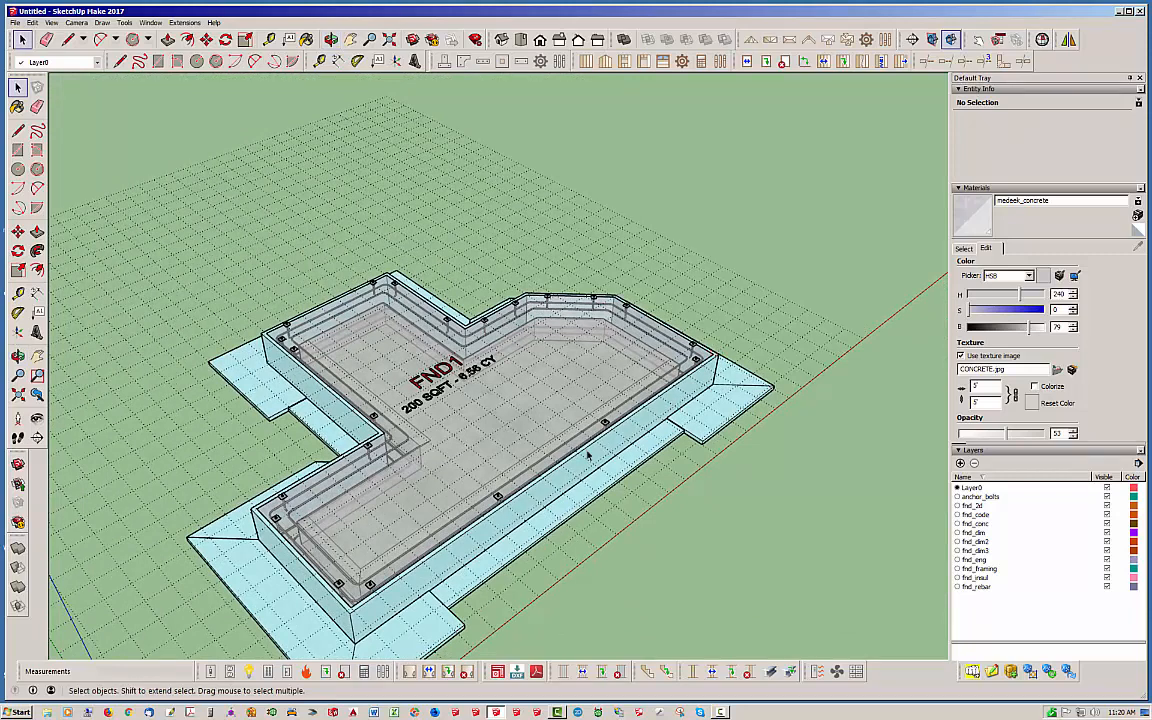
pyautogui.moveTo(588, 455); pyautogui.dragTo(630, 420)
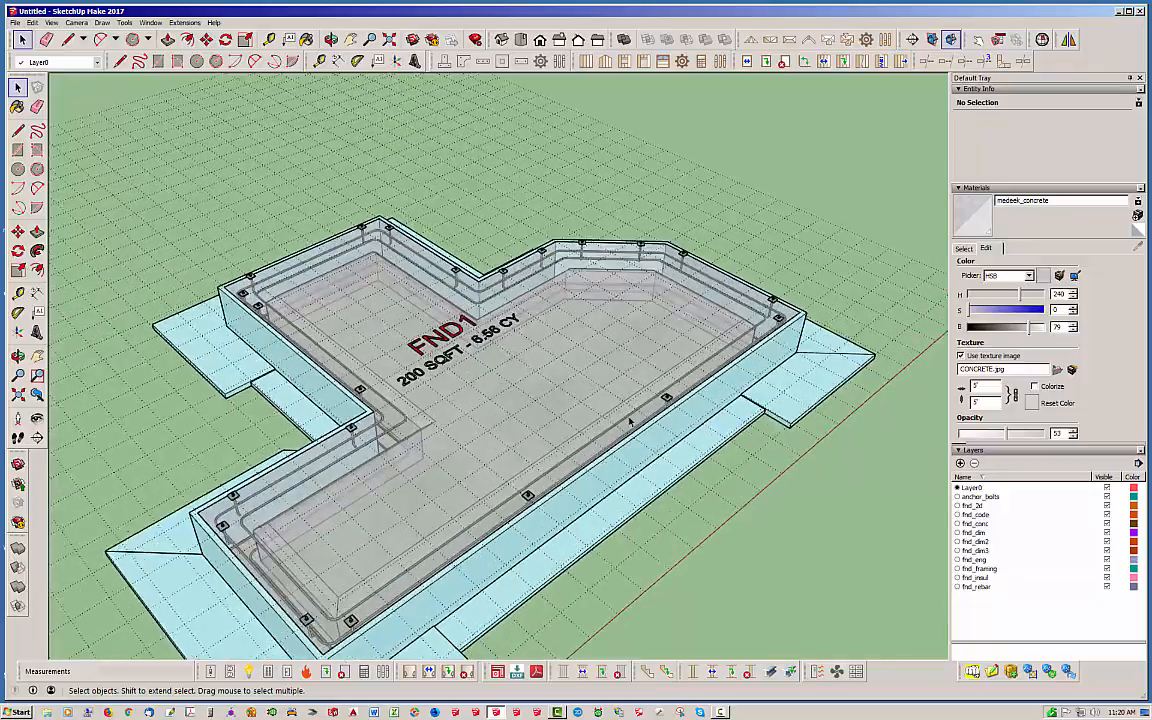
pyautogui.moveTo(630, 420); pyautogui.dragTo(500, 462)
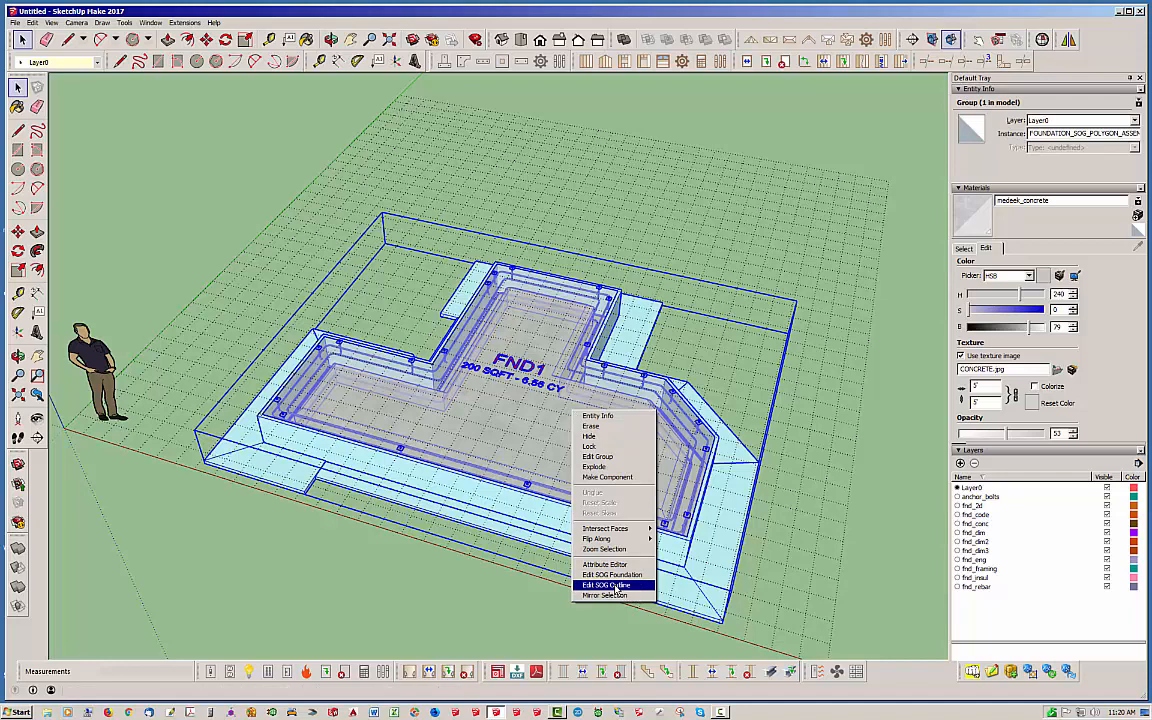
pyautogui.click(599, 583)
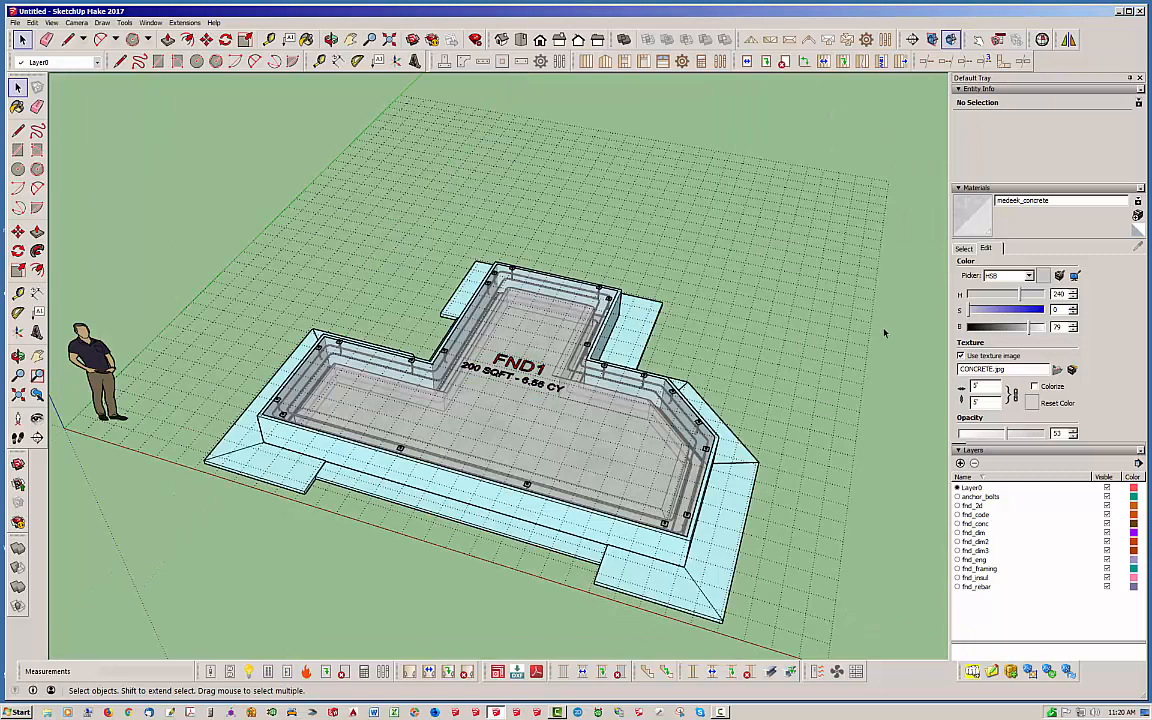
pyautogui.moveTo(562, 426)
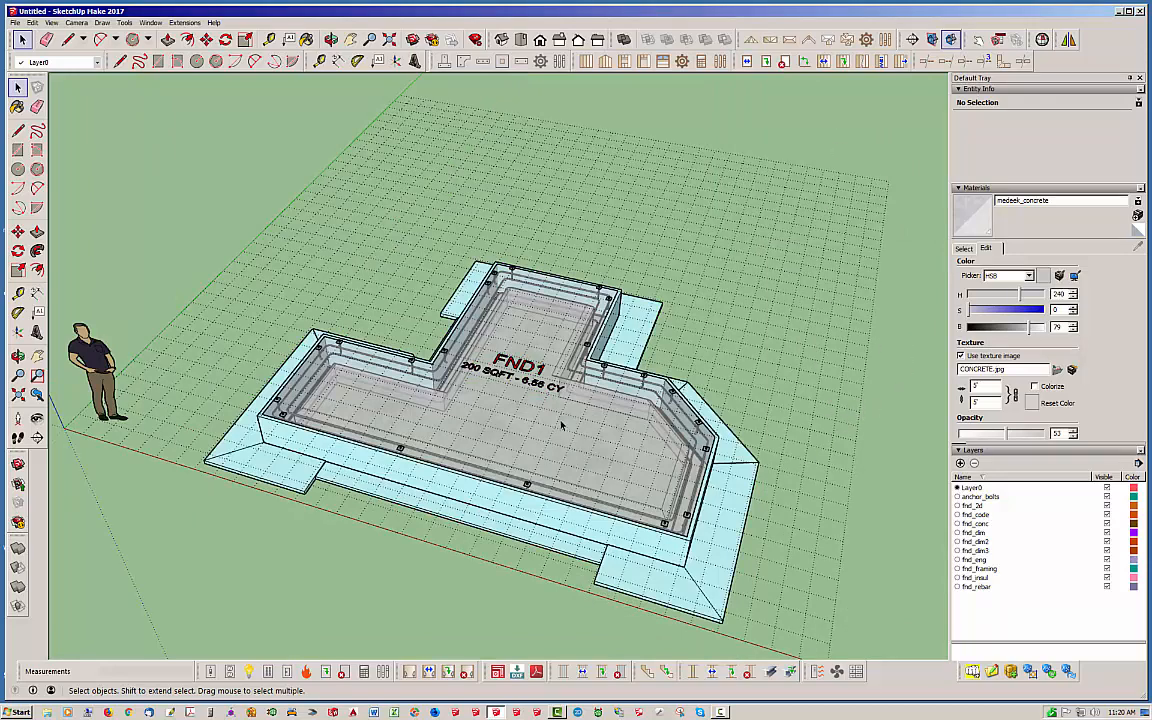
# Reopen Edit SOG Outline on the reshaped FND1 foundation from its context menu.
pyautogui.rightClick(562, 425)
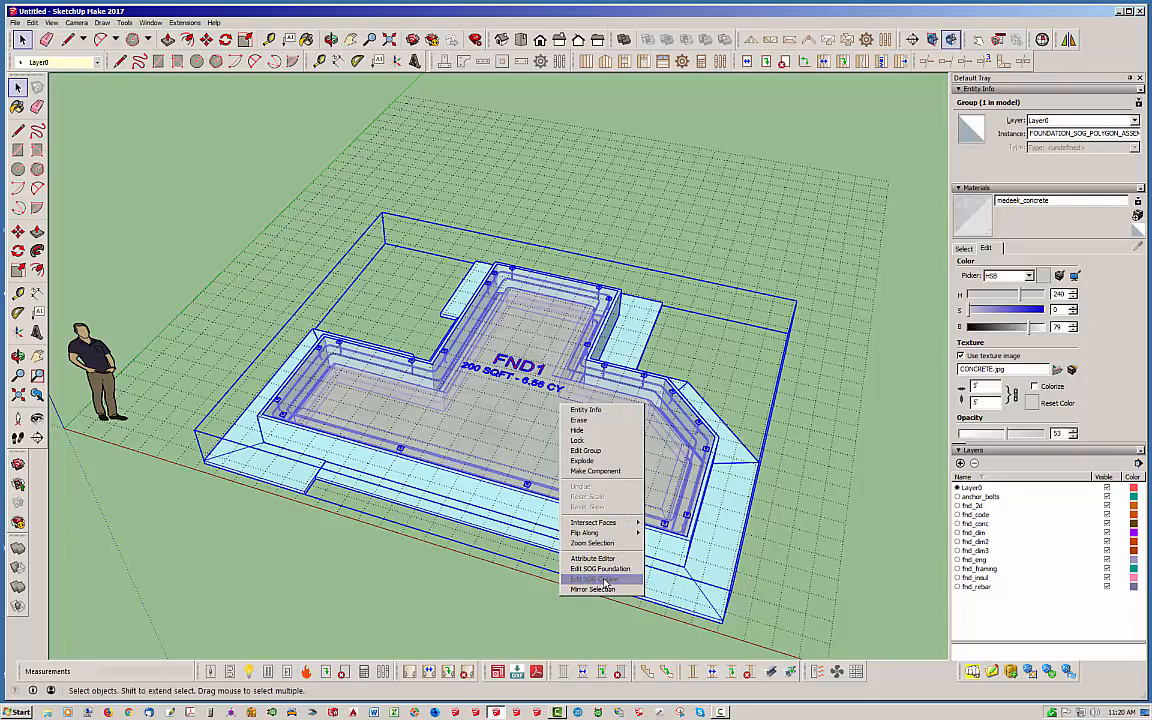
pyautogui.click(598, 579)
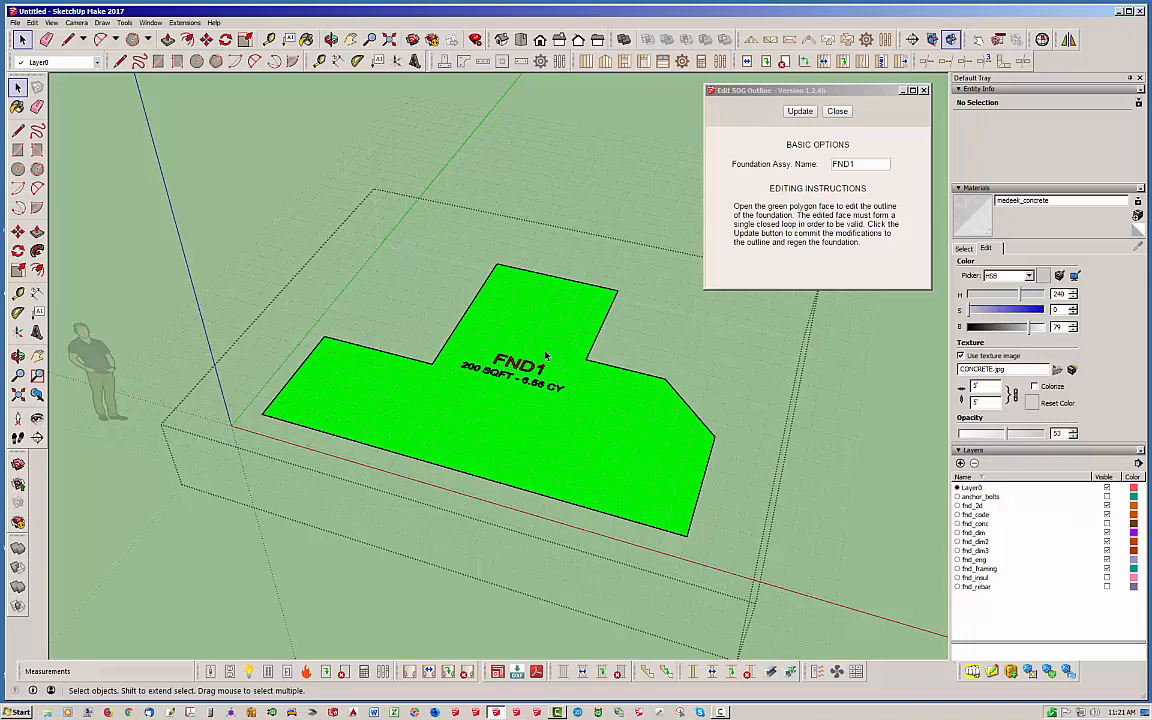
pyautogui.moveTo(389, 448)
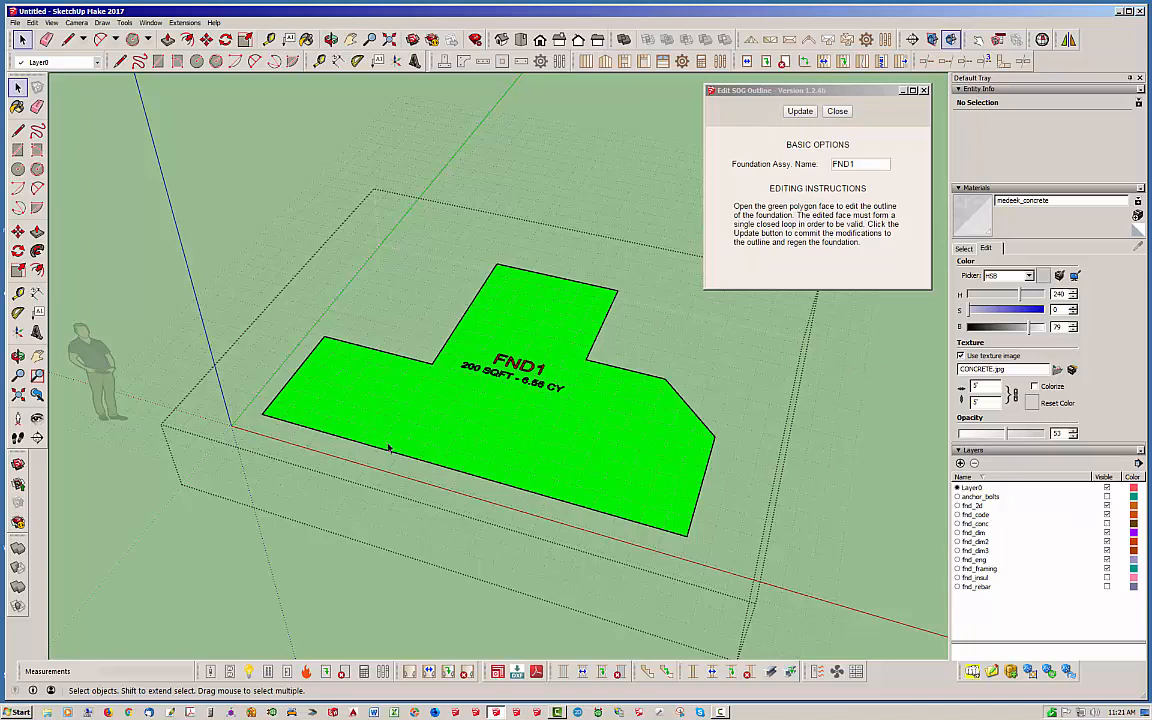
pyautogui.moveTo(682, 402)
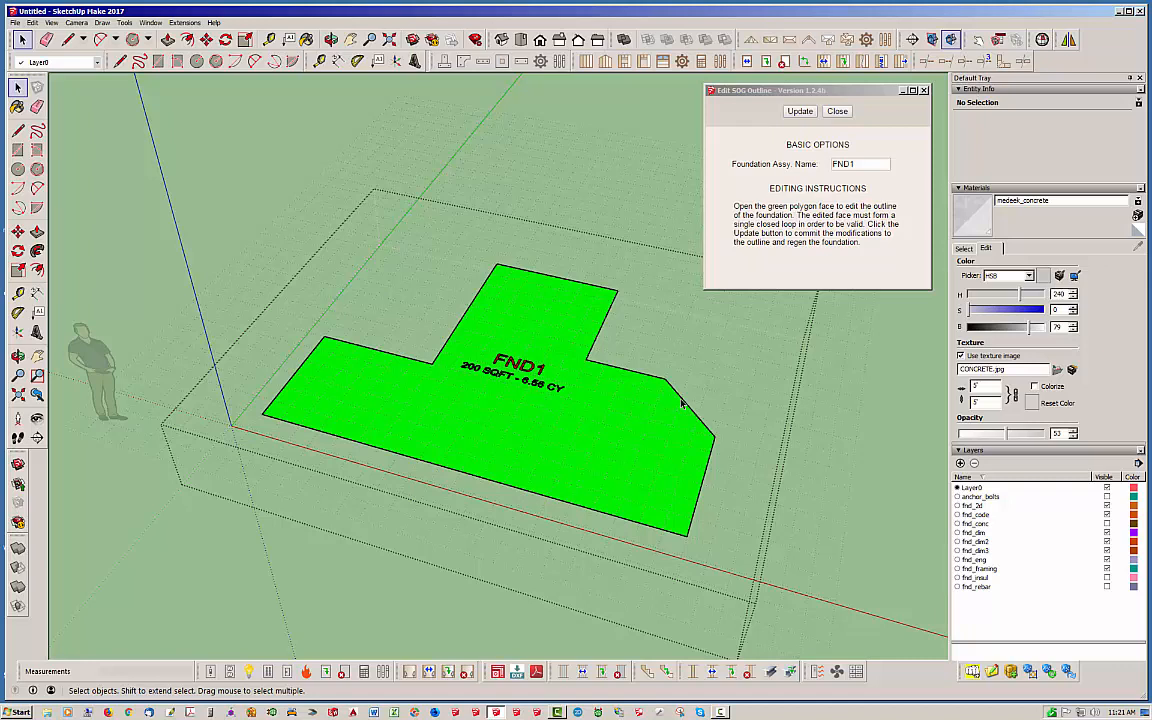
pyautogui.moveTo(624, 416)
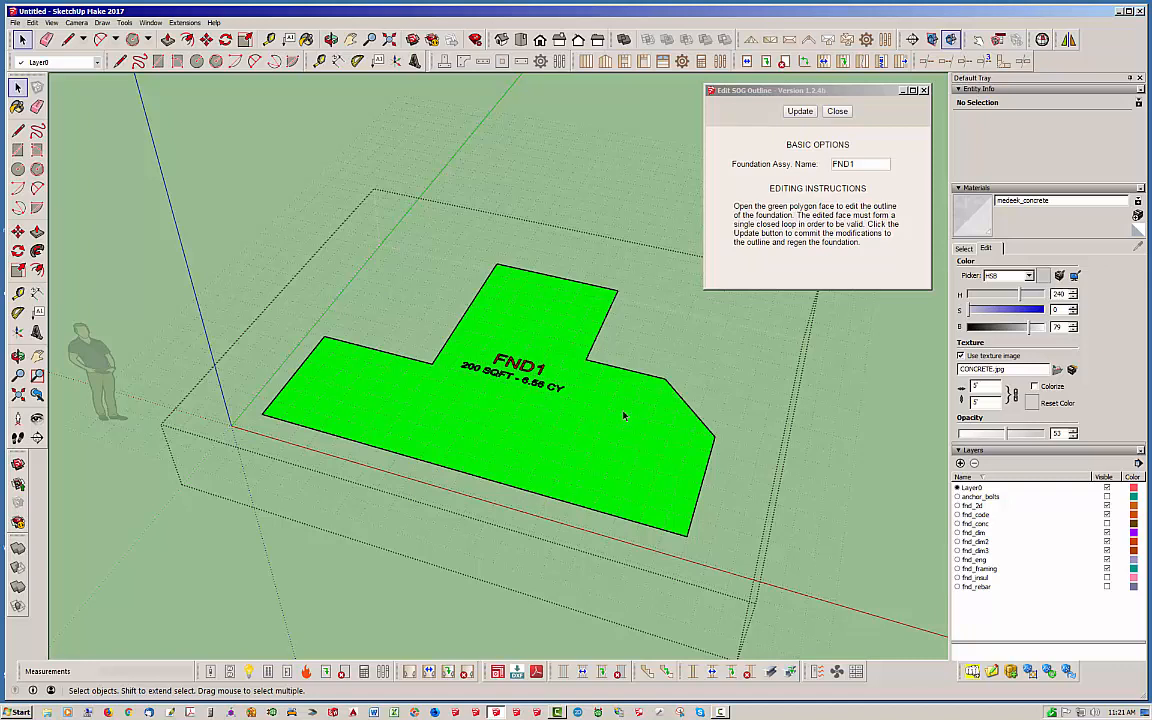
pyautogui.moveTo(821, 180)
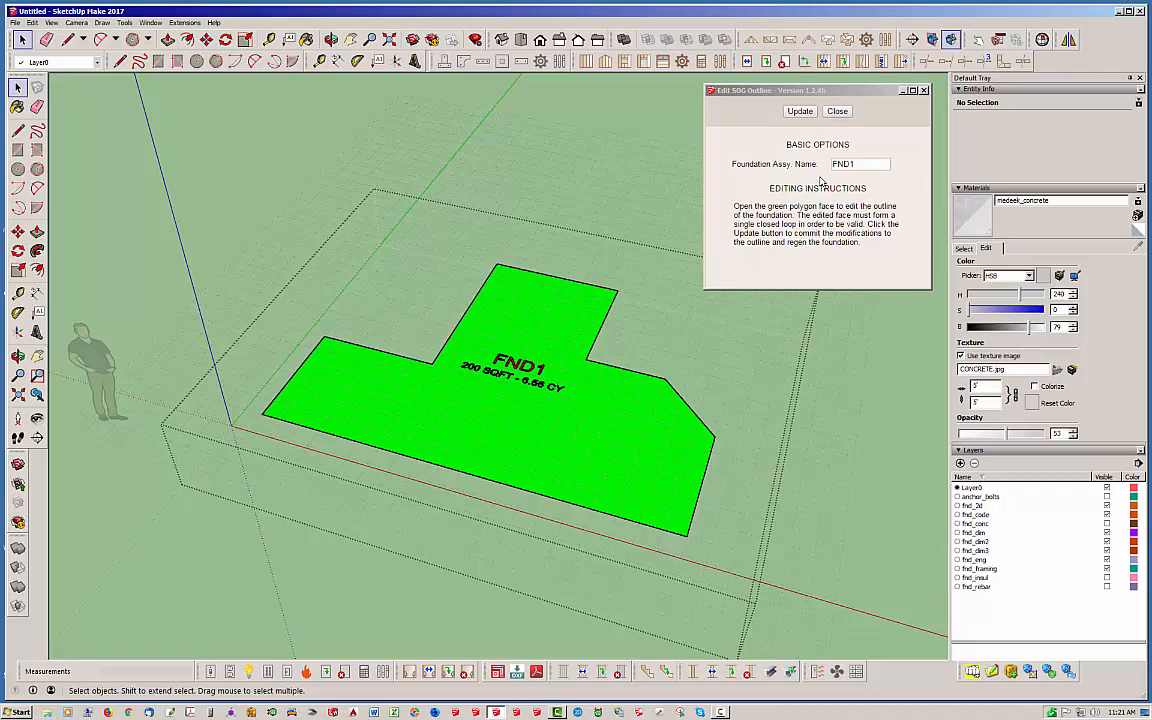
pyautogui.moveTo(812, 172)
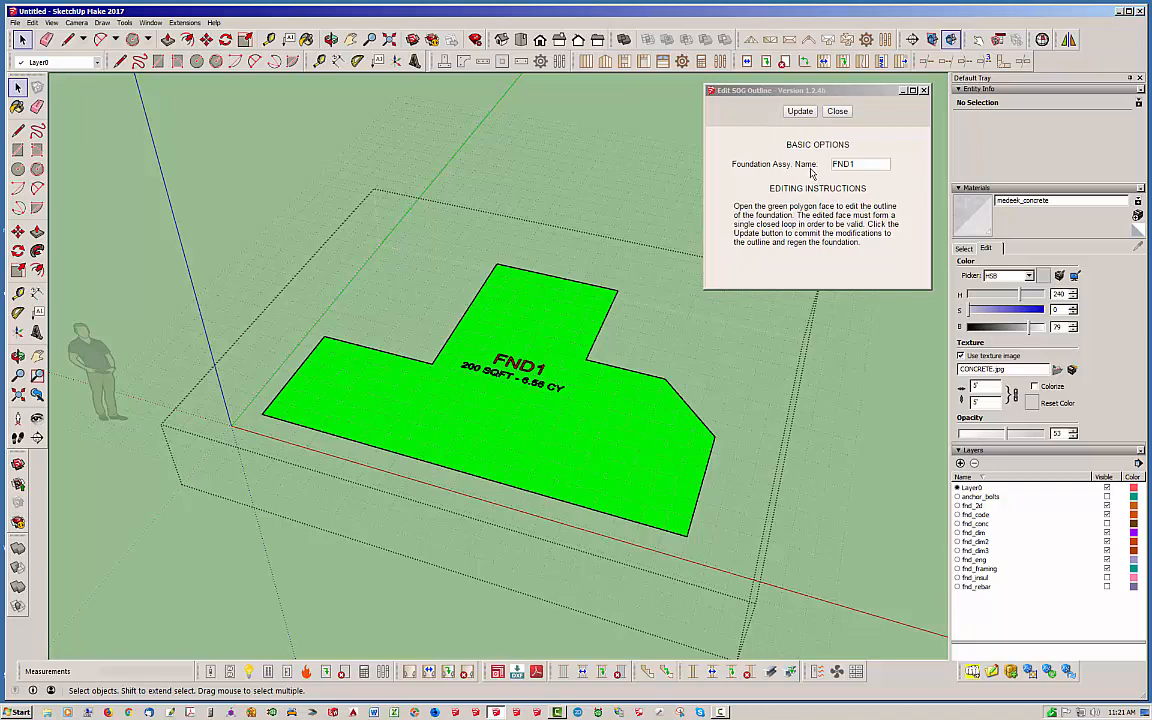
pyautogui.moveTo(861, 131)
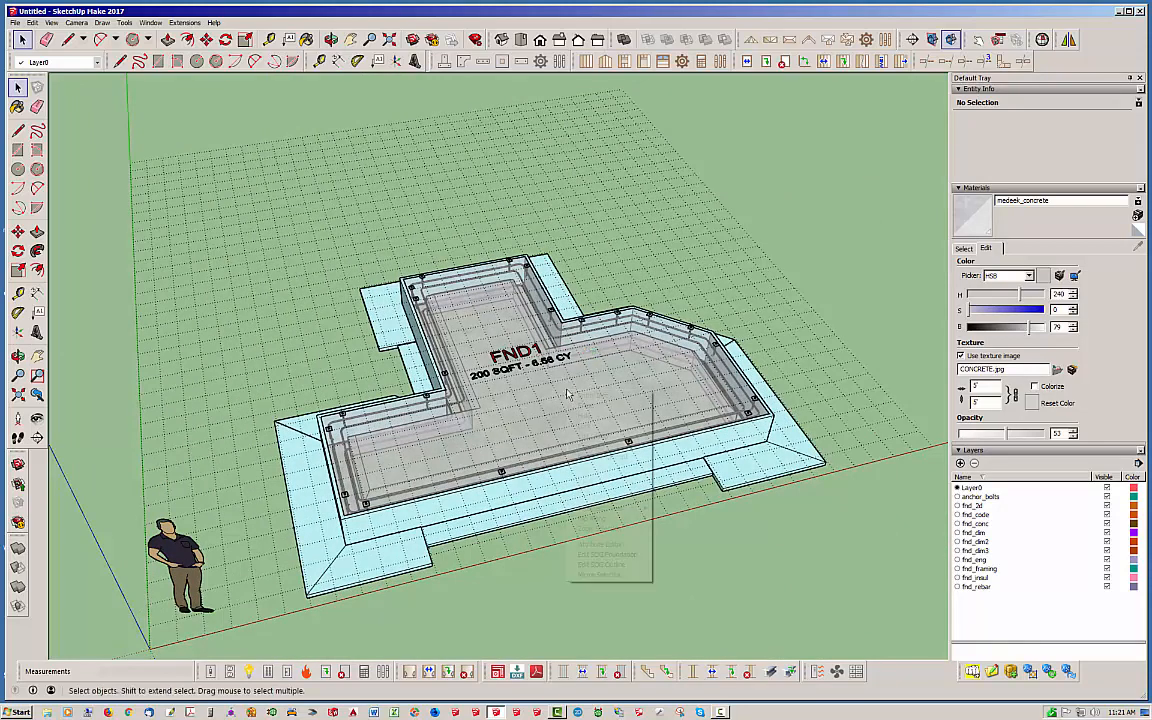
# Open and close FND1's Edit SOG Foundation panel, then erase the FND1 foundation.
pyautogui.rightClick(568, 395)
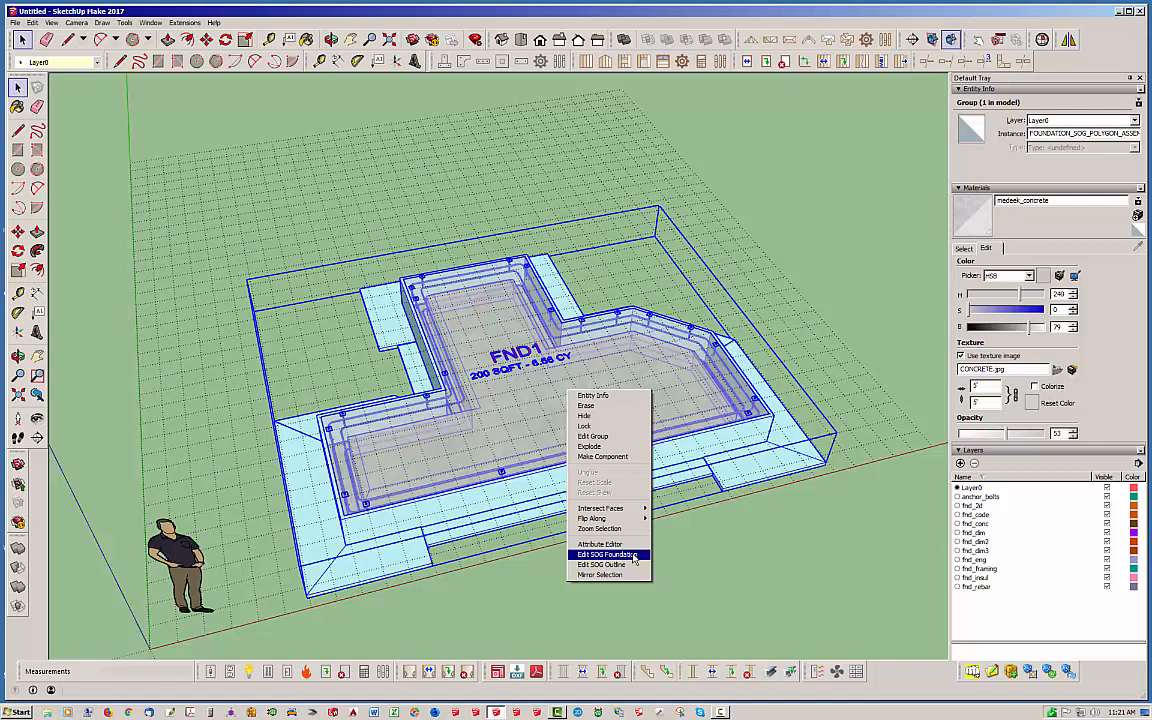
pyautogui.click(599, 554)
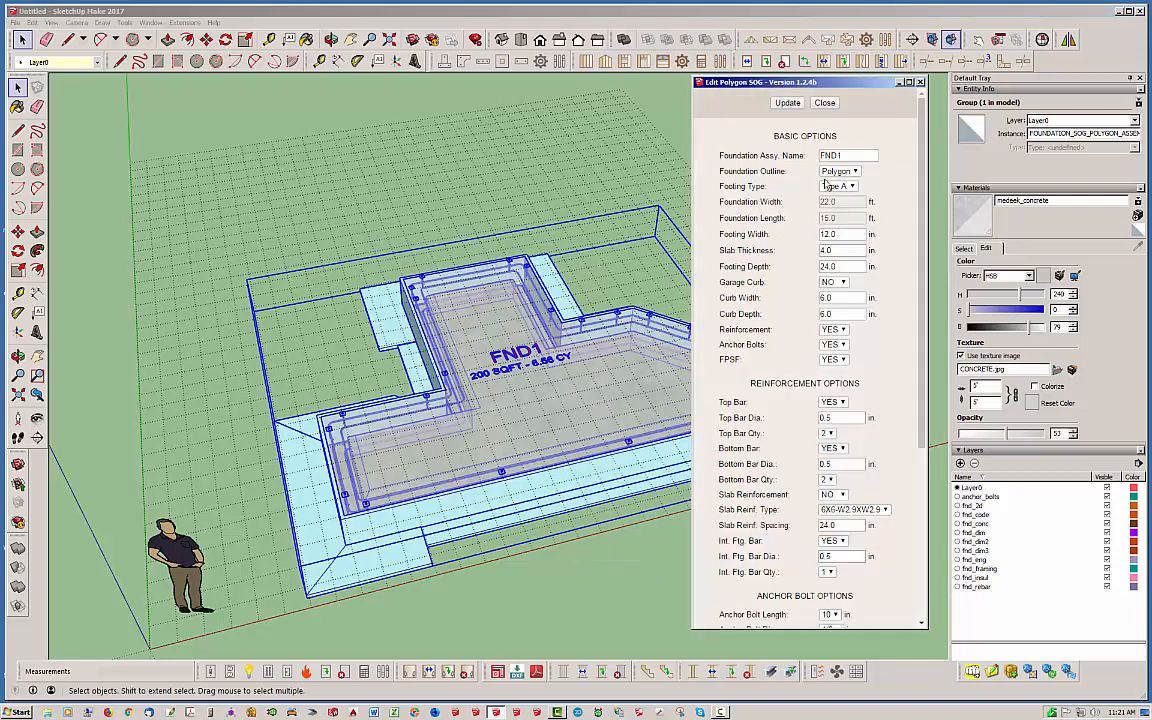
pyautogui.moveTo(902, 144)
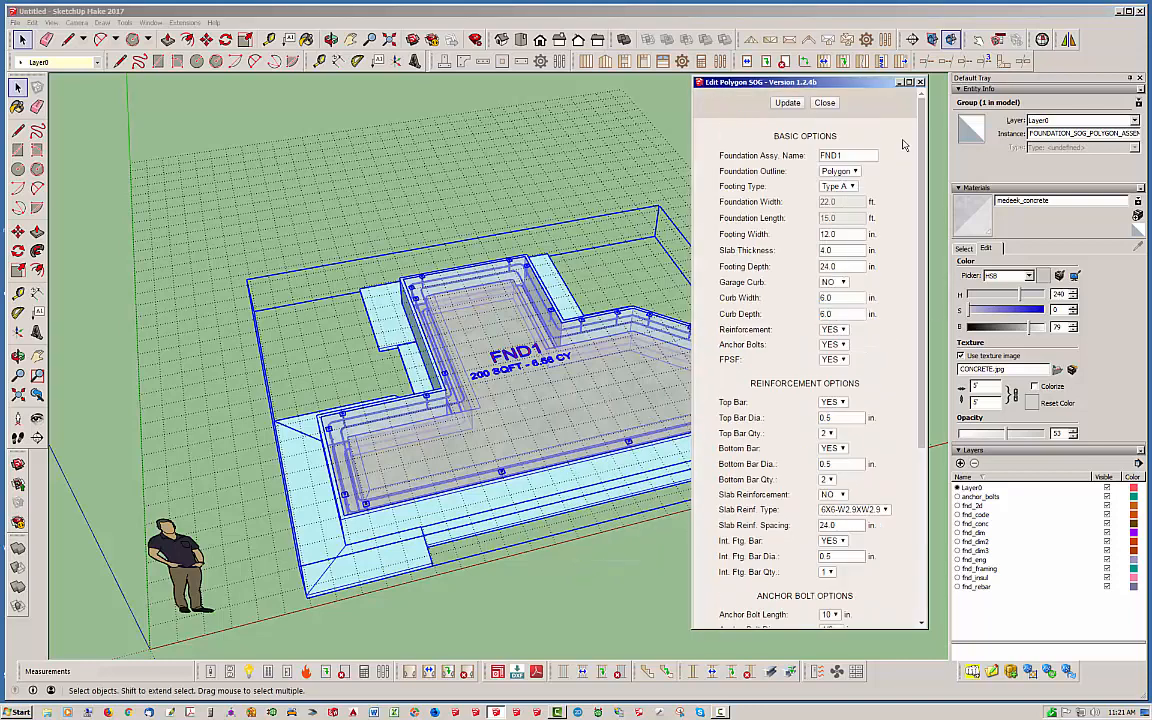
pyautogui.click(824, 102)
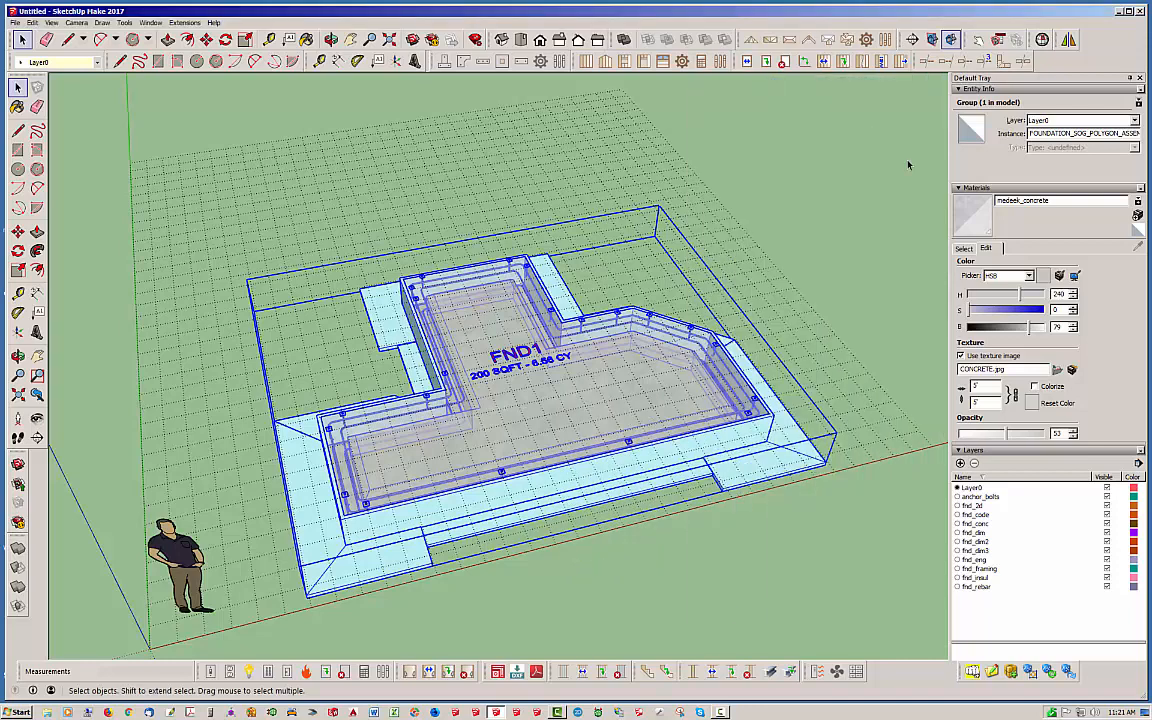
pyautogui.rightClick(628, 391)
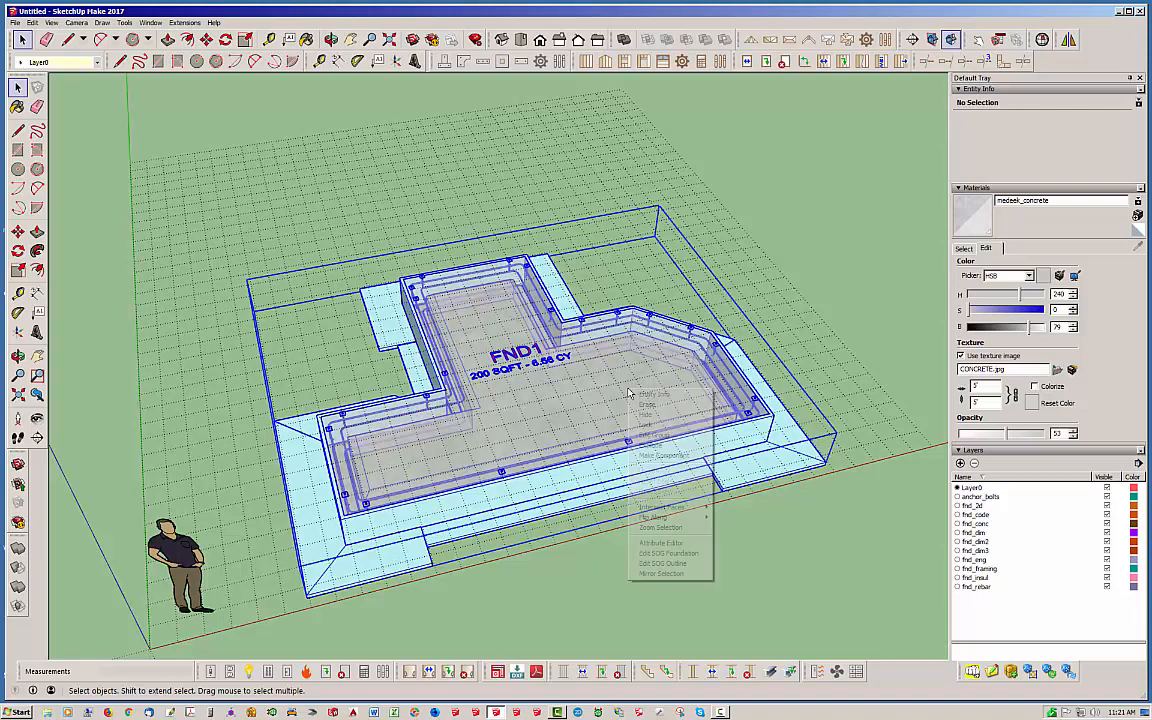
pyautogui.click(657, 563)
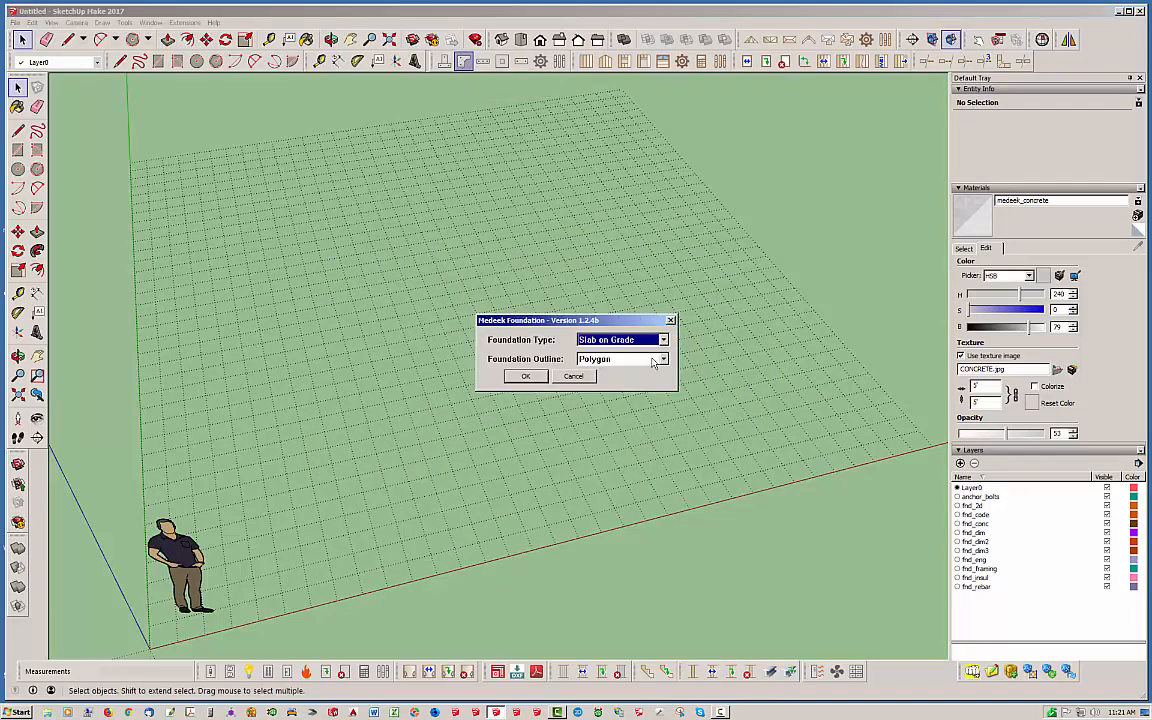
# Choose a Rectangle foundation outline for the new slab-on-grade foundation and confirm.
pyautogui.click(662, 358)
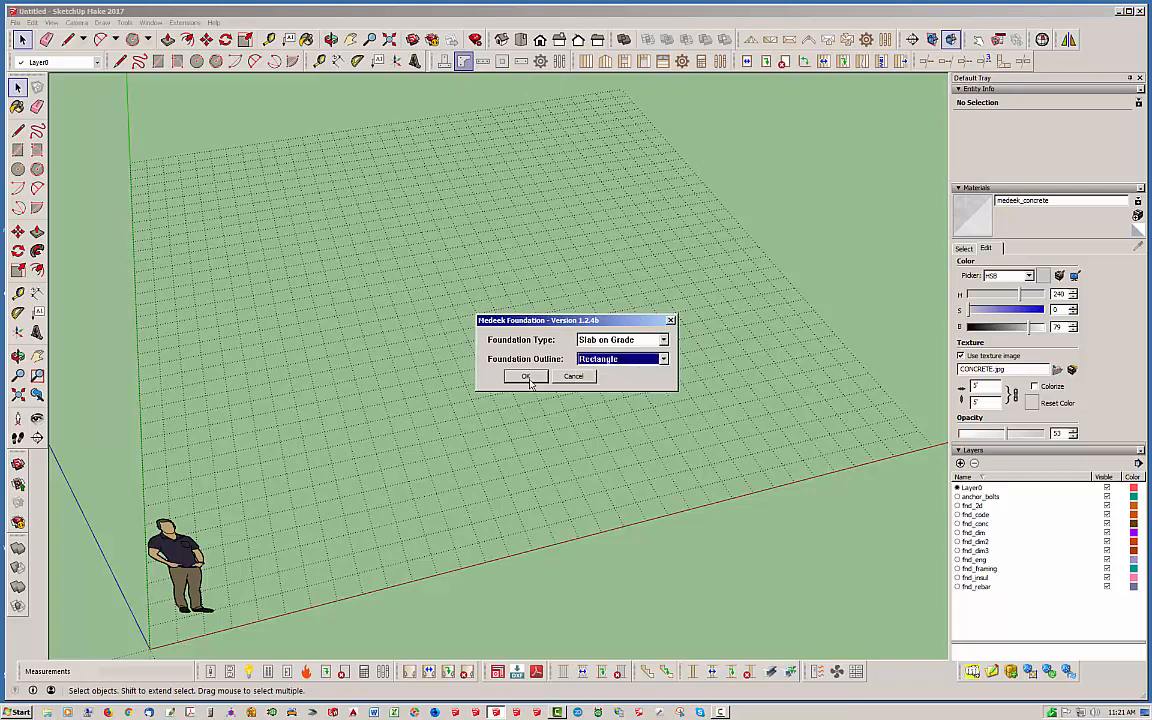
pyautogui.click(525, 376)
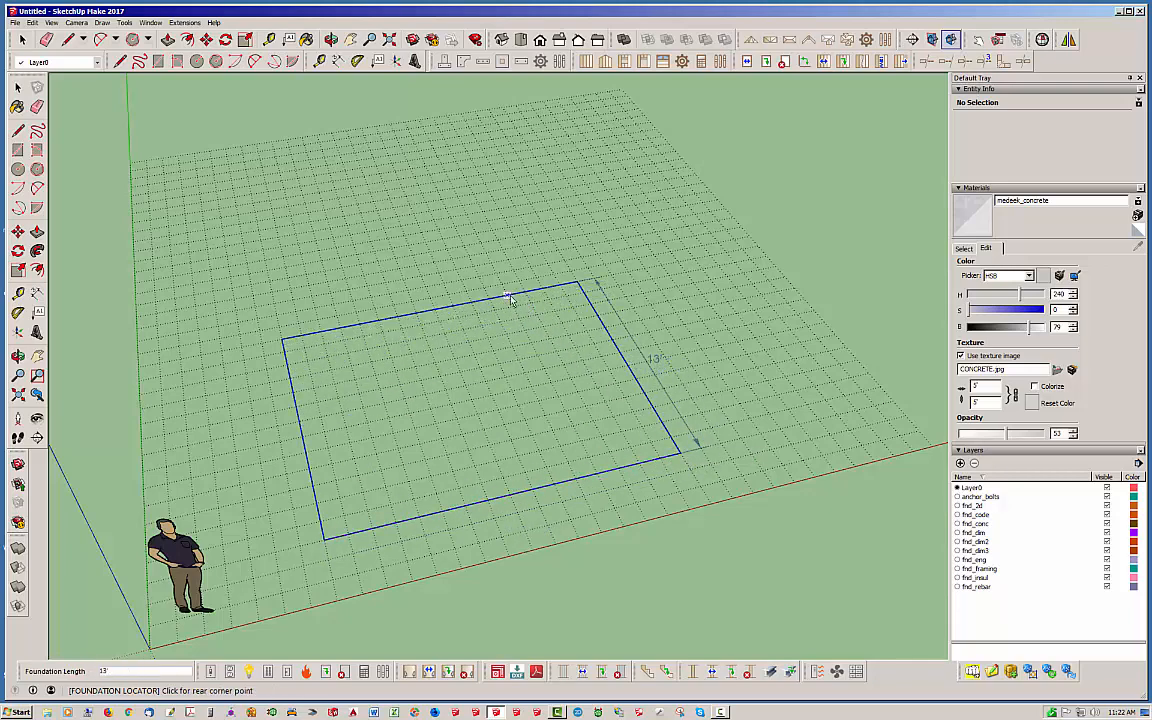
# Place the rear corner and accept default geometry, rebar and insulation to build FND2 (208 SQFT).
pyautogui.click(510, 298)
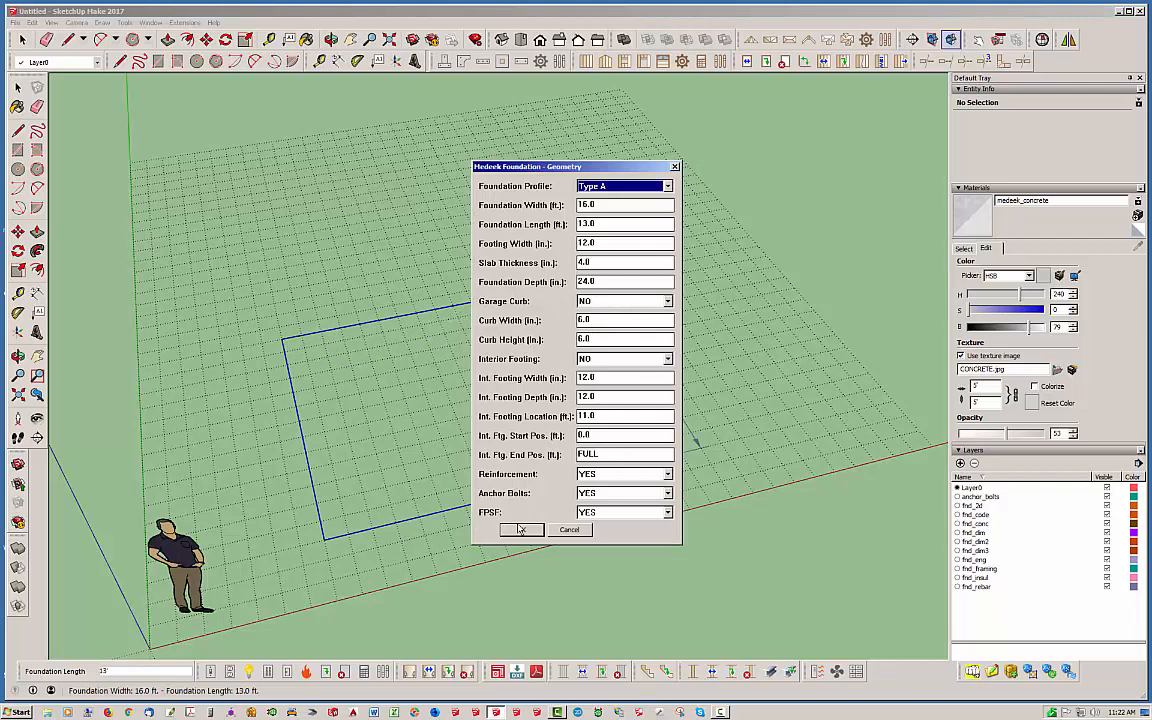
pyautogui.click(520, 529)
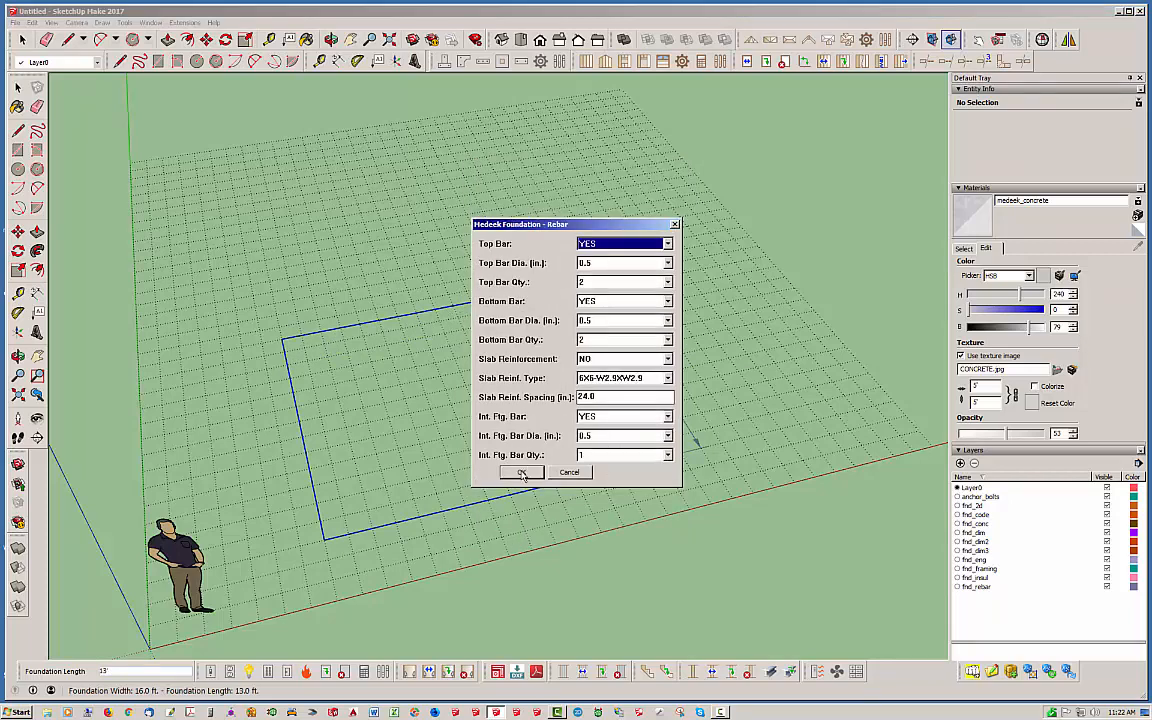
pyautogui.click(521, 472)
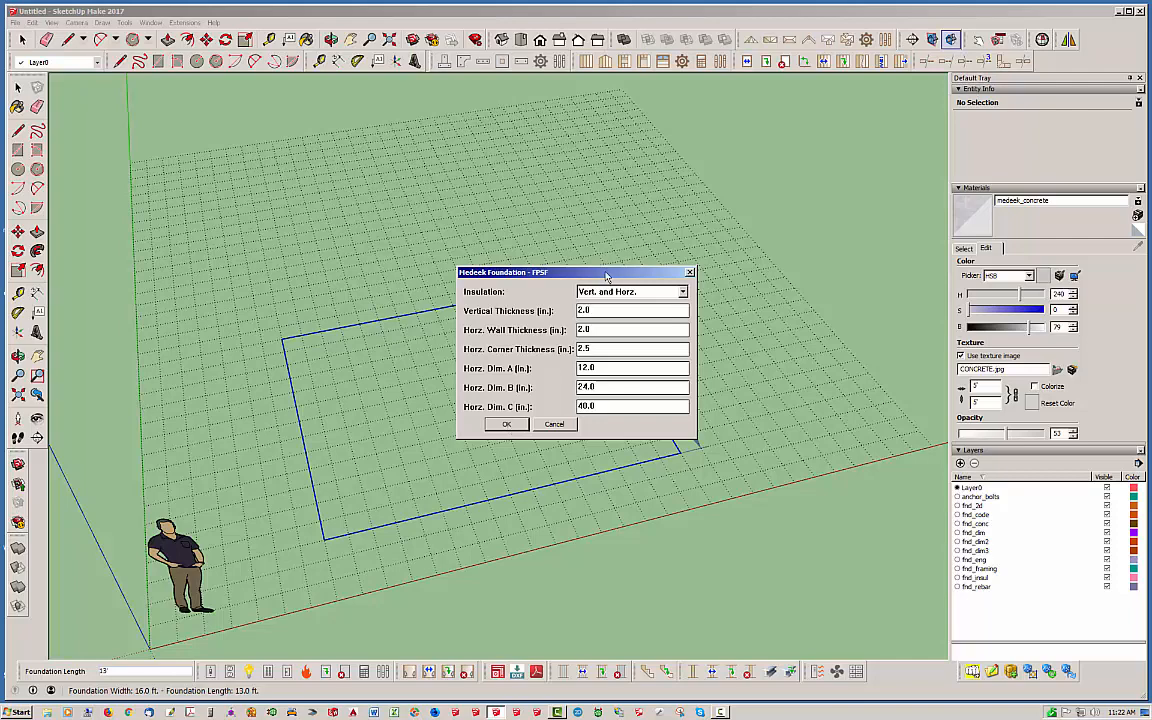
pyautogui.moveTo(575, 271); pyautogui.dragTo(620, 266)
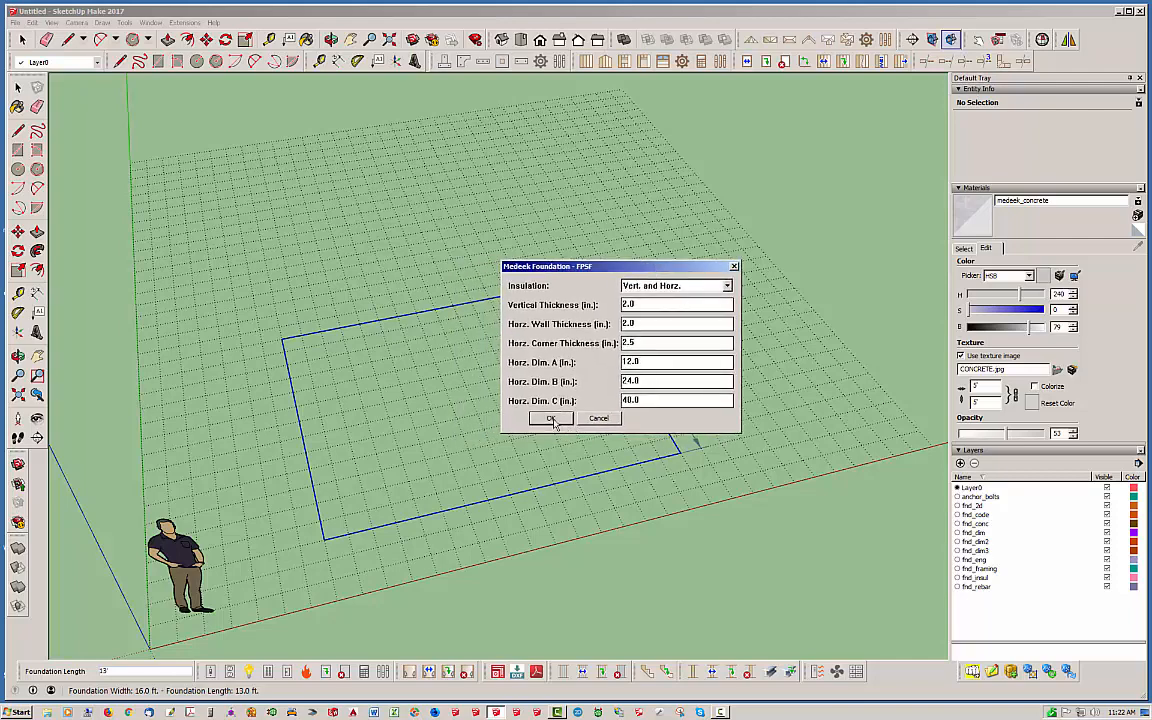
pyautogui.click(549, 418)
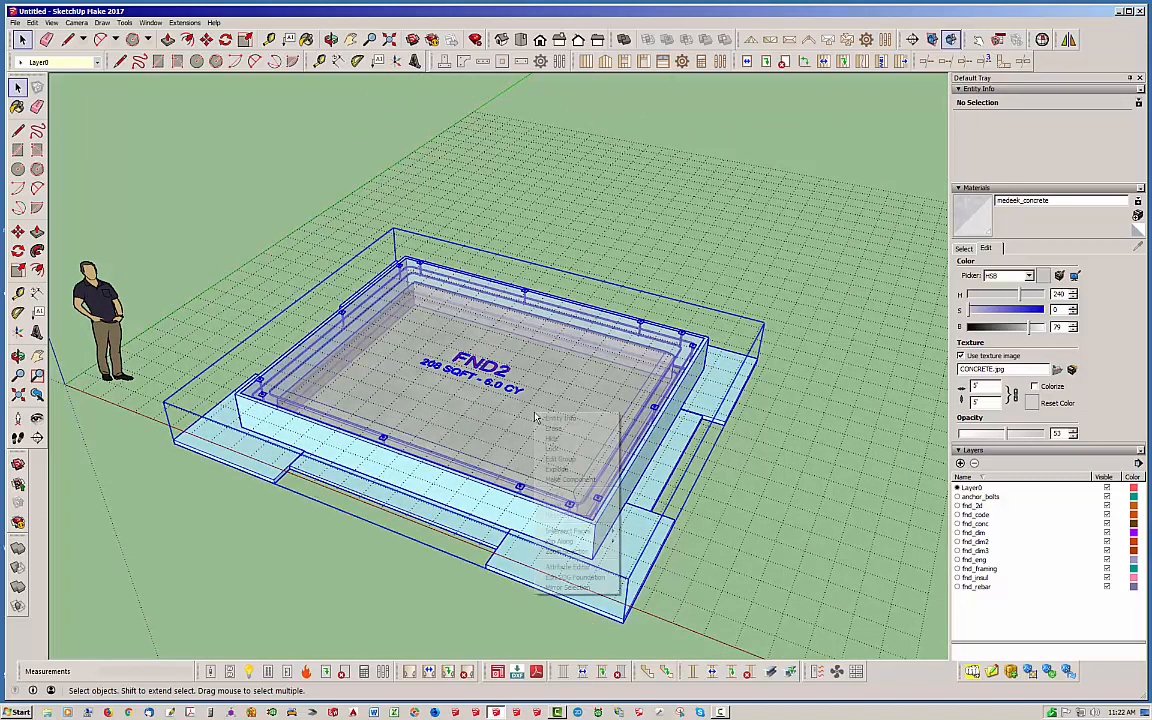
# Set FND2's Foundation Length to 24 feet in Edit SOG Foundation, update, and close.
pyautogui.rightClick(535, 417)
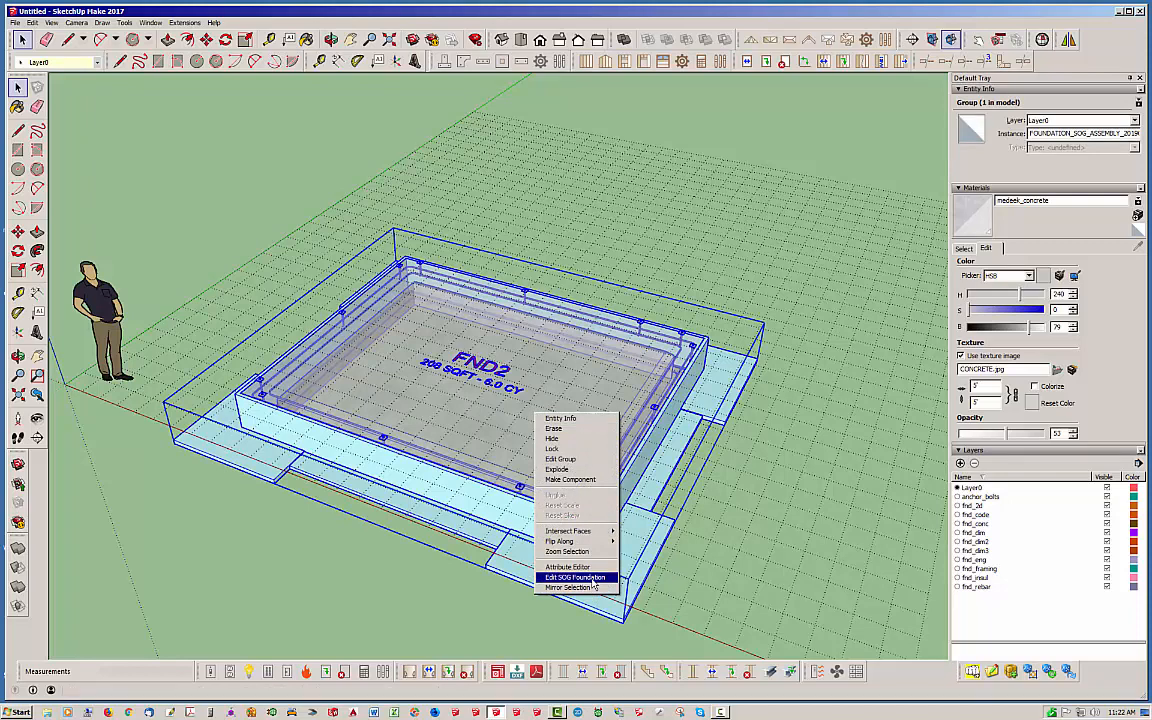
pyautogui.click(568, 577)
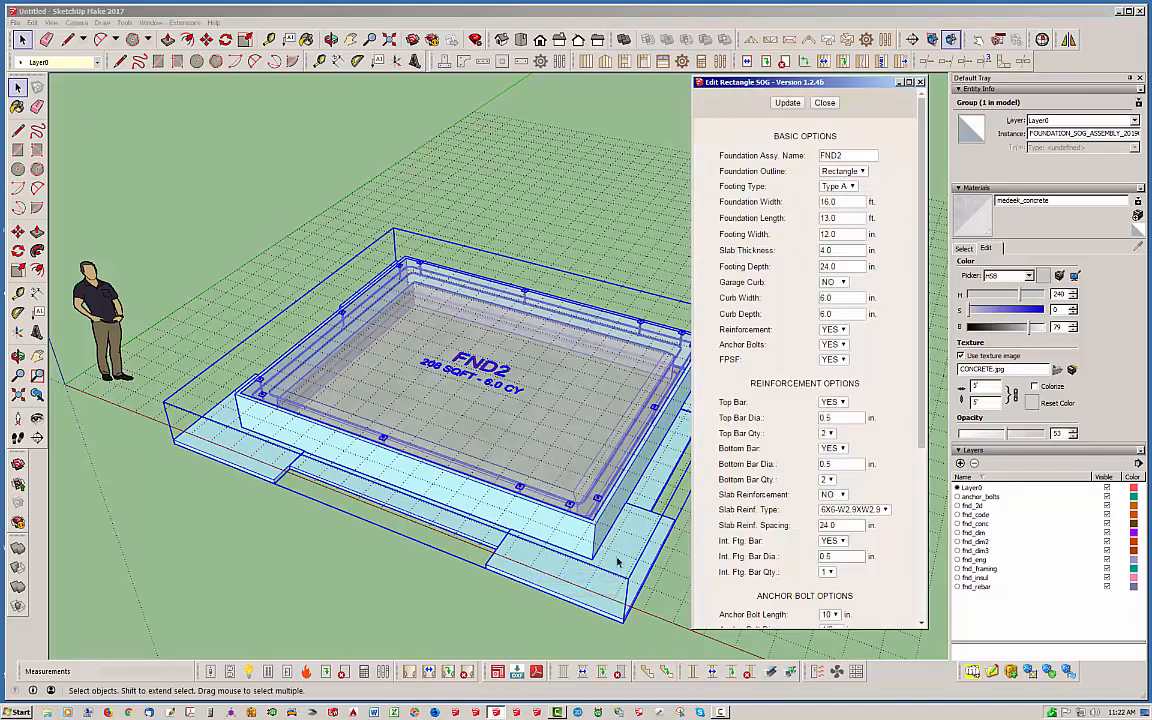
pyautogui.scroll(-3)
pyautogui.write('24')
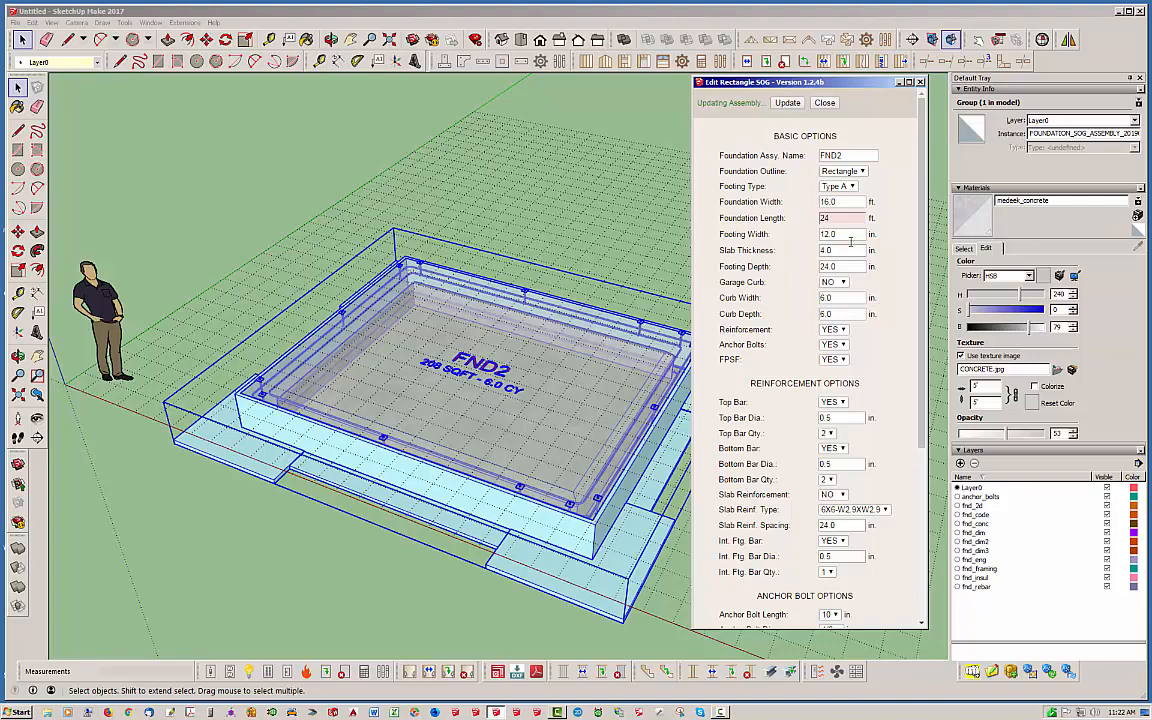
pyautogui.click(787, 102)
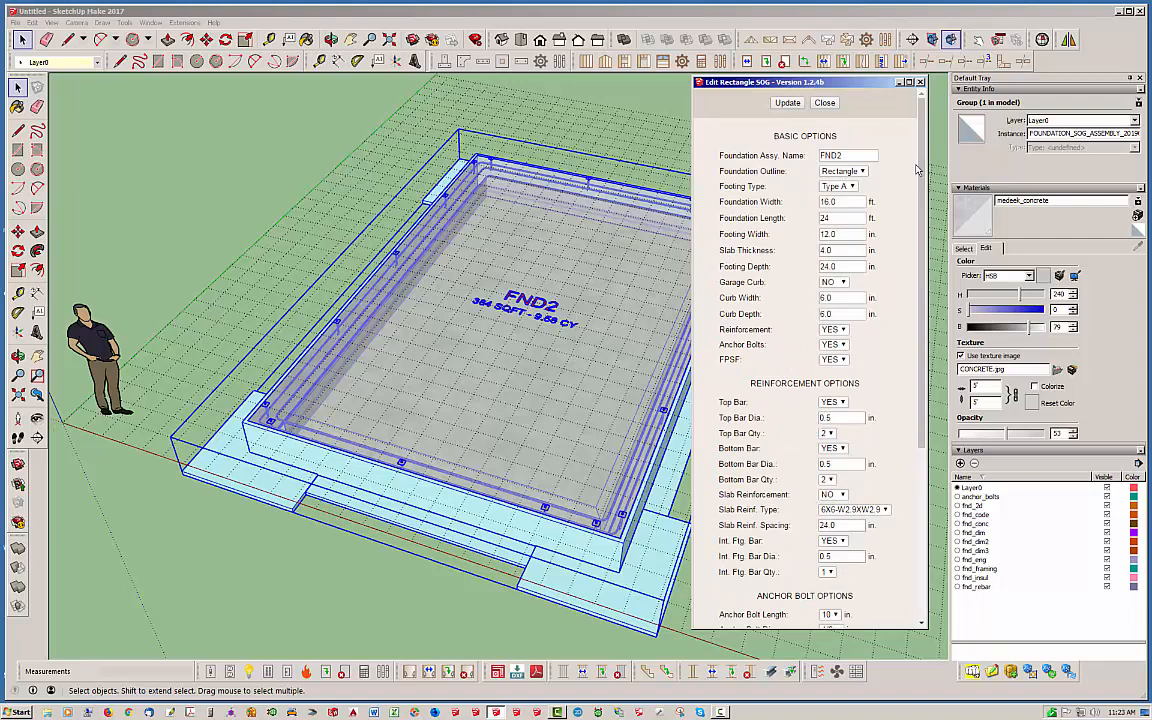
pyautogui.moveTo(848, 104)
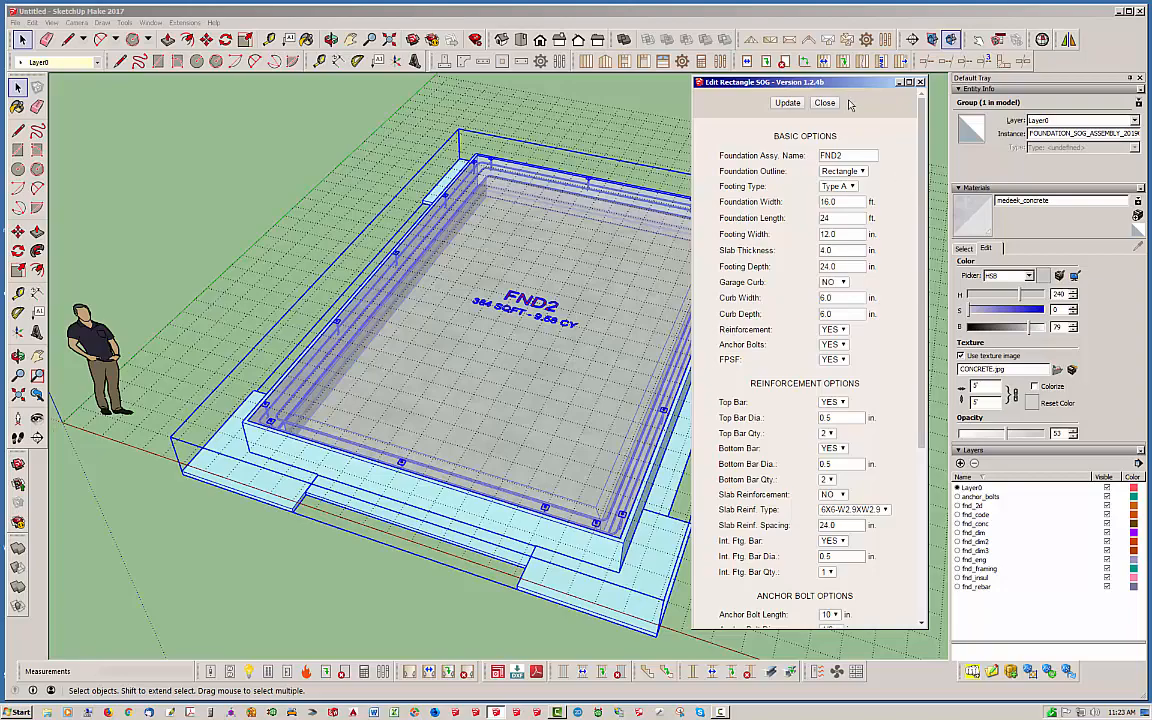
pyautogui.click(823, 102)
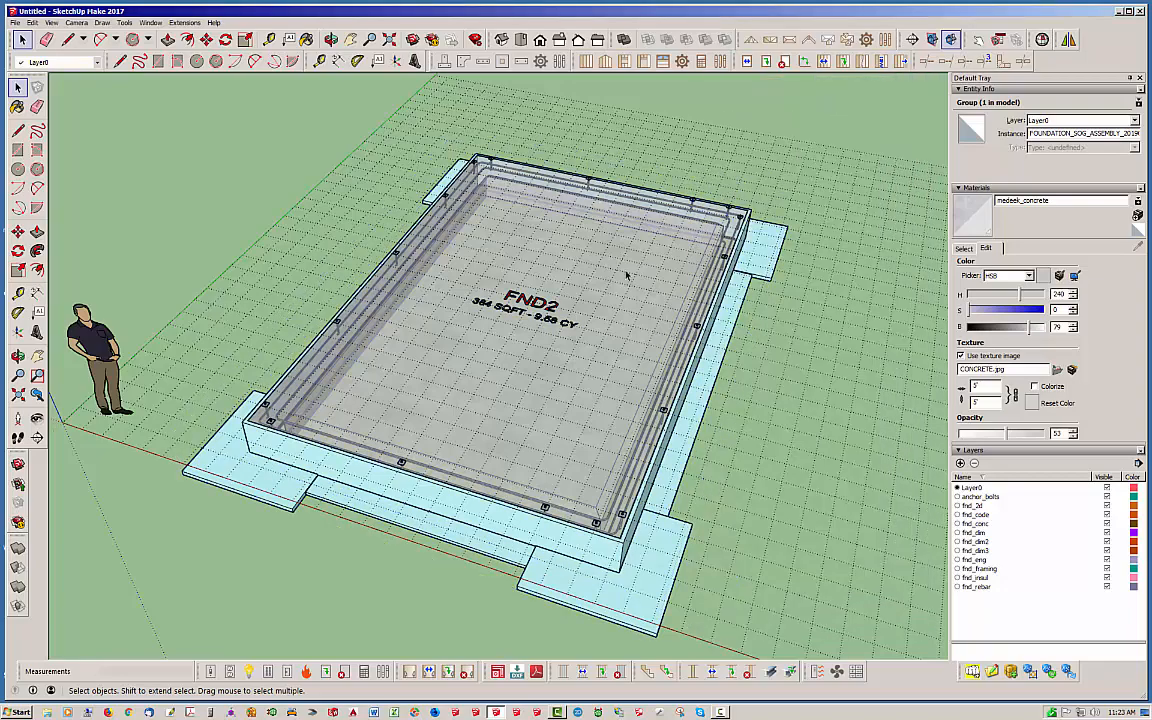
pyautogui.click(635, 386)
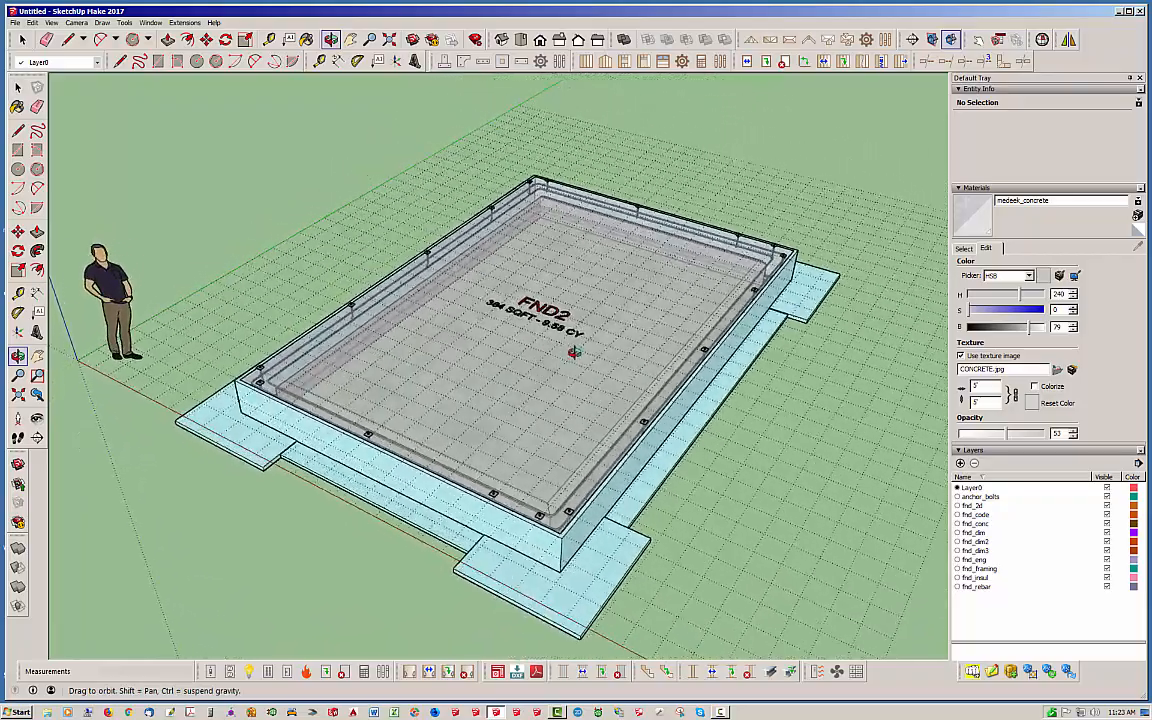
pyautogui.moveTo(458, 60)
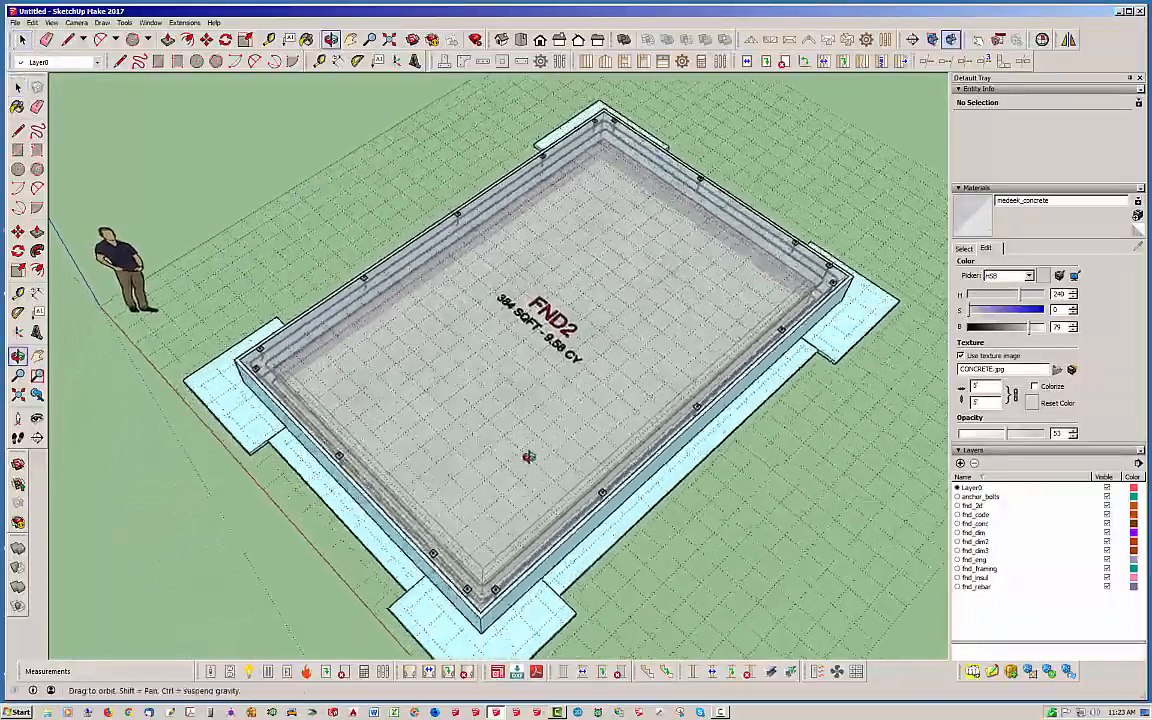
pyautogui.moveTo(530, 456); pyautogui.dragTo(640, 310)
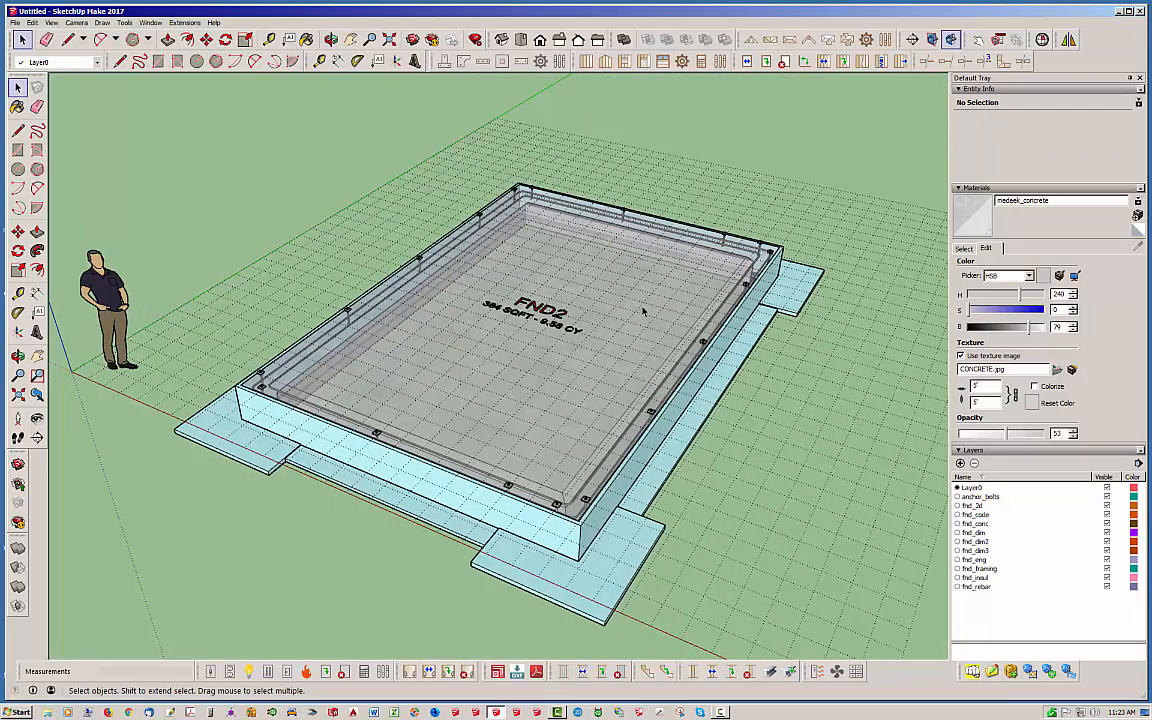
pyautogui.moveTo(590, 420)
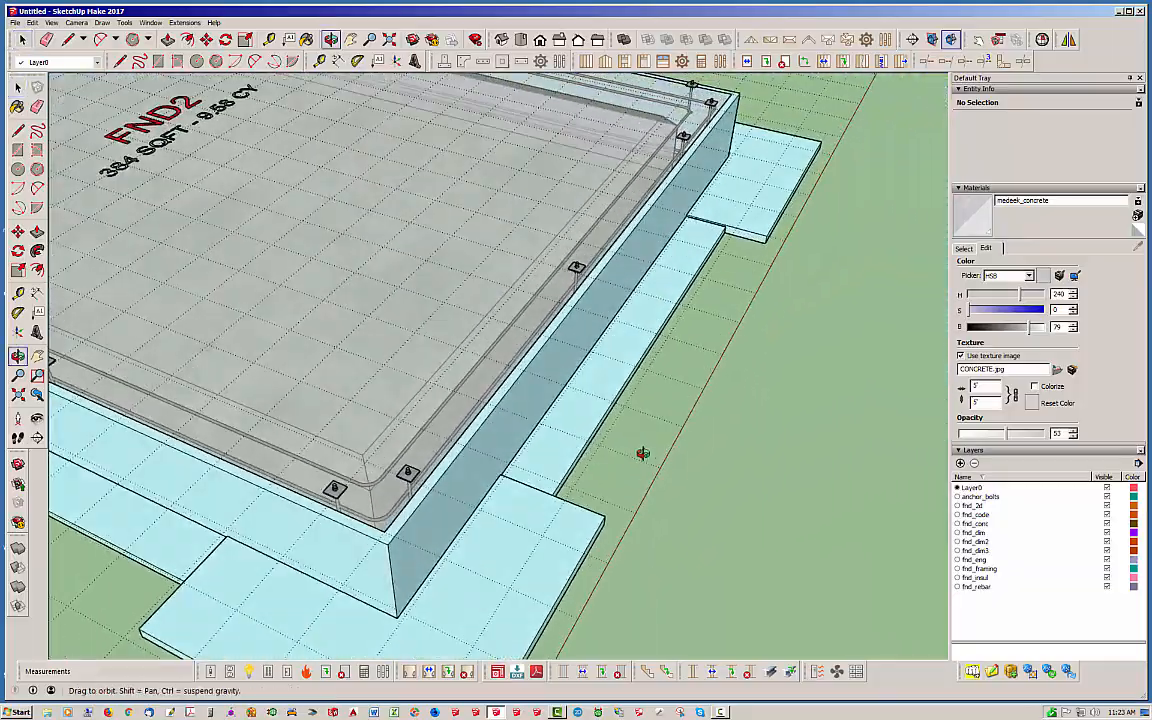
pyautogui.moveTo(640, 450); pyautogui.dragTo(758, 405)
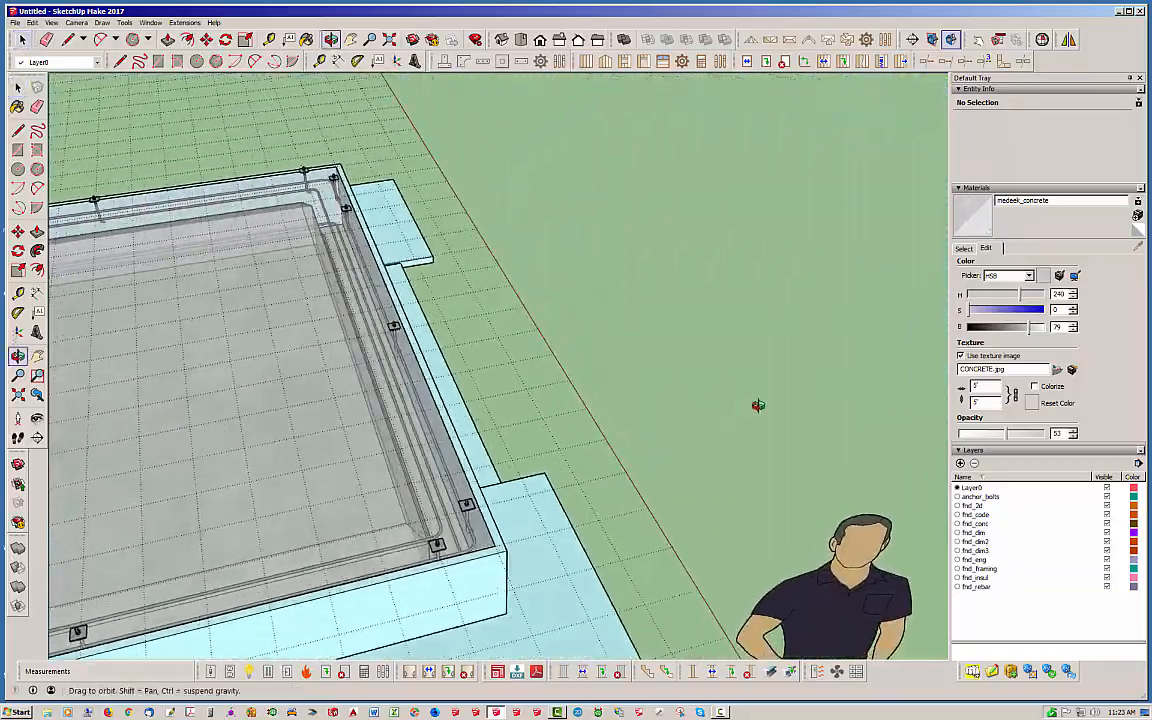
pyautogui.moveTo(758, 405); pyautogui.dragTo(372, 403)
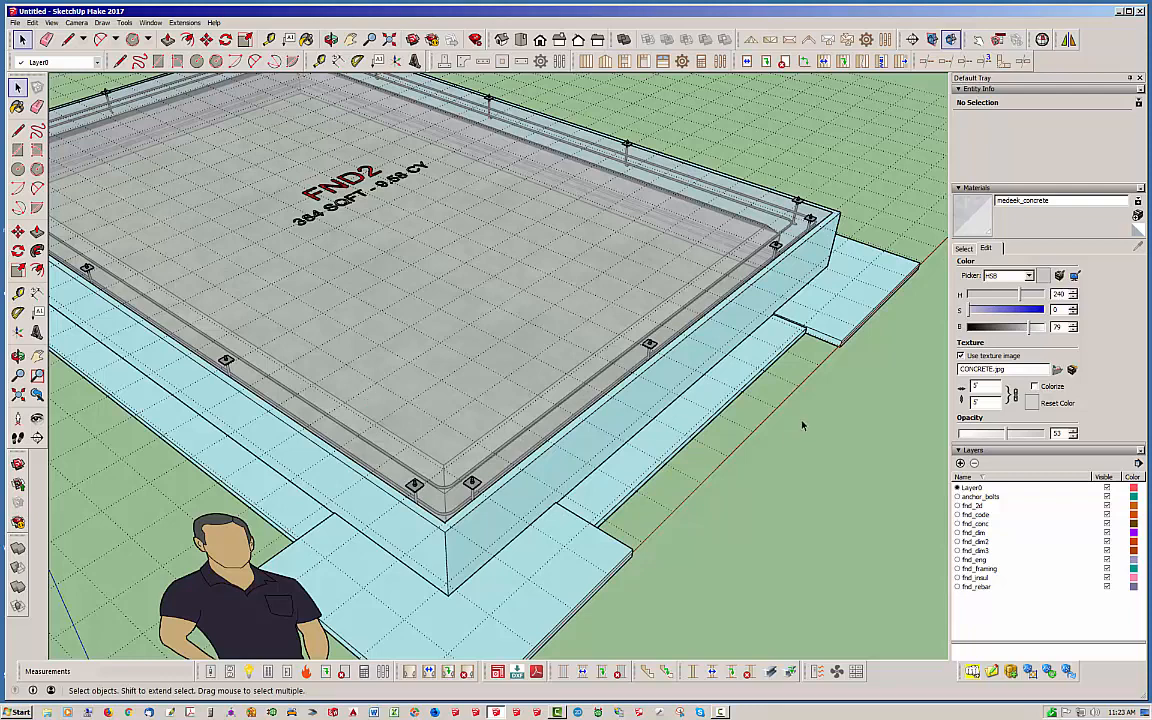
pyautogui.moveTo(871, 449)
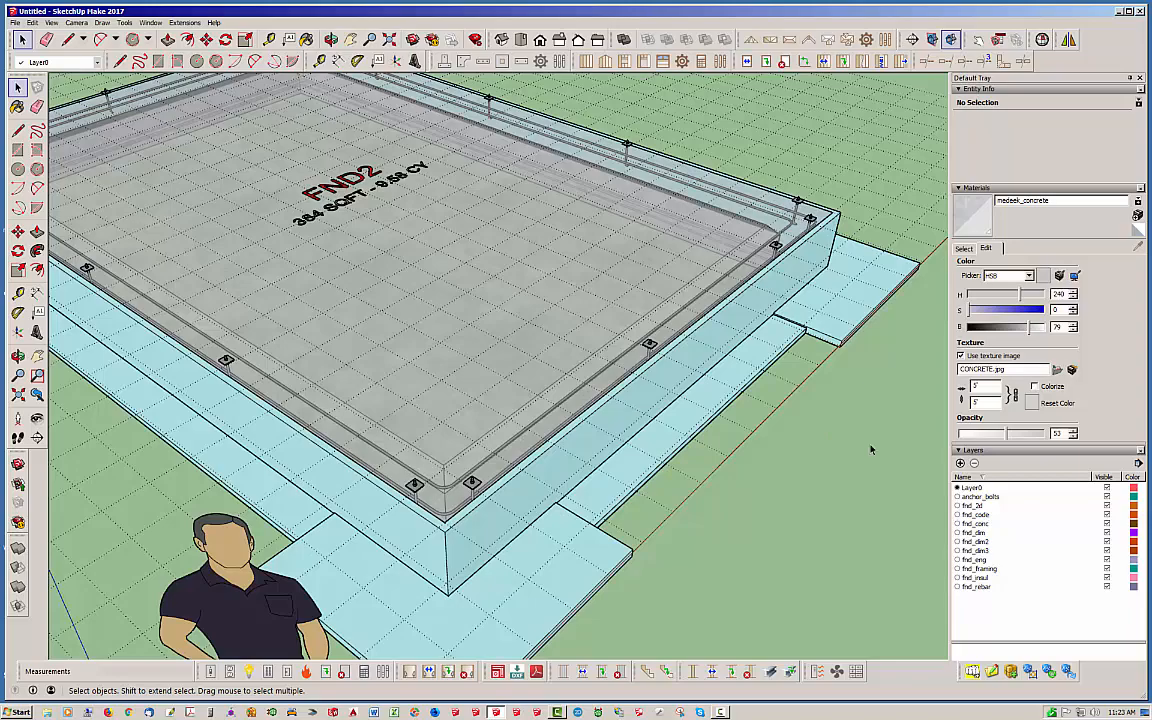